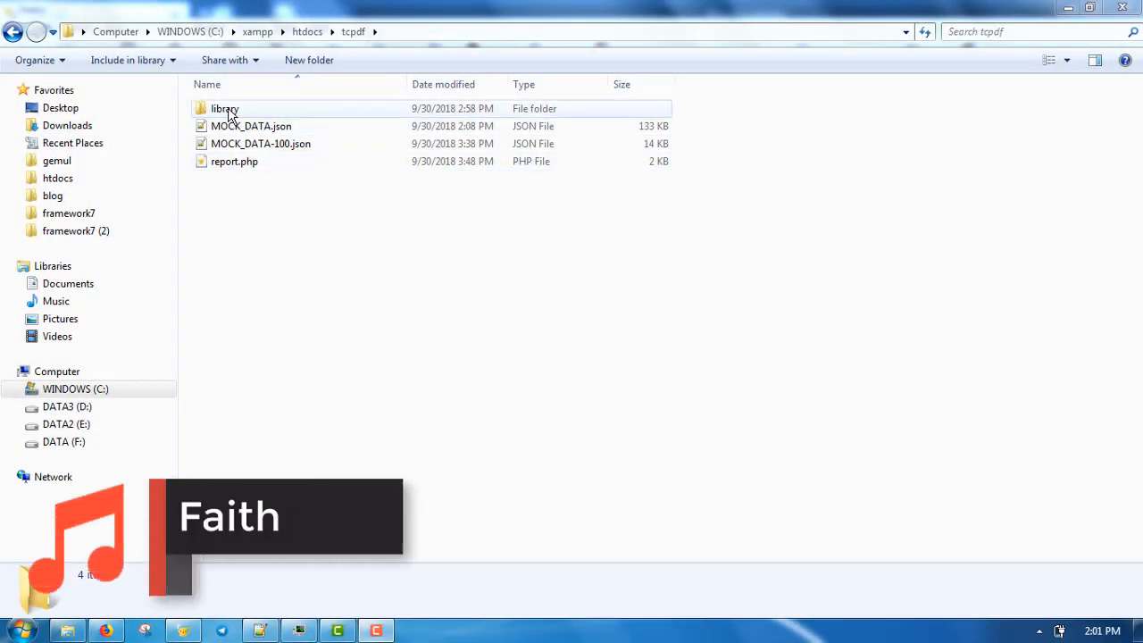
- Browse the library folder's contents and return to the tcpdf folder
{"action": "double_click", "coordinate": [225, 109]}
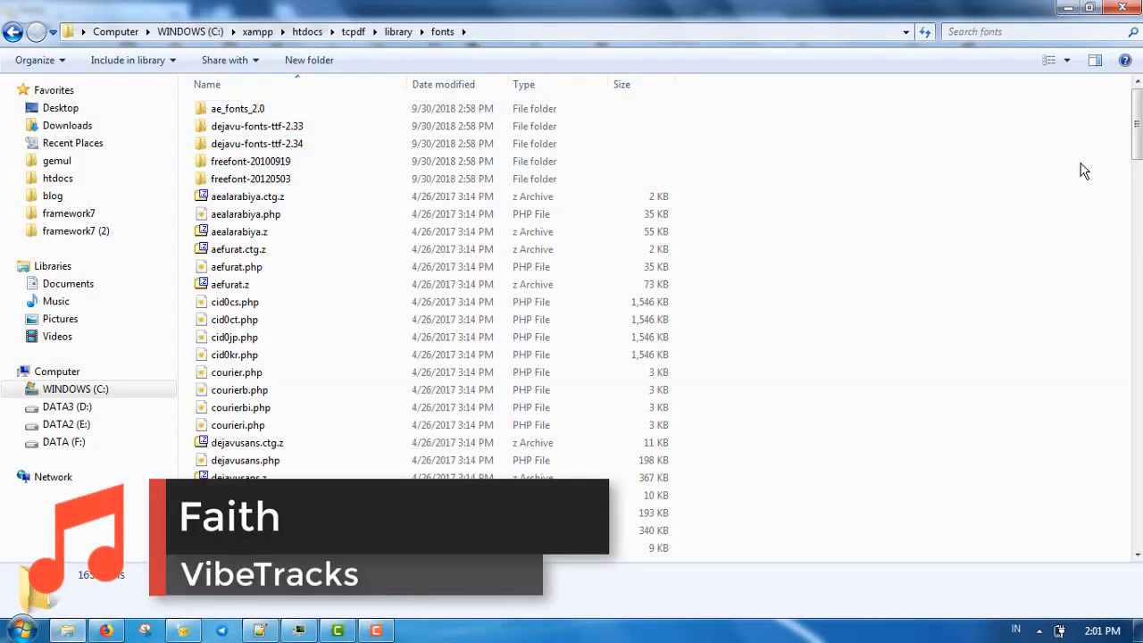
{"action": "scroll", "scroll_direction": "down", "scroll_amount": 3}
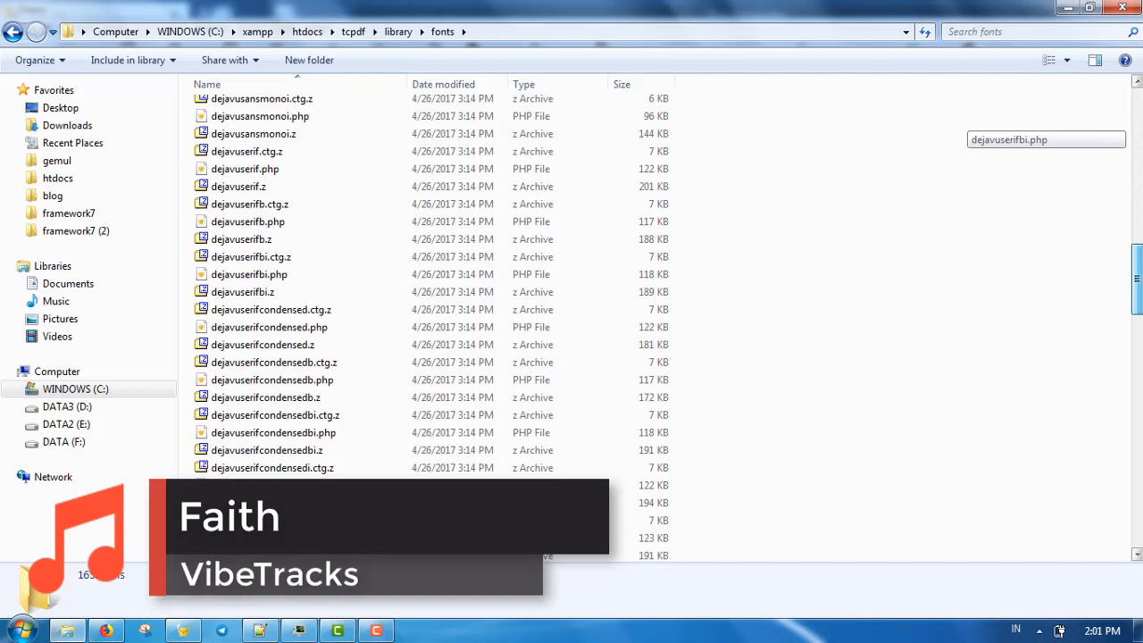
{"action": "scroll", "scroll_direction": "down", "scroll_amount": 3}
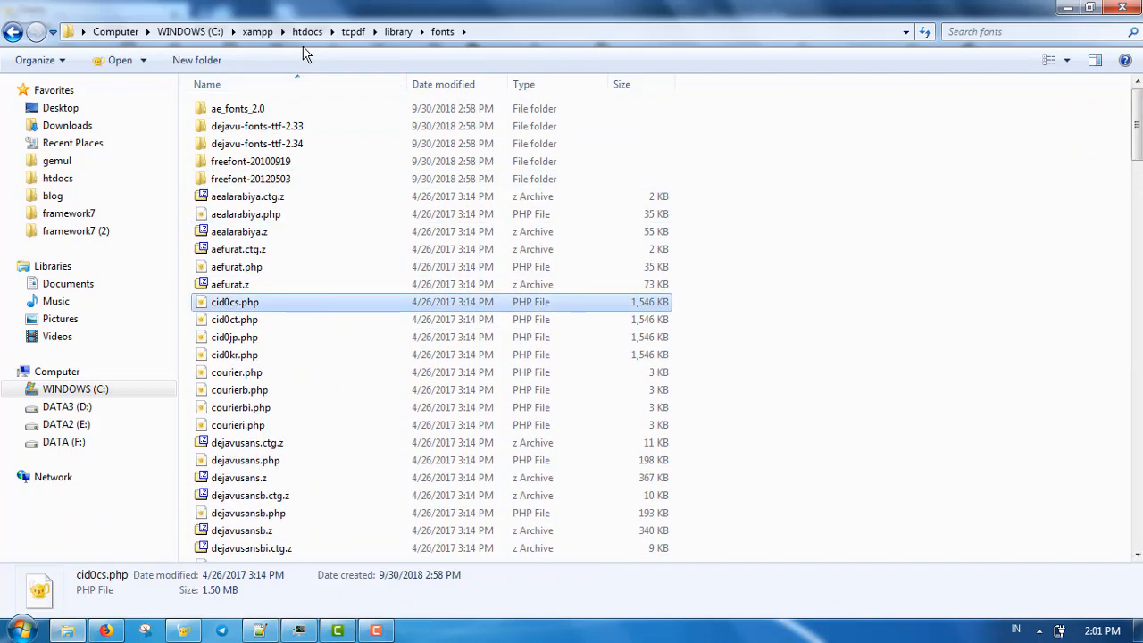
{"action": "left_click", "coordinate": [353, 33]}
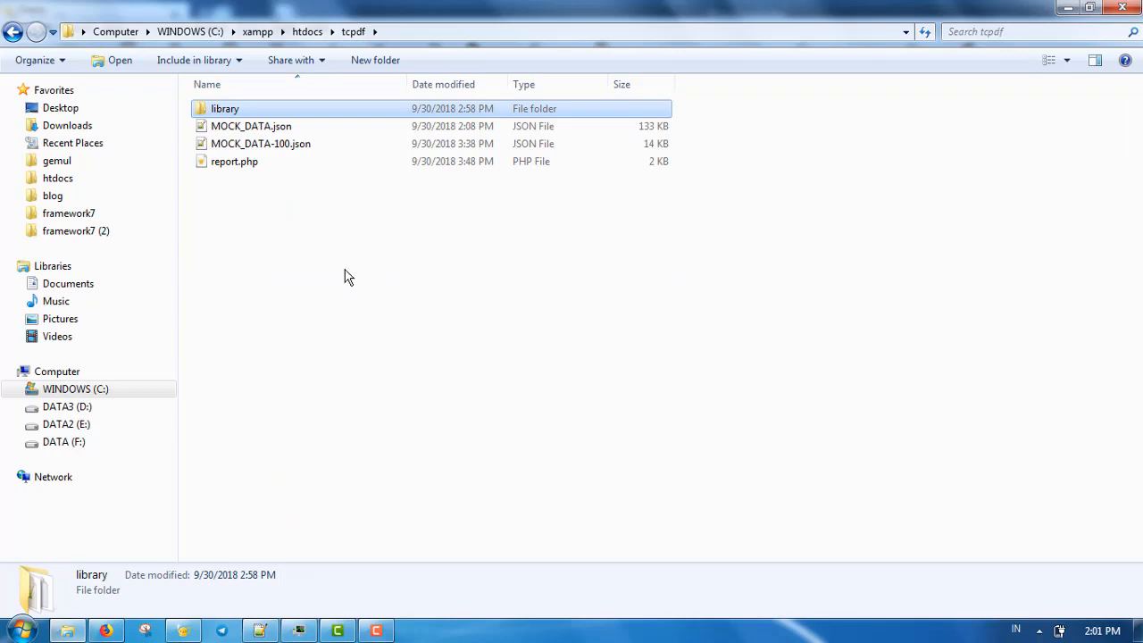
{"action": "mouse_move", "coordinate": [223, 587]}
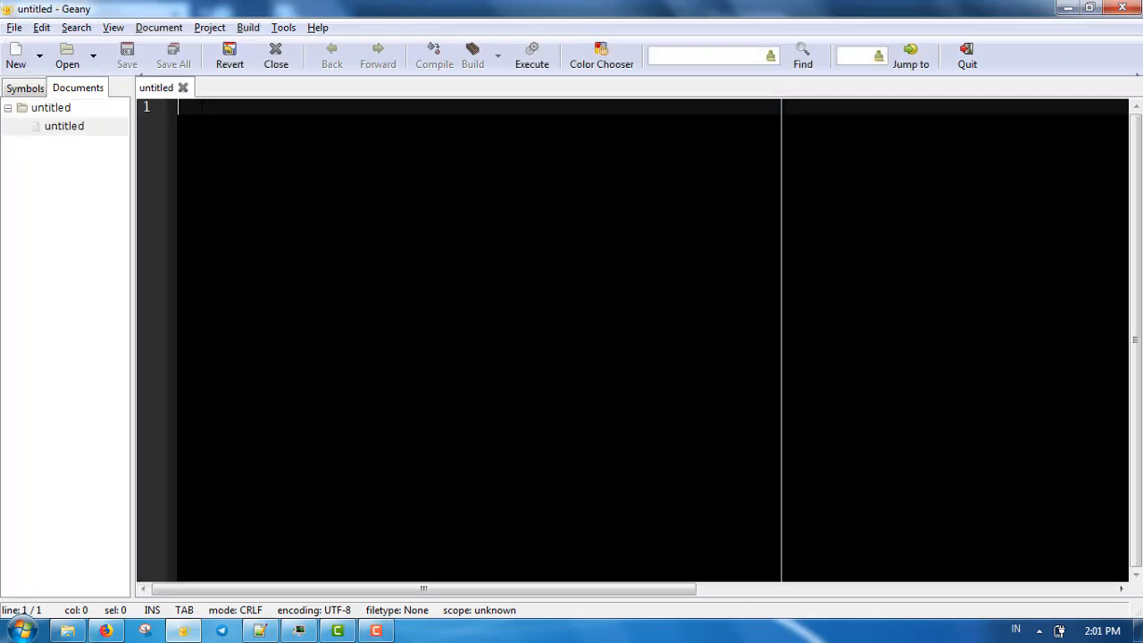
- Save the new document as unicode_test.php in the tcpdf folder
{"action": "left_click", "coordinate": [157, 27]}
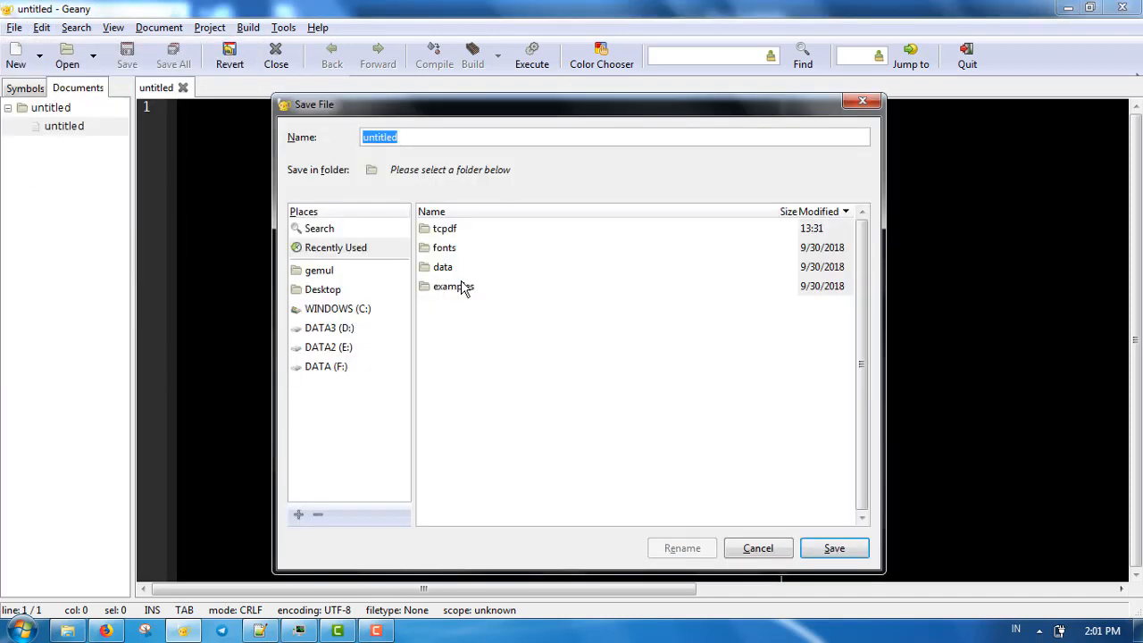
{"action": "double_click", "coordinate": [443, 229]}
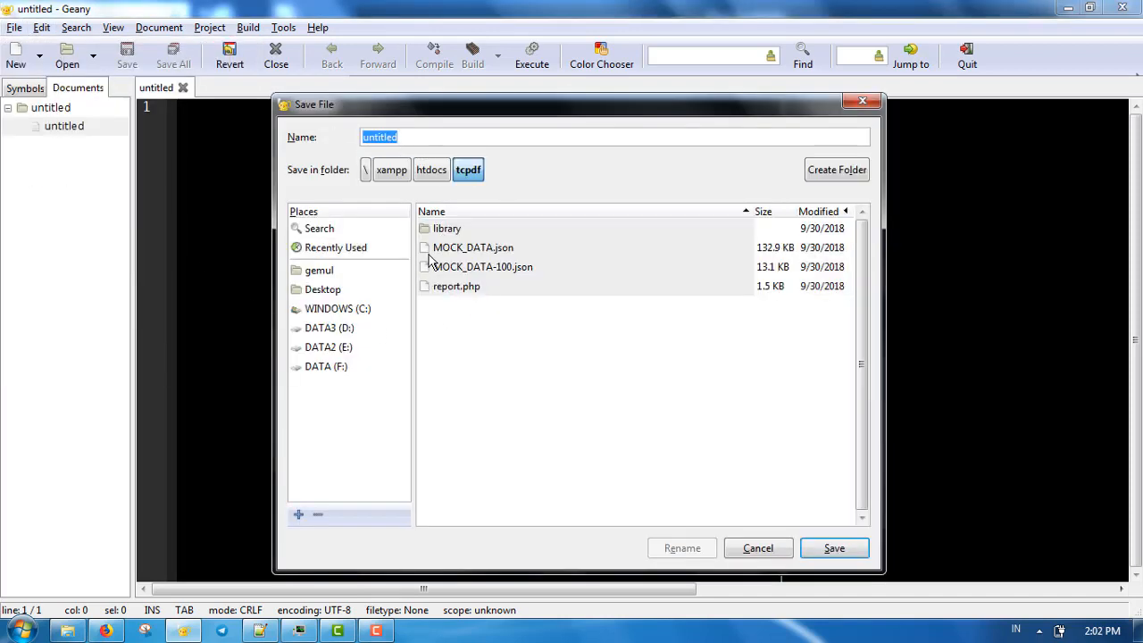
{"action": "type", "text": "unicode_test.php"}
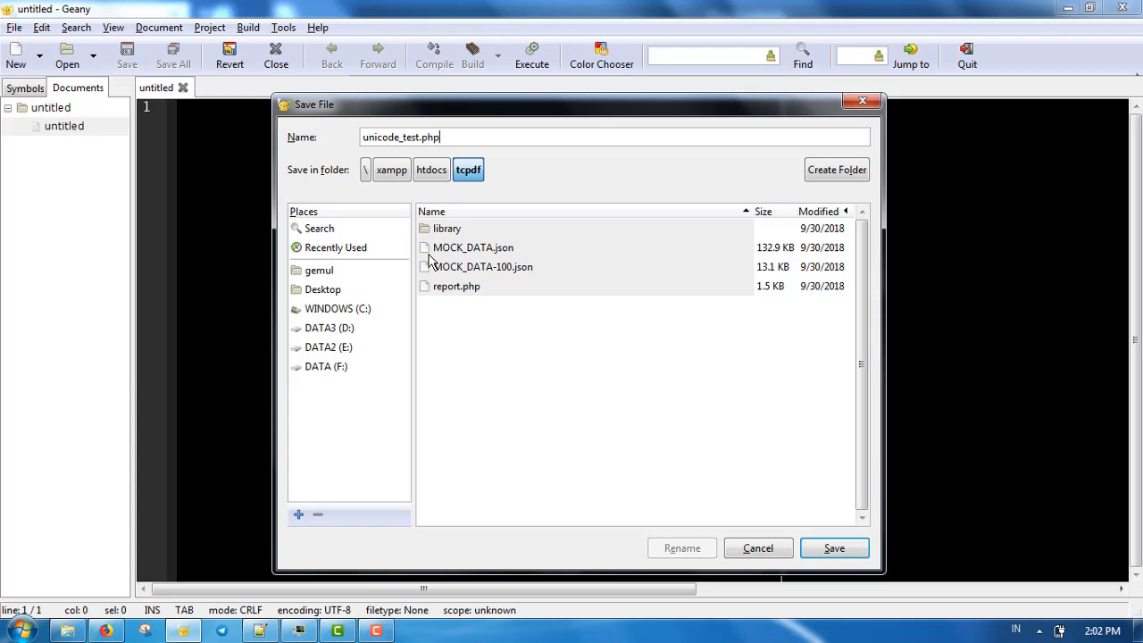
{"action": "left_click", "coordinate": [832, 547]}
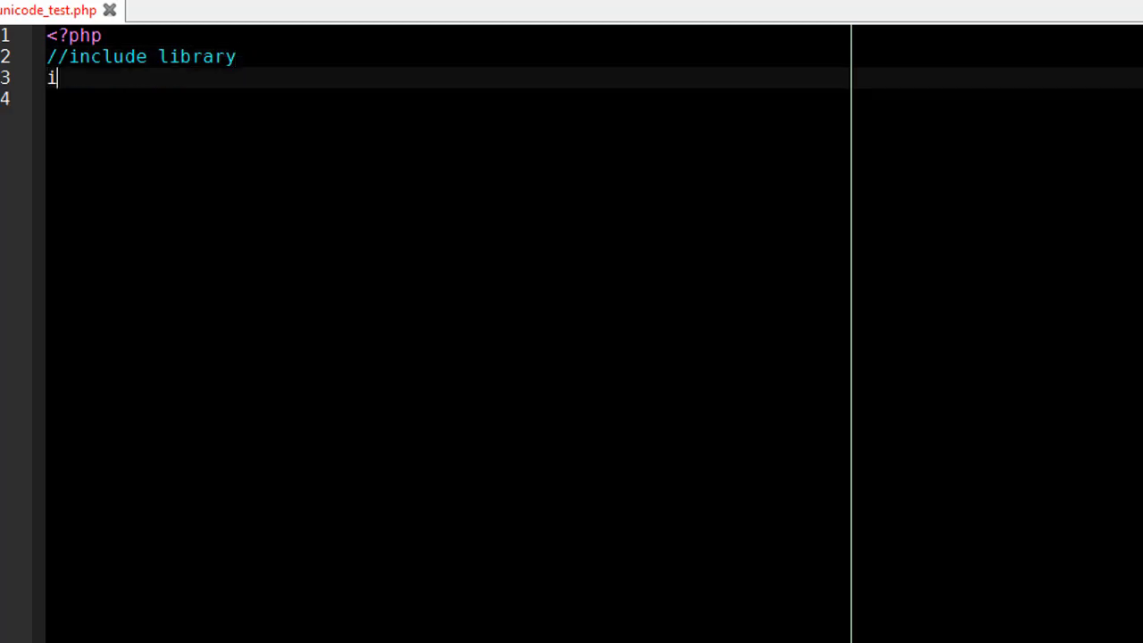
- Add require_once('library/tcpdf.php'); to load the TCPDF library
{"action": "type", "text": "require_once("}
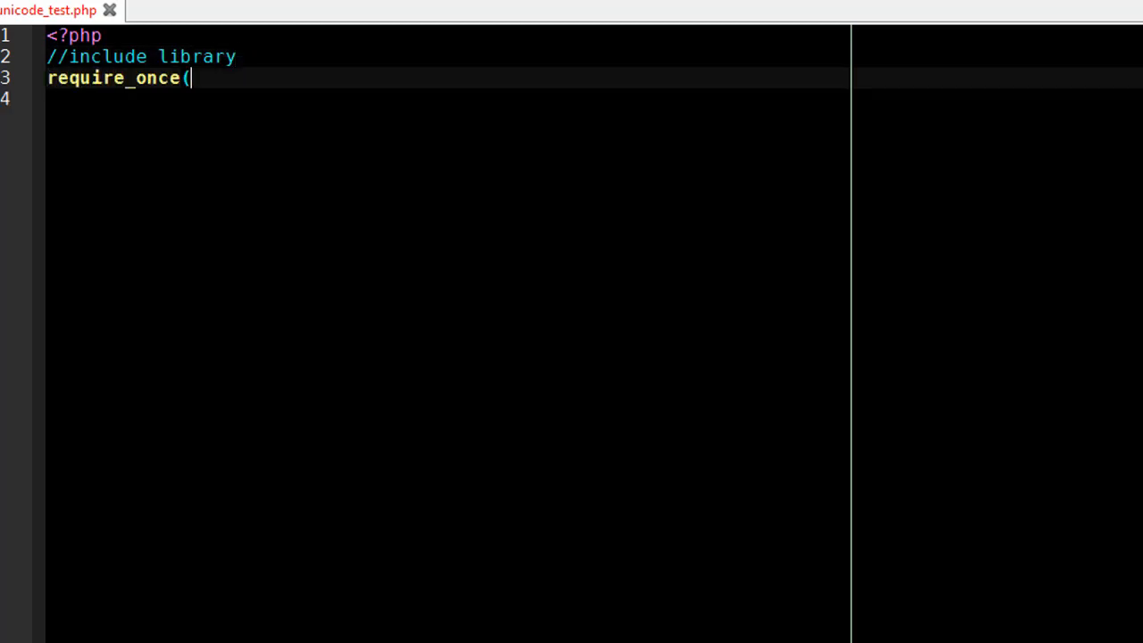
{"action": "type", "text": "'library/tc"}
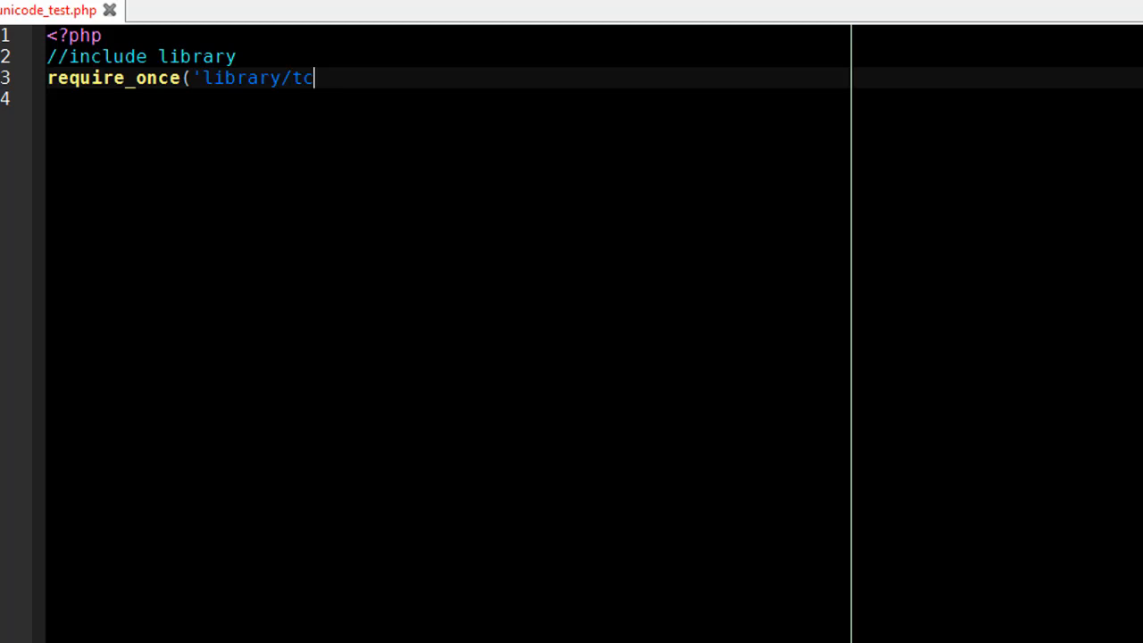
{"action": "type", "text": "pdf.php');"}
{"action": "type", "text": "$pdf"}
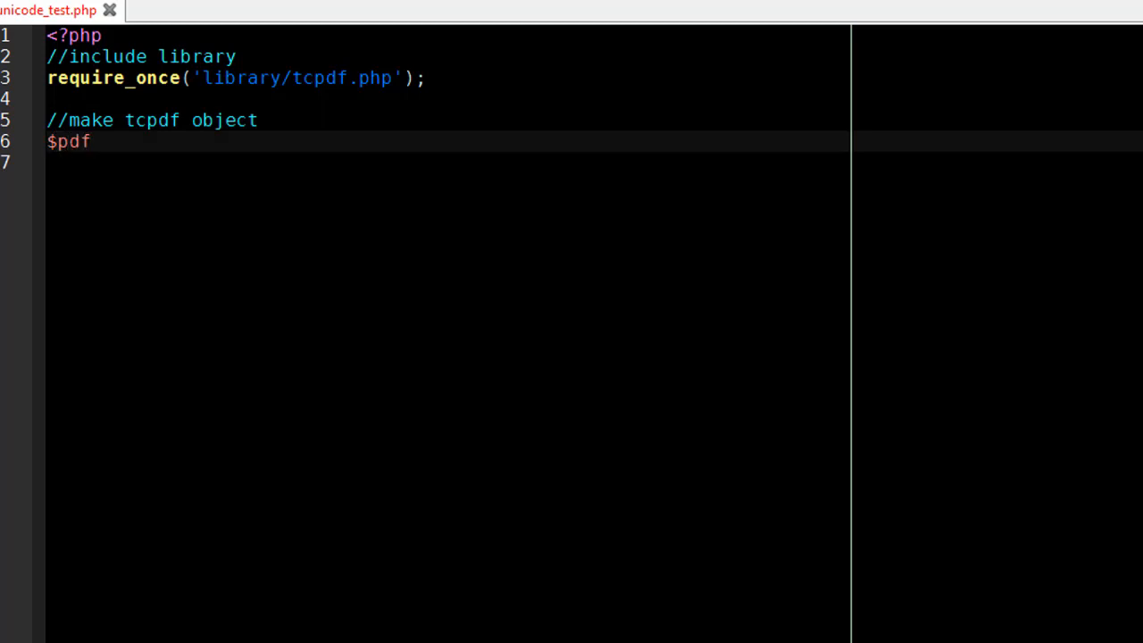
- Create the object with new TCPDF('P','mm','A4',true,'UTF-8',false);
{"action": "type", "text": "=new TCPDF"}
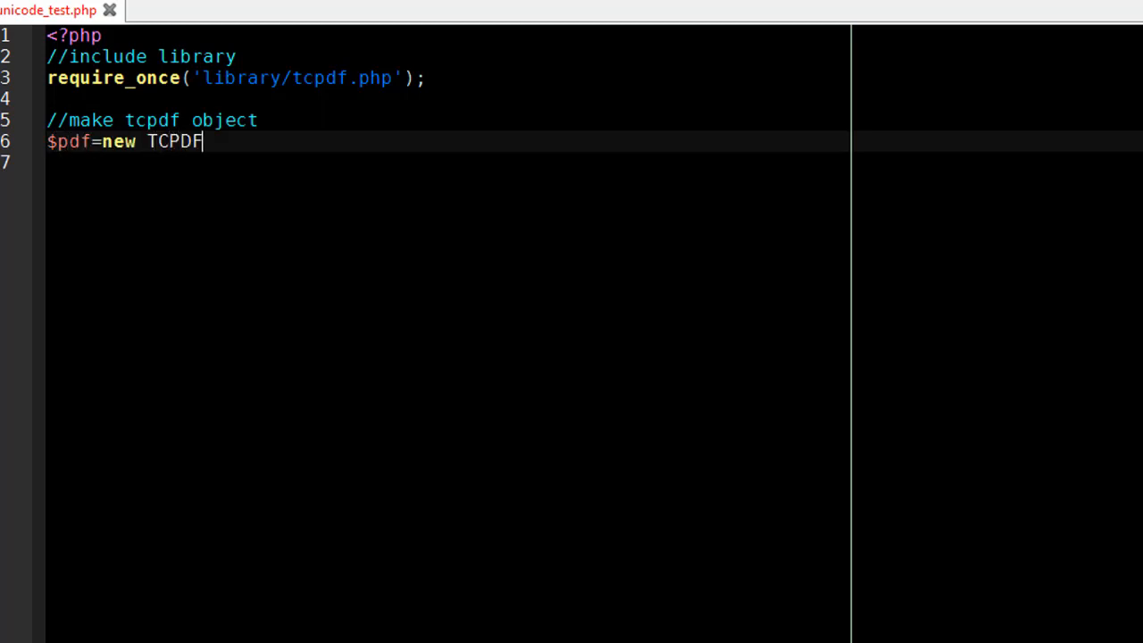
{"action": "type", "text": "( '"}
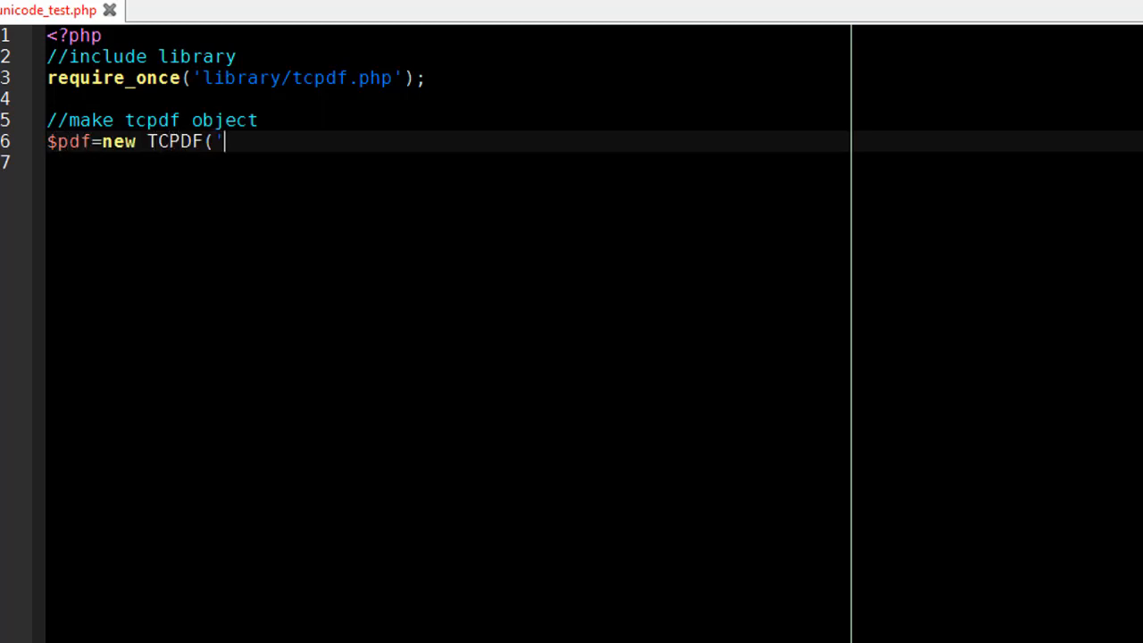
{"action": "type", "text": "P','mm"}
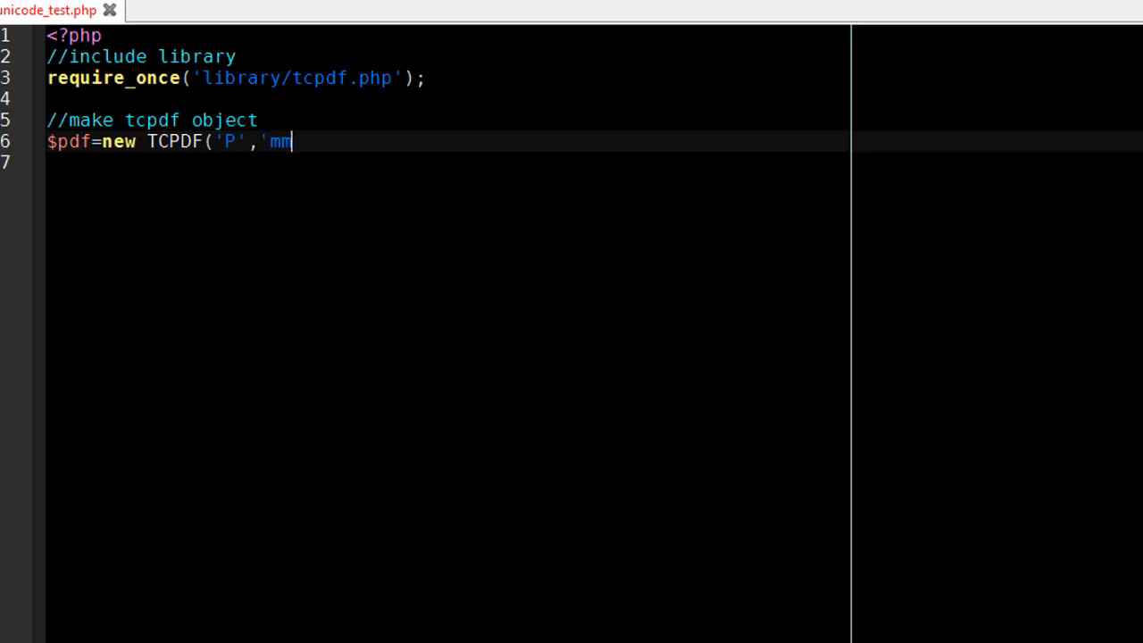
{"action": "type", "text": "','A4',true"}
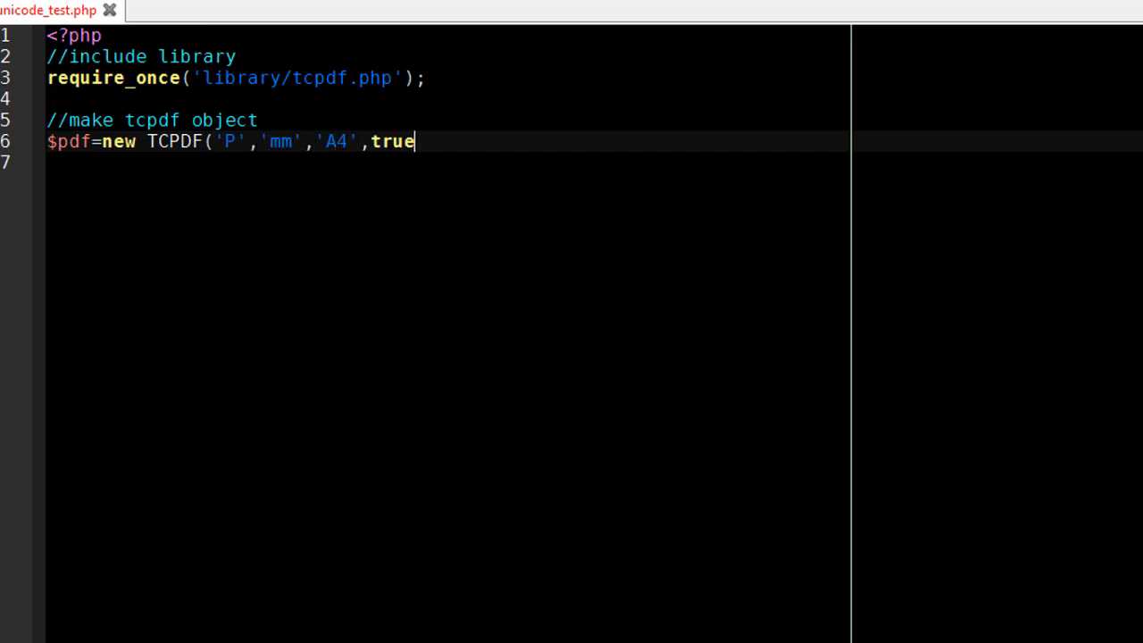
{"action": "type", "text": ",'UTF"}
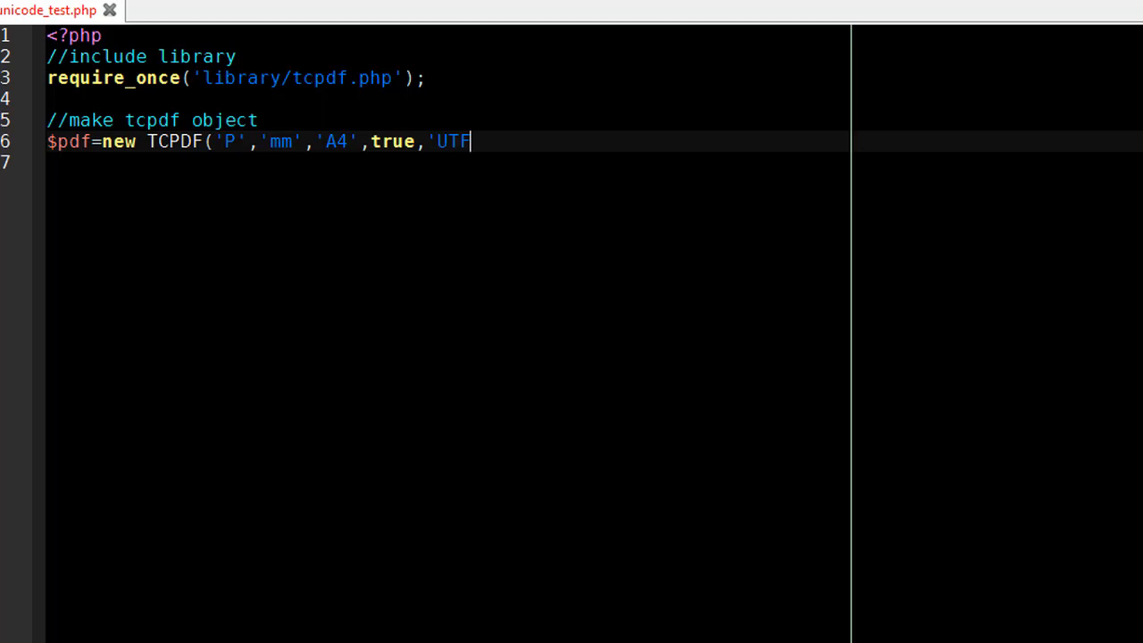
{"action": "type", "text": "-8'"}
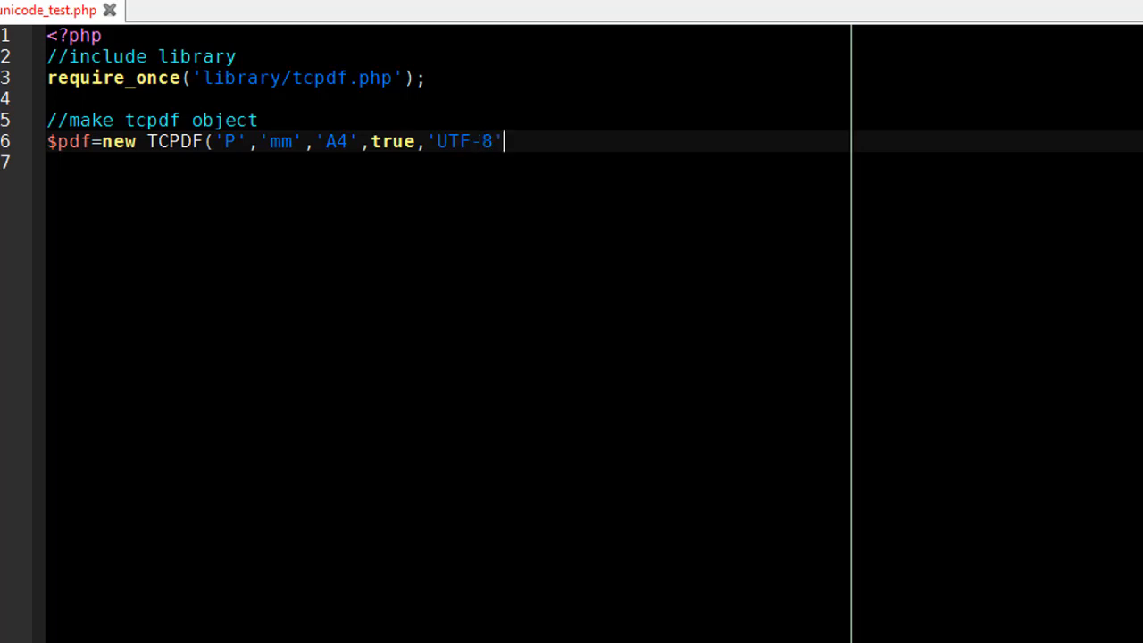
{"action": "type", "text": ",false);"}
{"action": "type", "text": "//remove"}
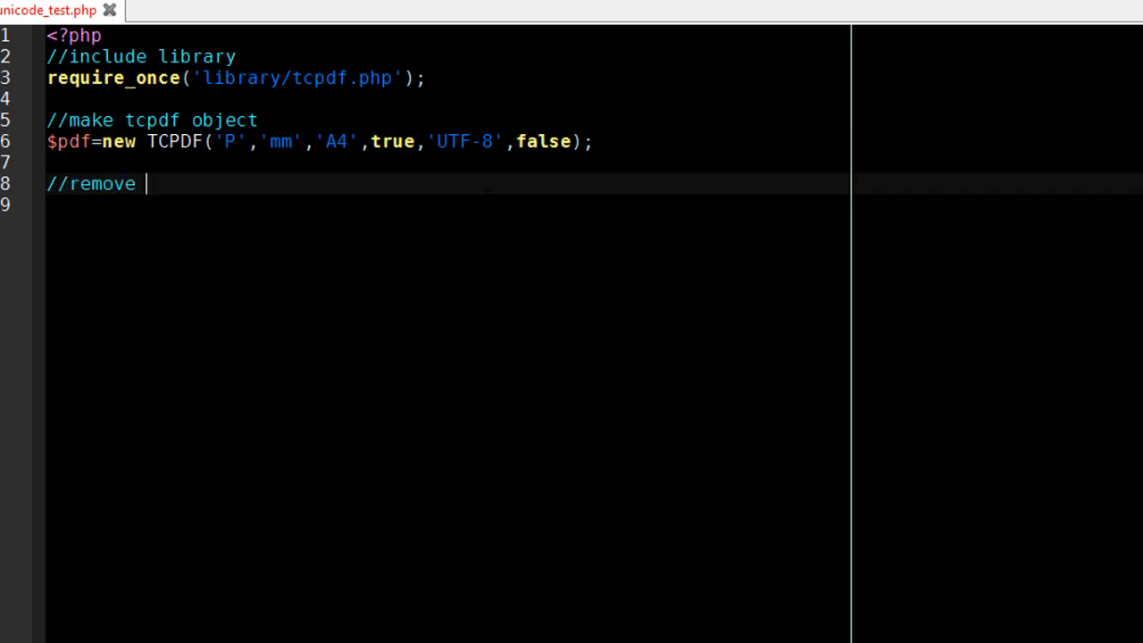
- Disable the default header and footer via setPrintHeader(false) and setPrintFooter(false)
{"action": "type", "text": "default header and footer"}
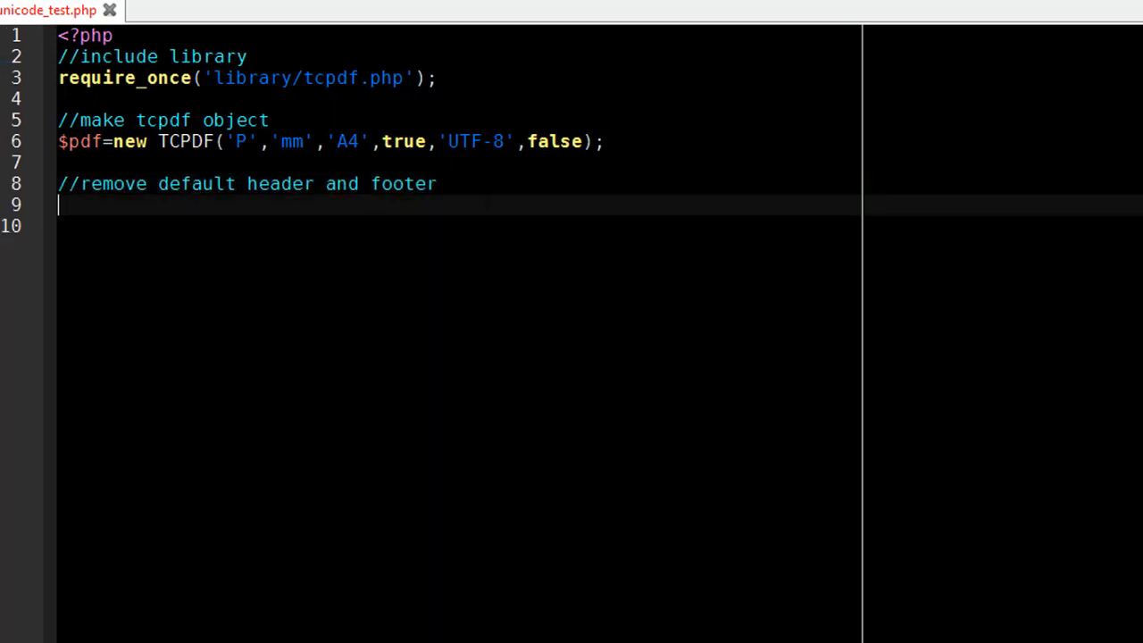
{"action": "type", "text": "$pdf->set"}
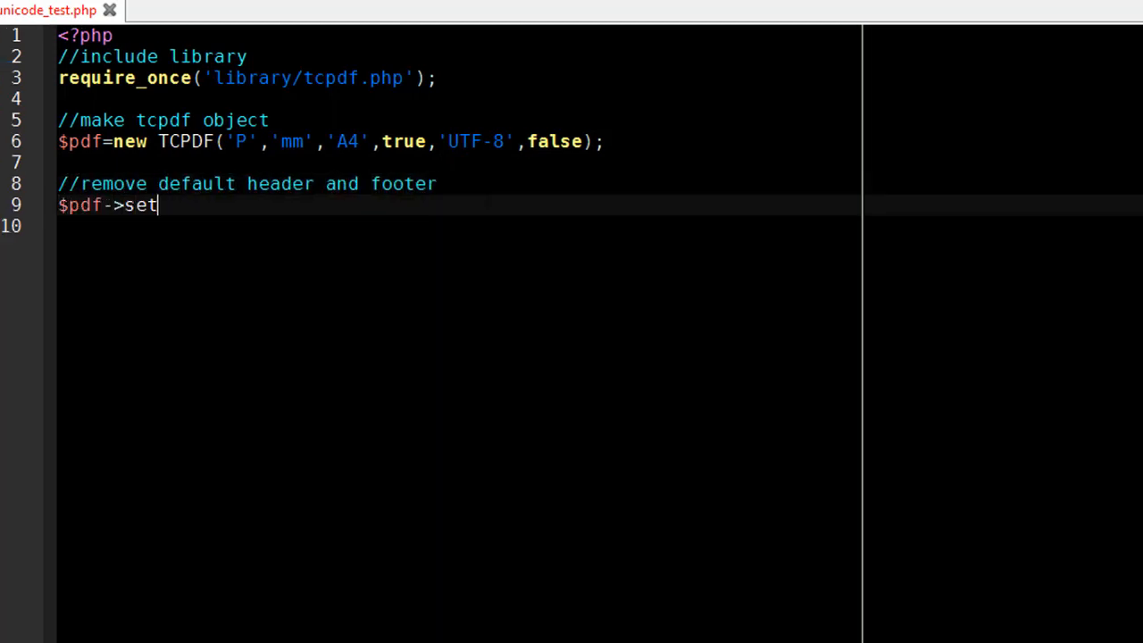
{"action": "type", "text": "PrintHeader(false);"}
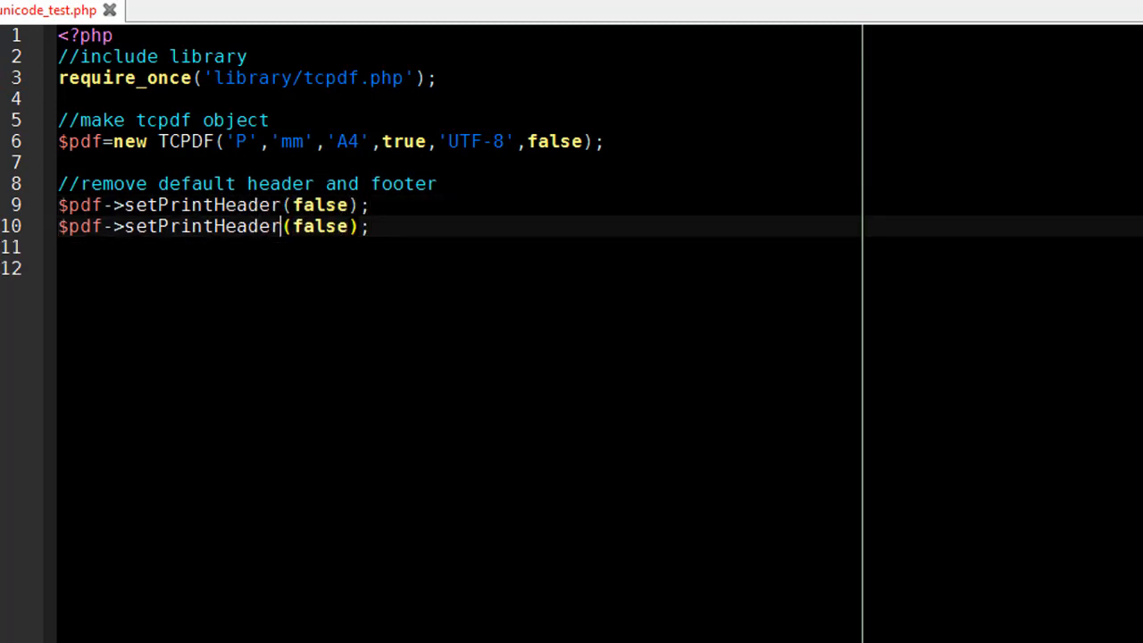
{"action": "type", "text": "Footer"}
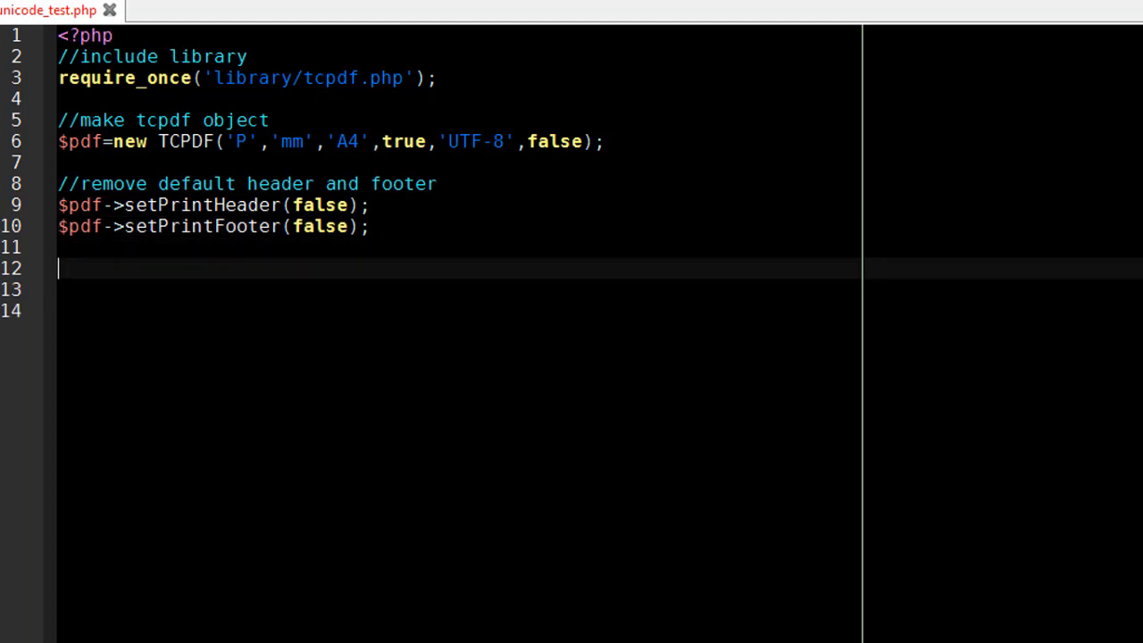
- Add $pdf->AddPage(); under //add page and $pdf->Output(); under //output
{"action": "type", "text": "//add page"}
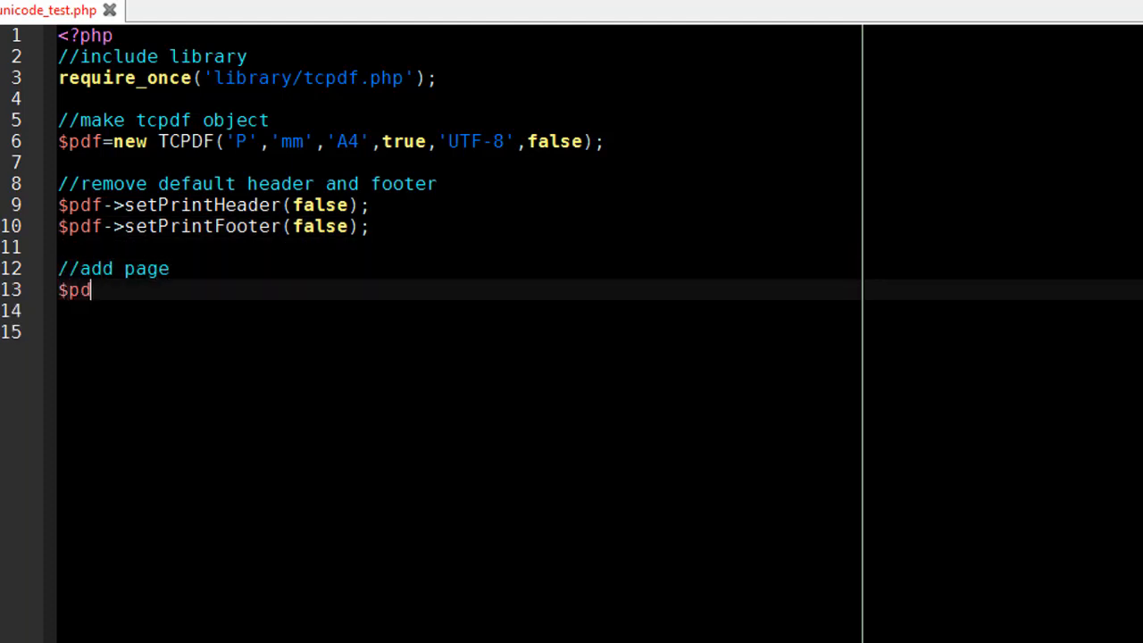
{"action": "type", "text": "f->AddPage();"}
{"action": "left_click", "coordinate": [459, 332]}
{"action": "type", "text": "//add content here"}
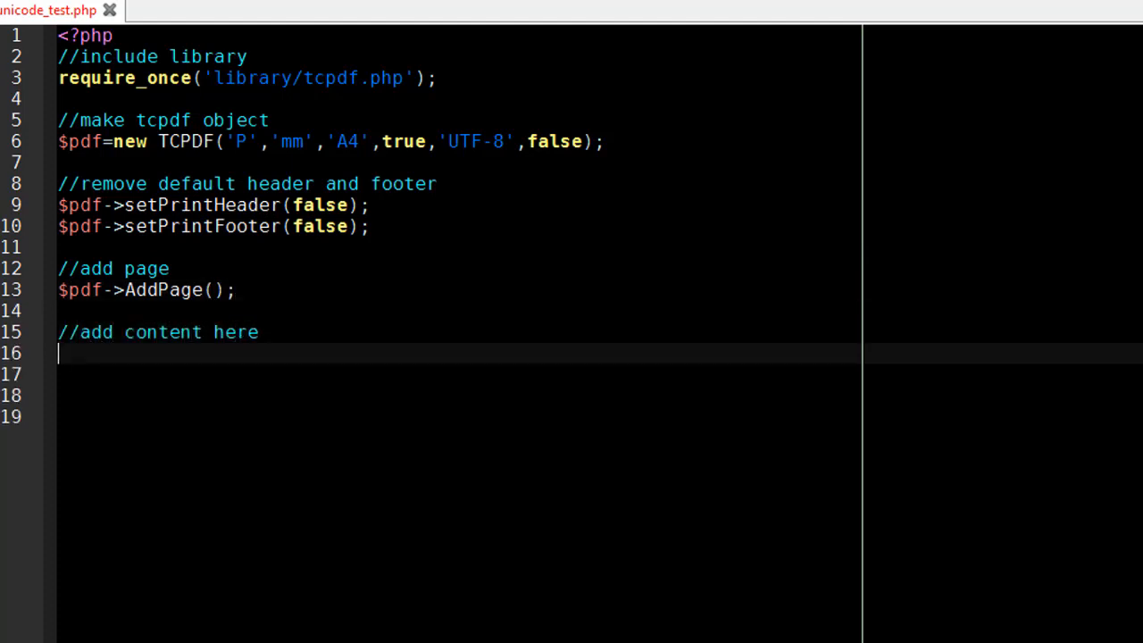
{"action": "type", "text": "//output"}
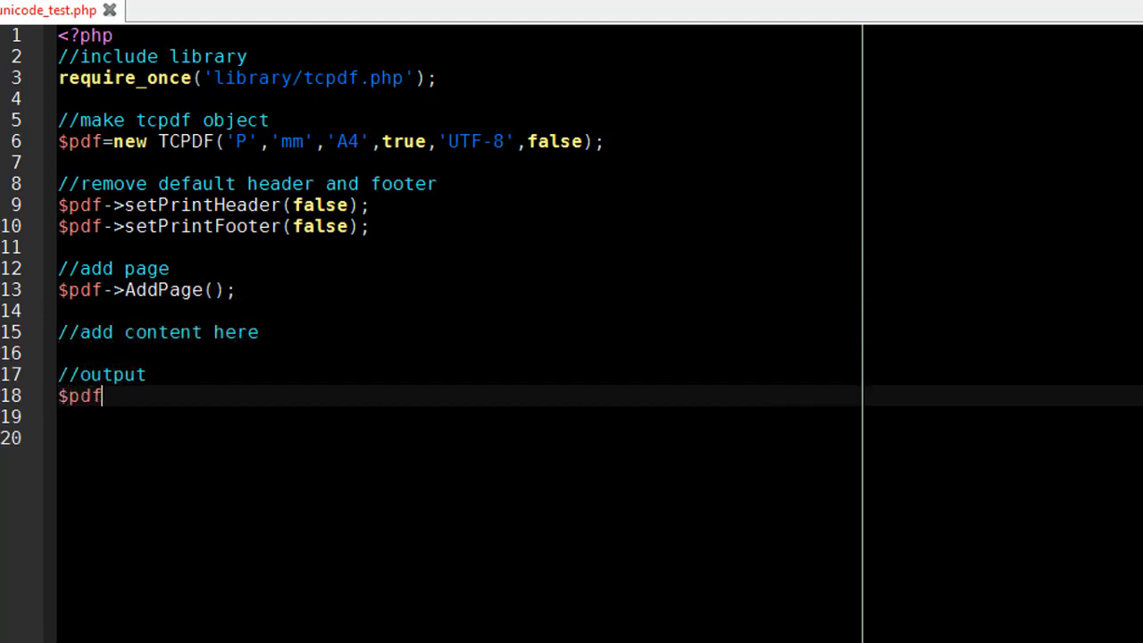
{"action": "type", "text": "->Output();"}
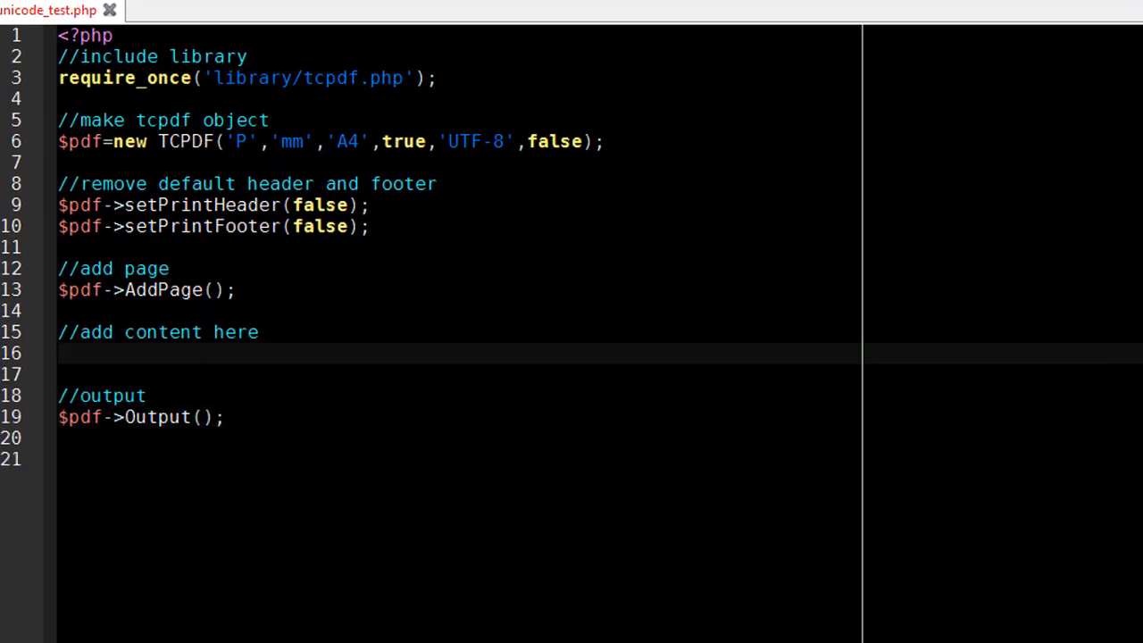
- Set the font with $pdf->SetFont('Helvetica','',24);
{"action": "type", "text": "$pdf->SetFont"}
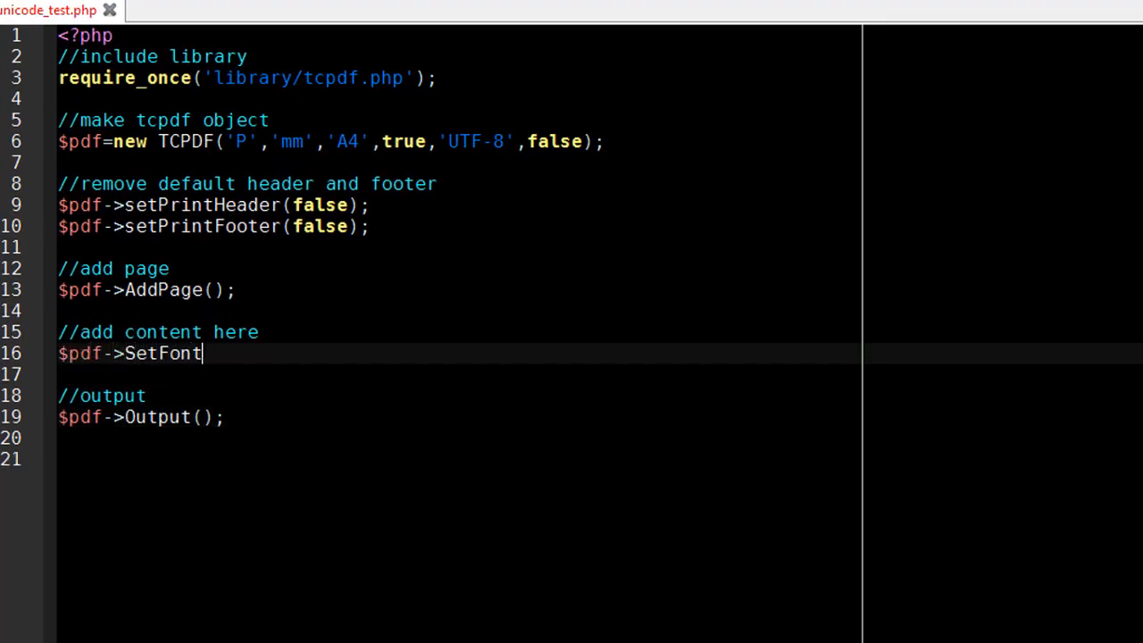
{"action": "type", "text": "('Helvetica"}
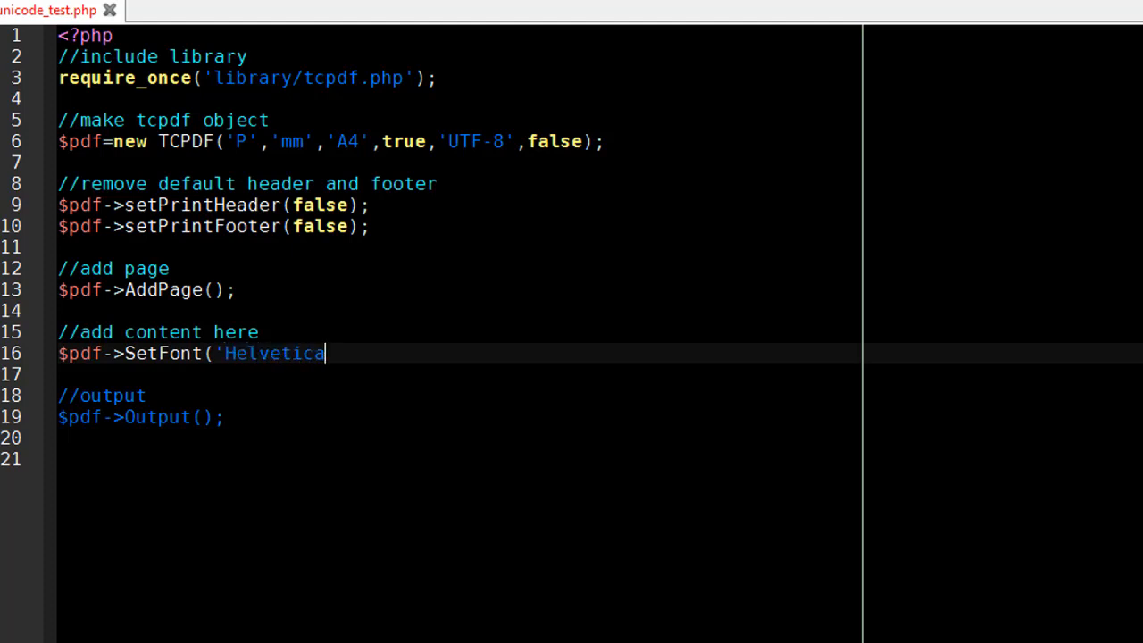
{"action": "type", "text": "','',24);"}
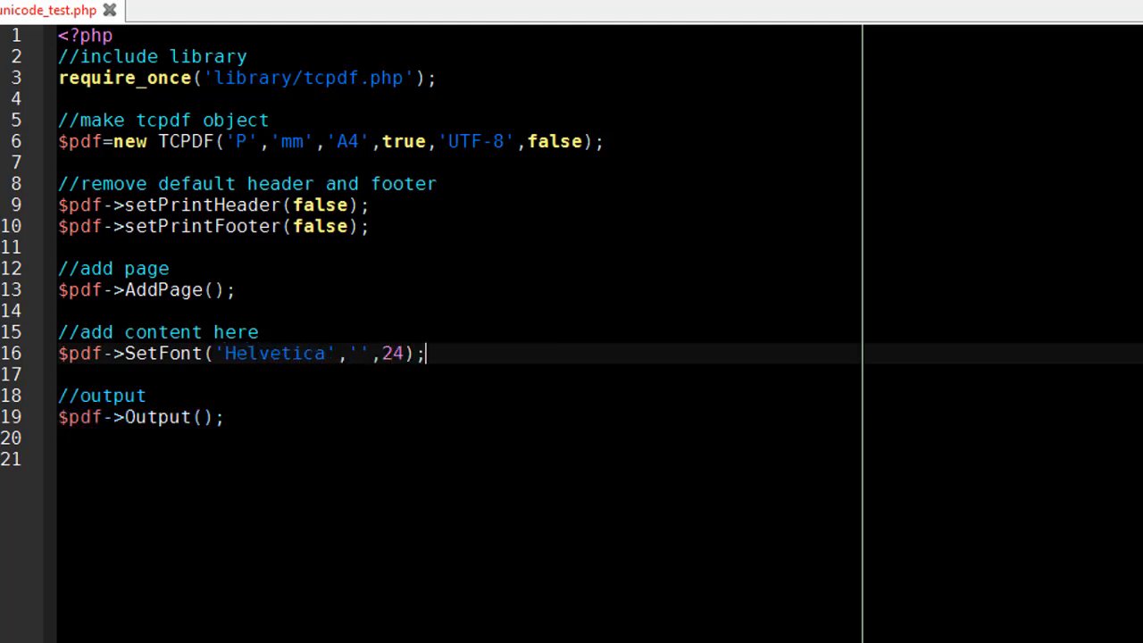
- Print a centred heading with $pdf->Cell(190,10,"Unicode Test",0,1,'C')
{"action": "type", "text": "$pdf->Cell("}
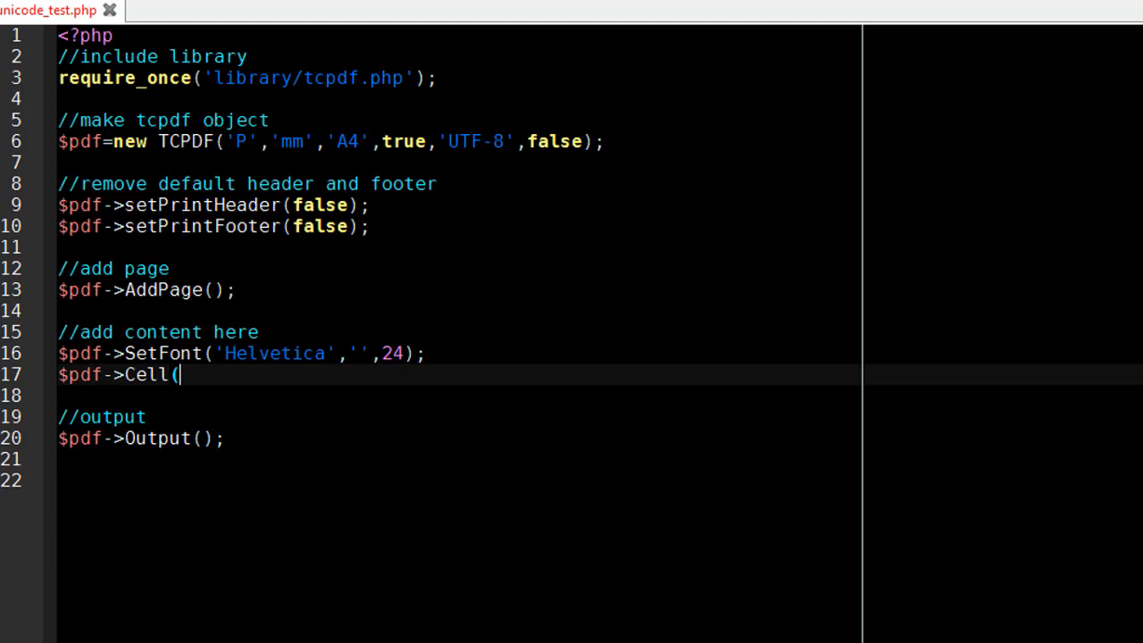
{"action": "type", "text": "19"}
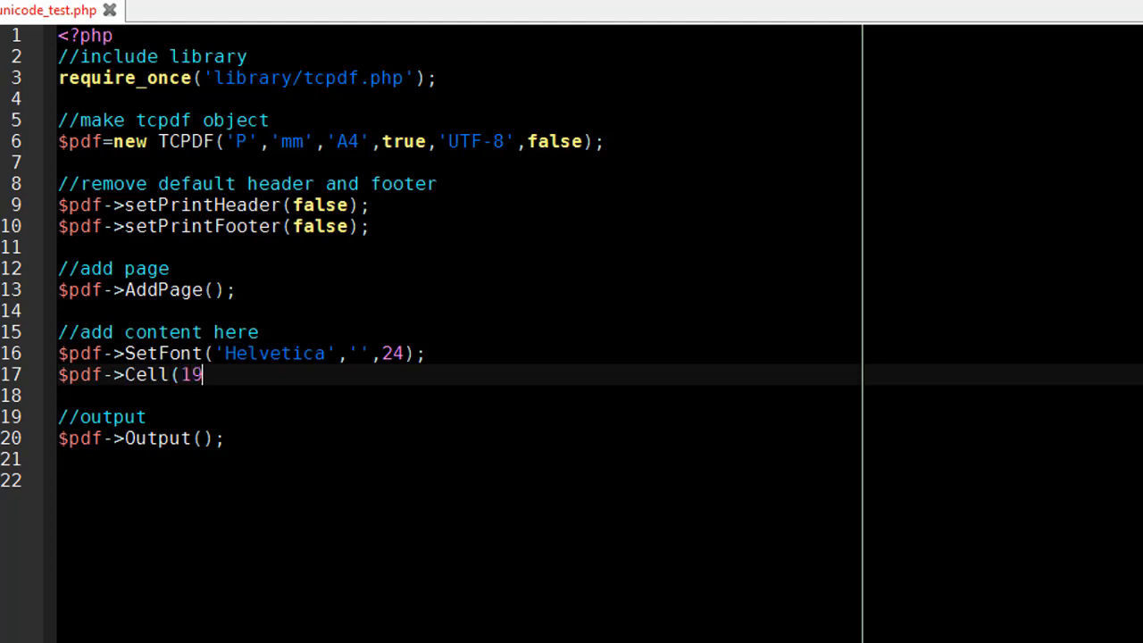
{"action": "type", "text": "0,10,\""}
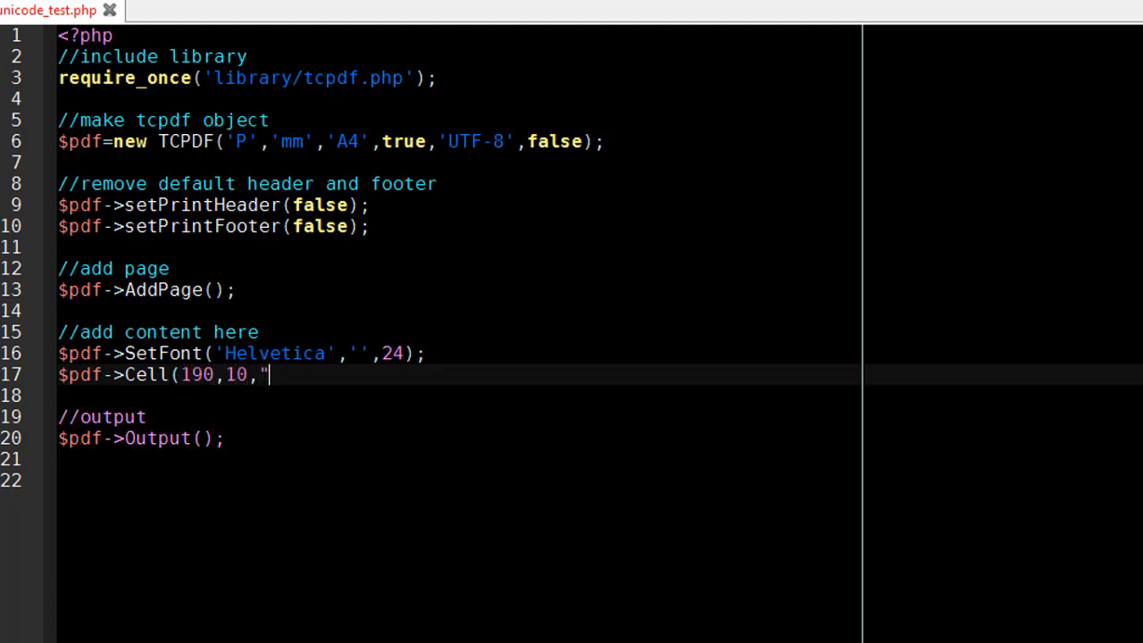
{"action": "type", "text": "Unicode Test\""}
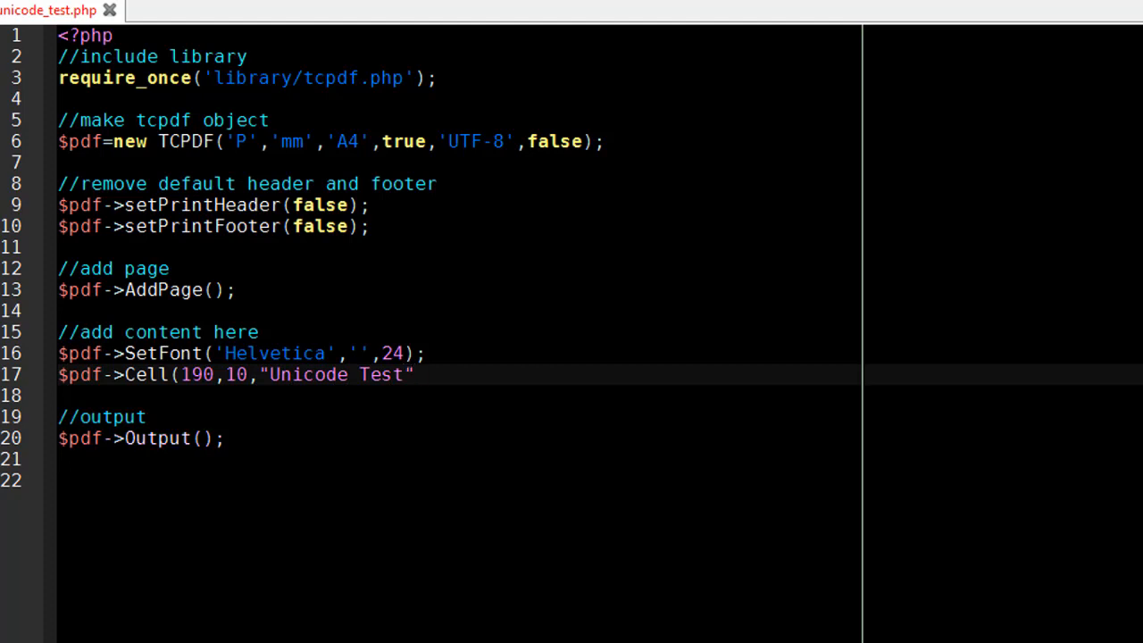
{"action": "type", "text": ",0,"}
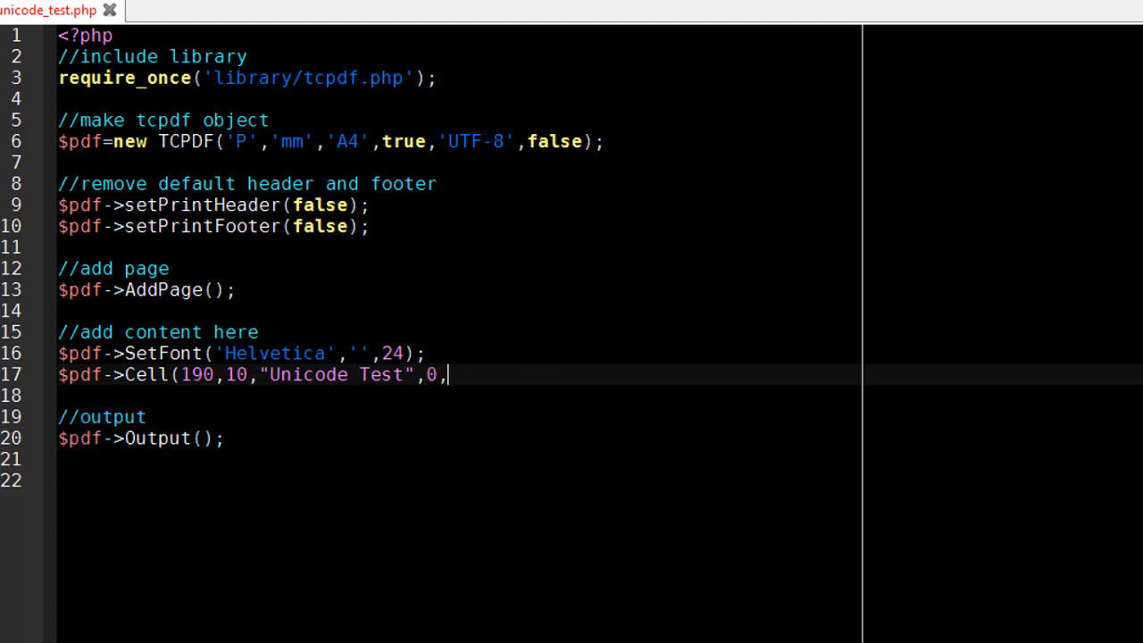
{"action": "type", "text": "1,'C');"}
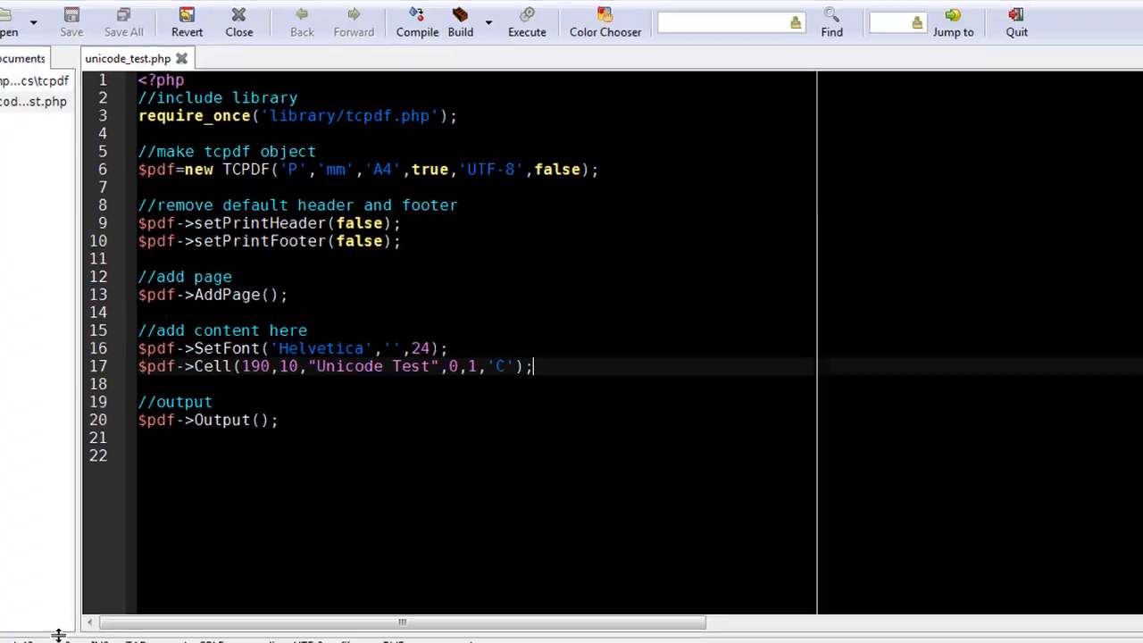
- Reload the page in Firefox to view the generated PDF
{"action": "left_click", "coordinate": [527, 20]}
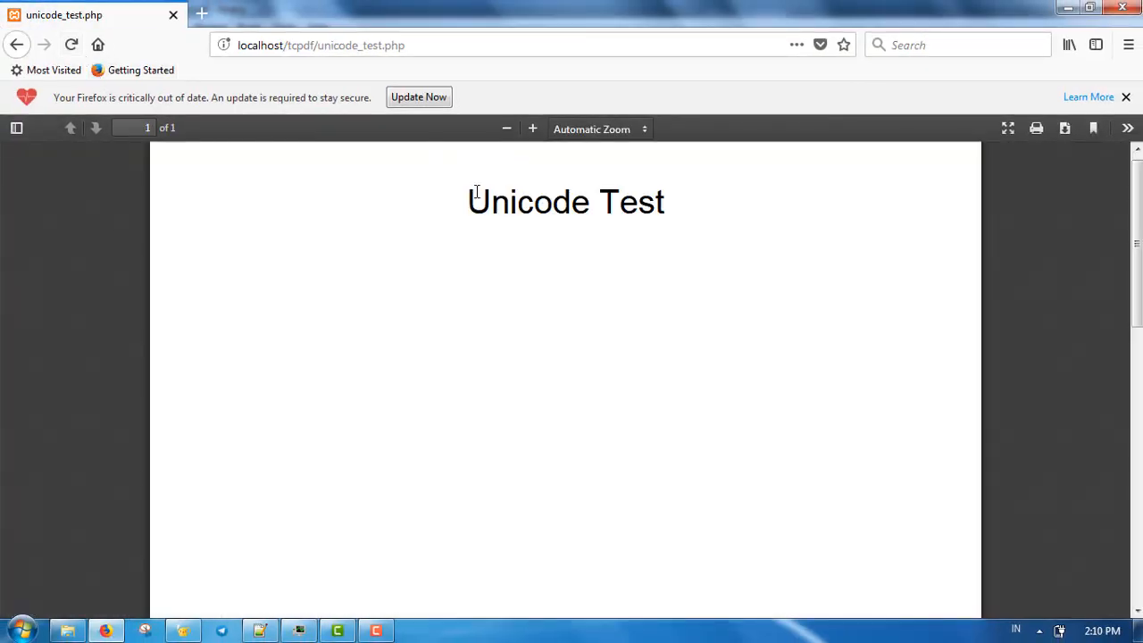
{"action": "mouse_move", "coordinate": [412, 261]}
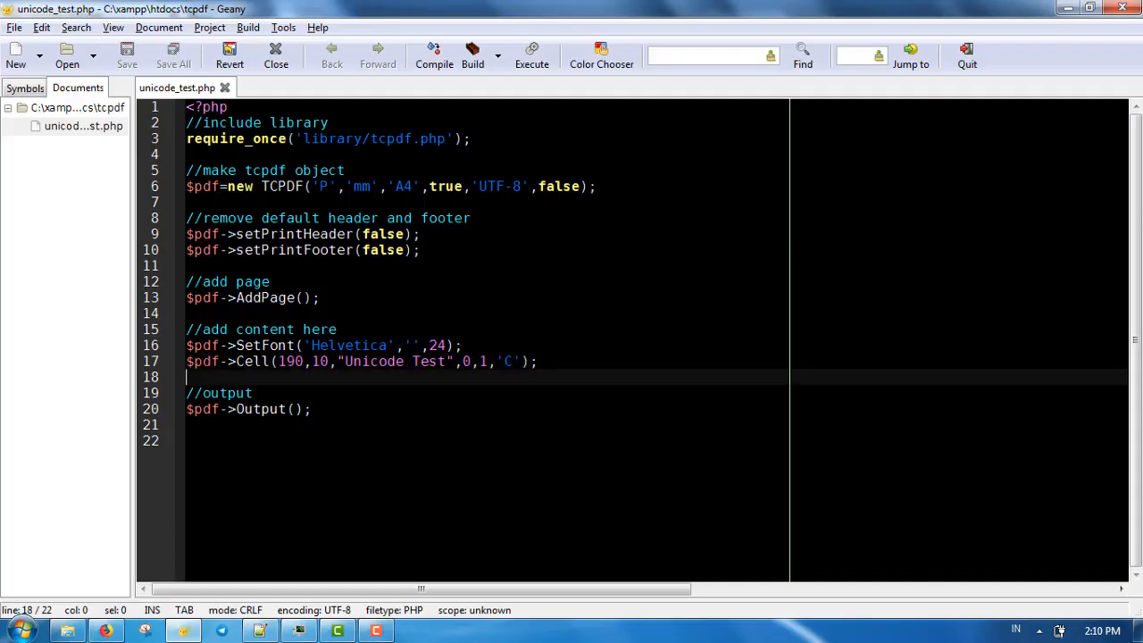
{"action": "key", "text": "Return"}
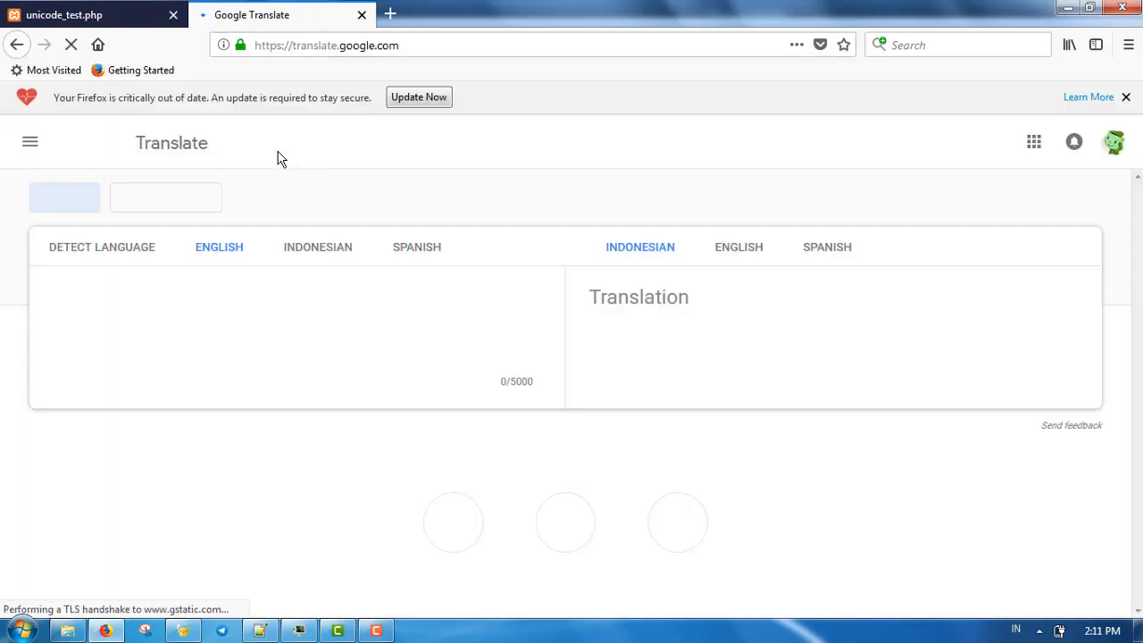
- Translate 'This is a test text.' into Japanese and select the result for copying
{"action": "left_click", "coordinate": [911, 247]}
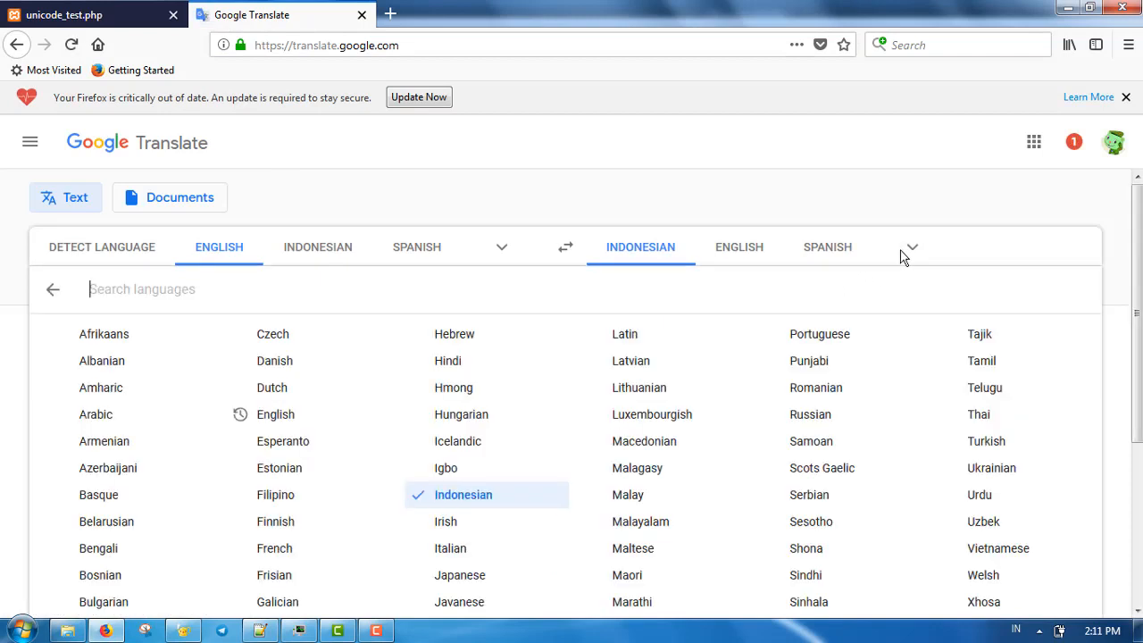
{"action": "left_click", "coordinate": [459, 575]}
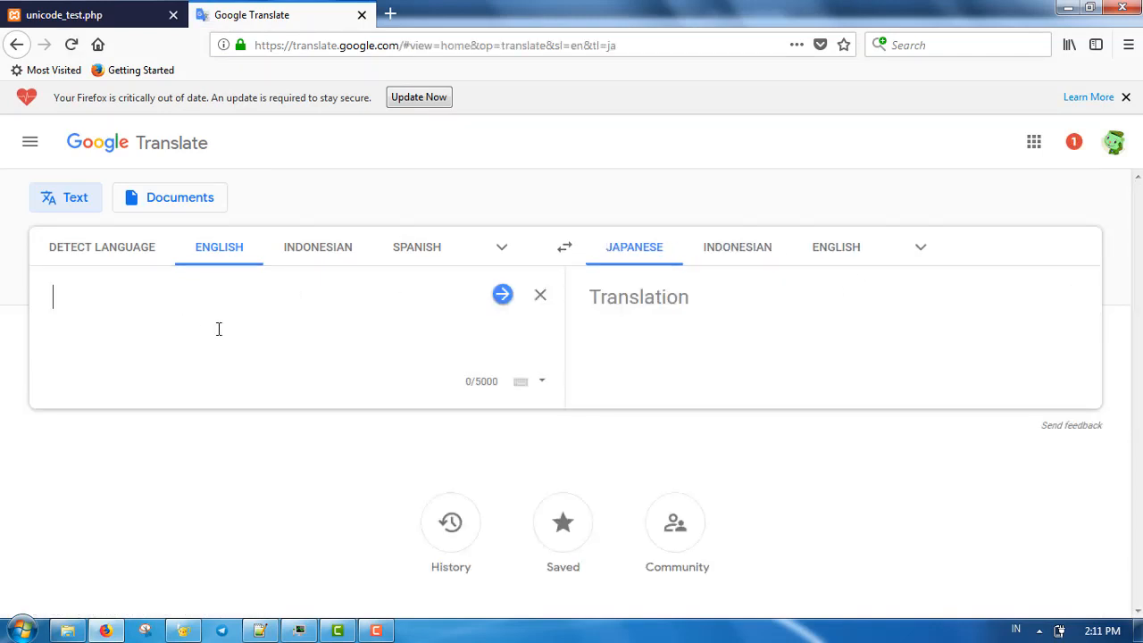
{"action": "type", "text": "This is a"}
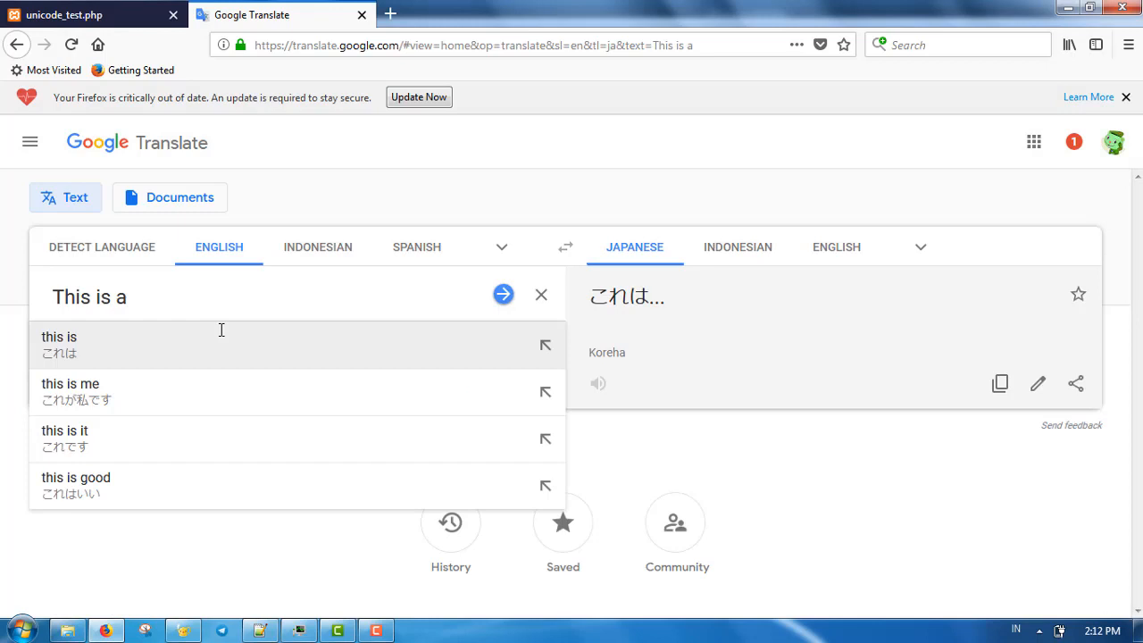
{"action": "type", "text": "test"}
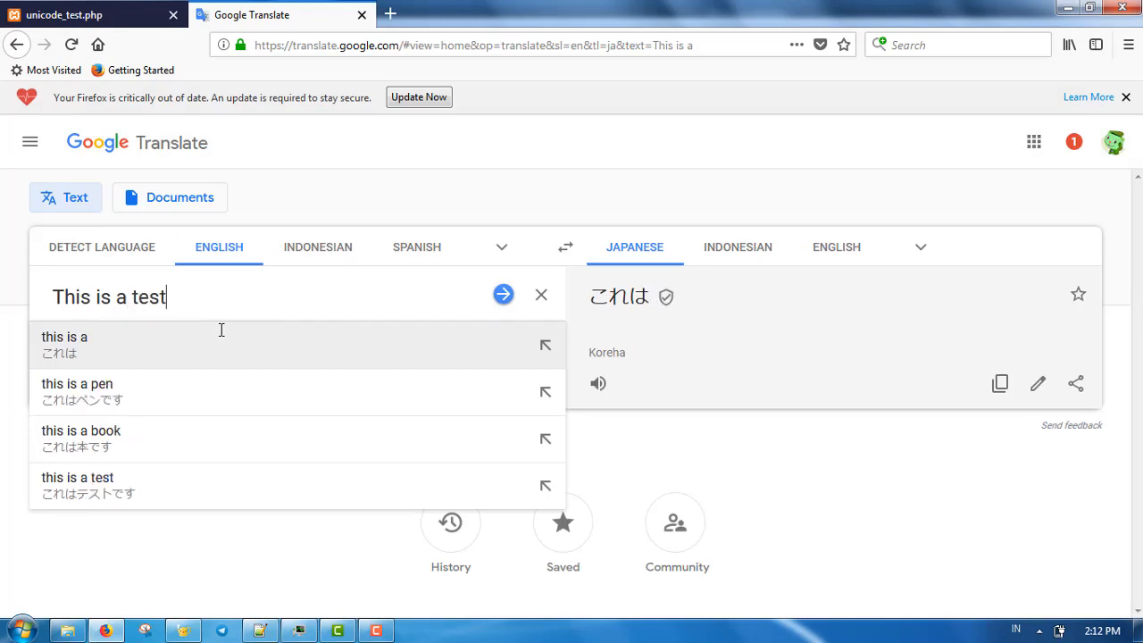
{"action": "type", "text": "text."}
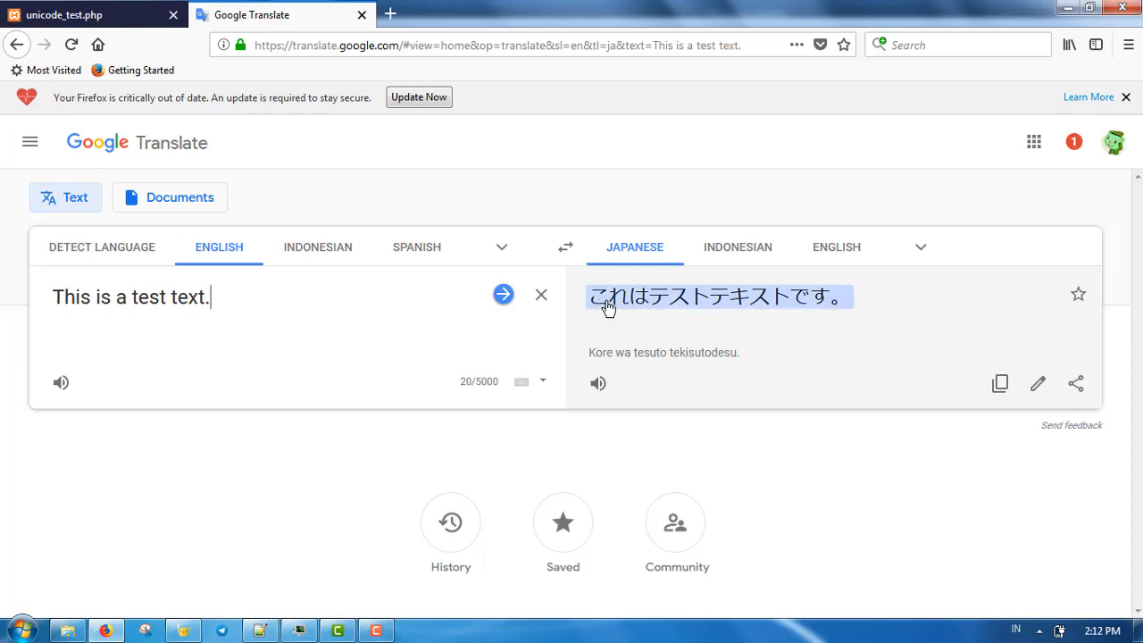
{"action": "left_click", "coordinate": [90, 14]}
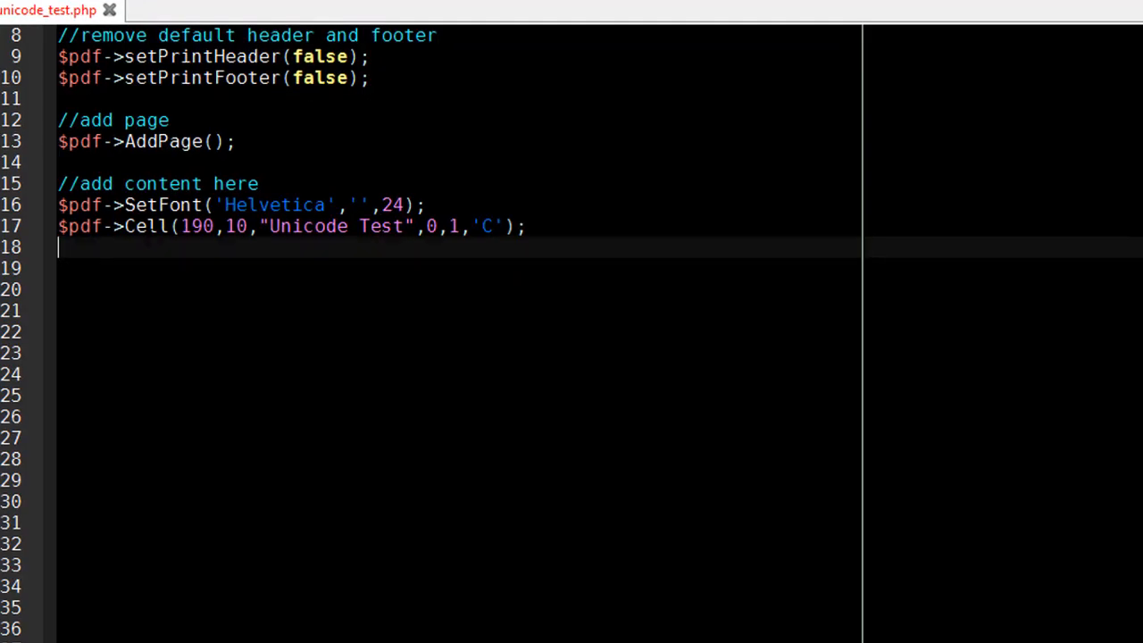
- Duplicate the Cell line to print "Japanese : これはテストテキストです。"
{"action": "type", "text": "$pdf->Cell(190,10,\"Unicode Test\",0,1,'C');"}
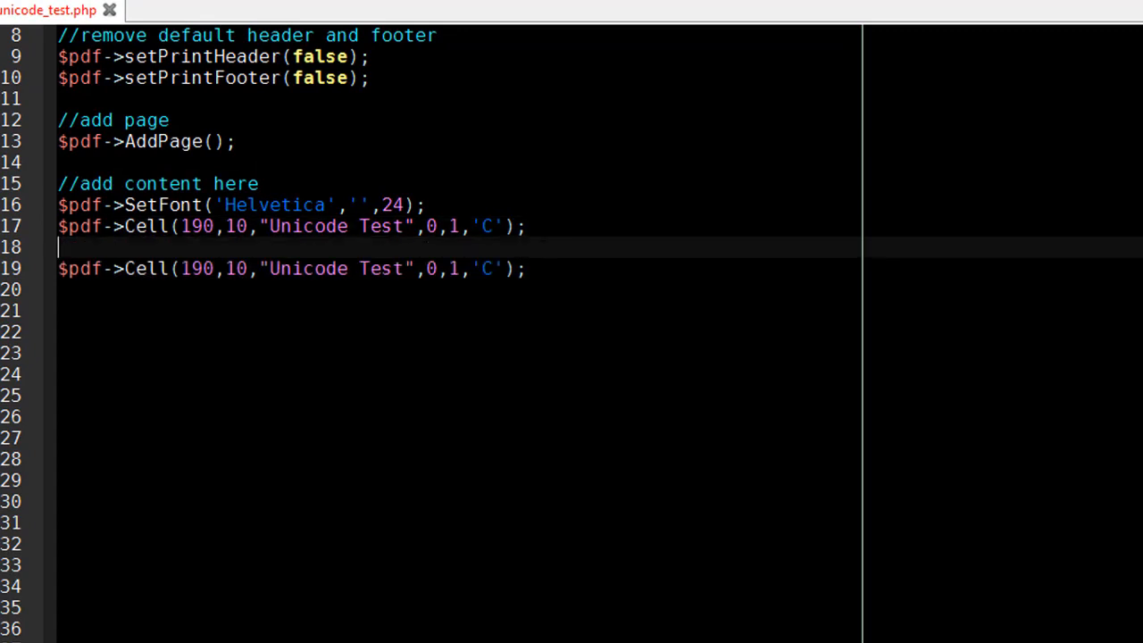
{"action": "type", "text": "これはテストテキストです。"}
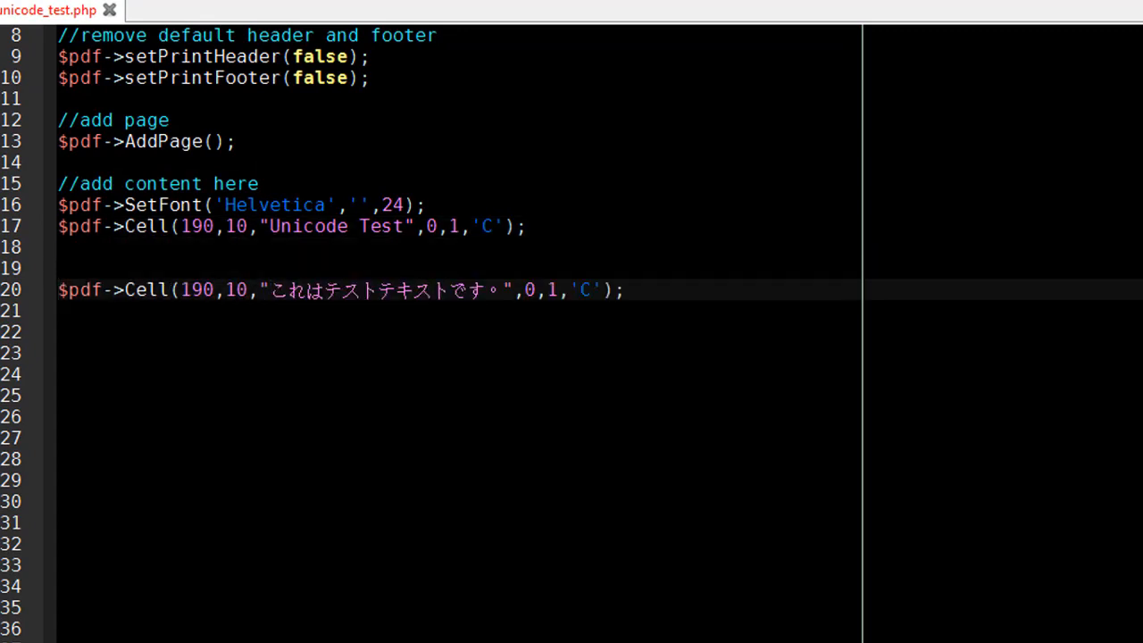
{"action": "type", "text": "Japanese"}
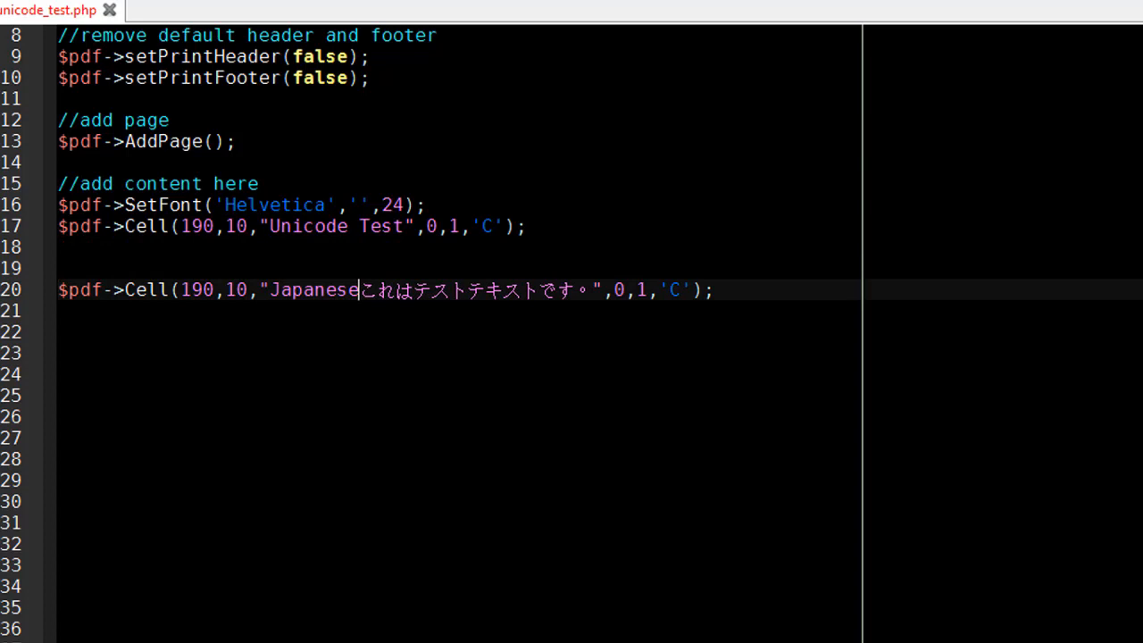
{"action": "type", "text": ":"}
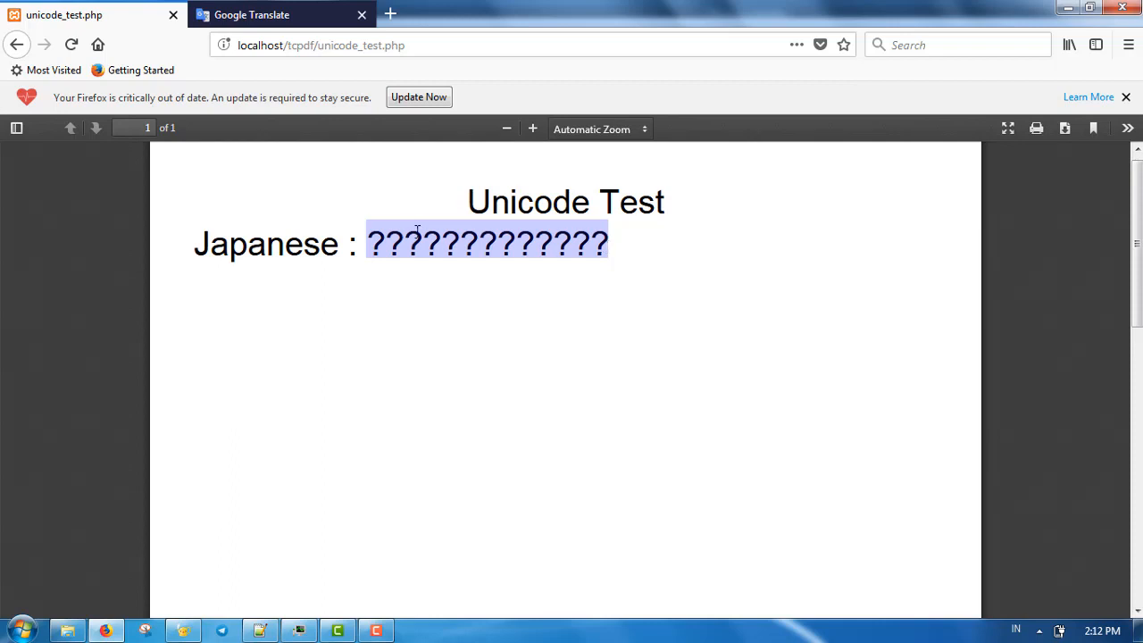
{"action": "mouse_move", "coordinate": [182, 630]}
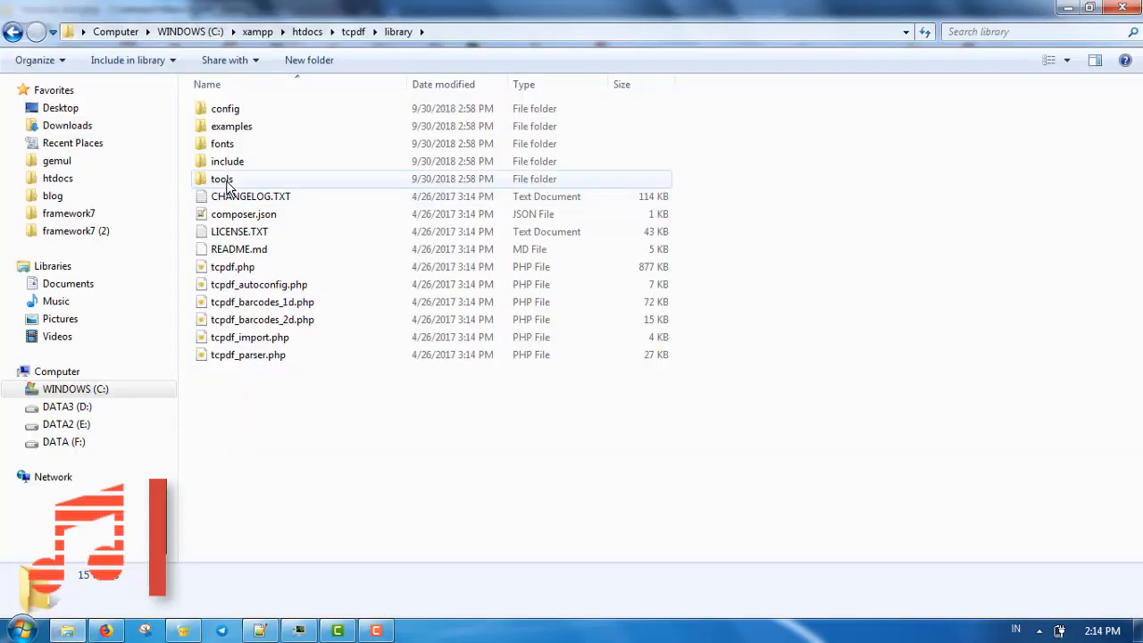
- Browse the TCPDF fonts folder to see the available font files
{"action": "double_click", "coordinate": [222, 143]}
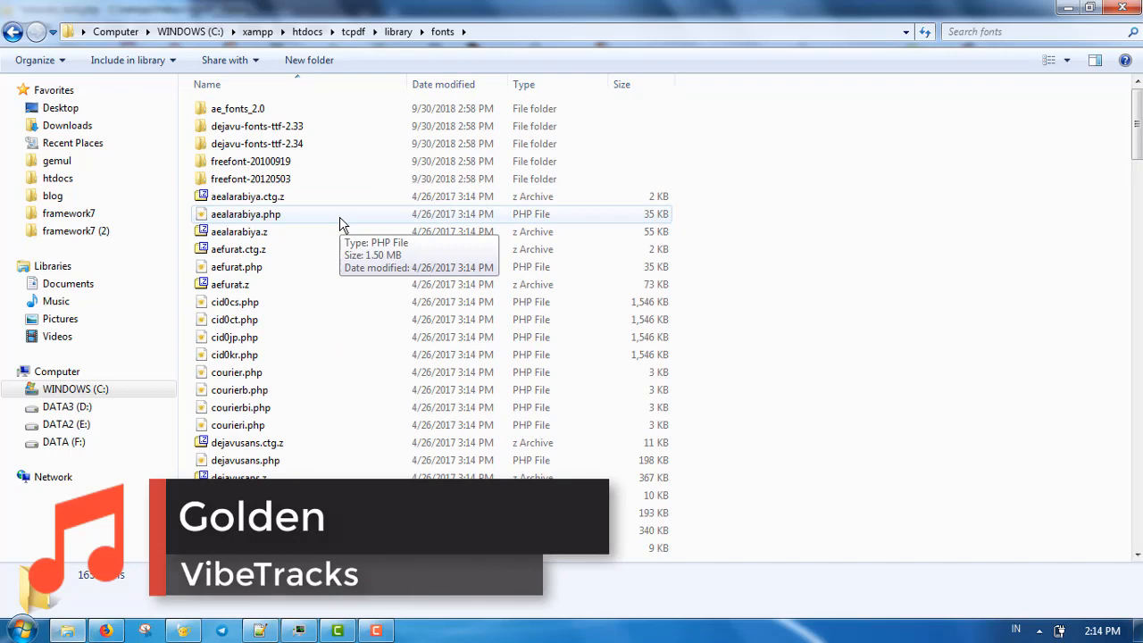
{"action": "scroll", "scroll_direction": "down", "scroll_amount": 3}
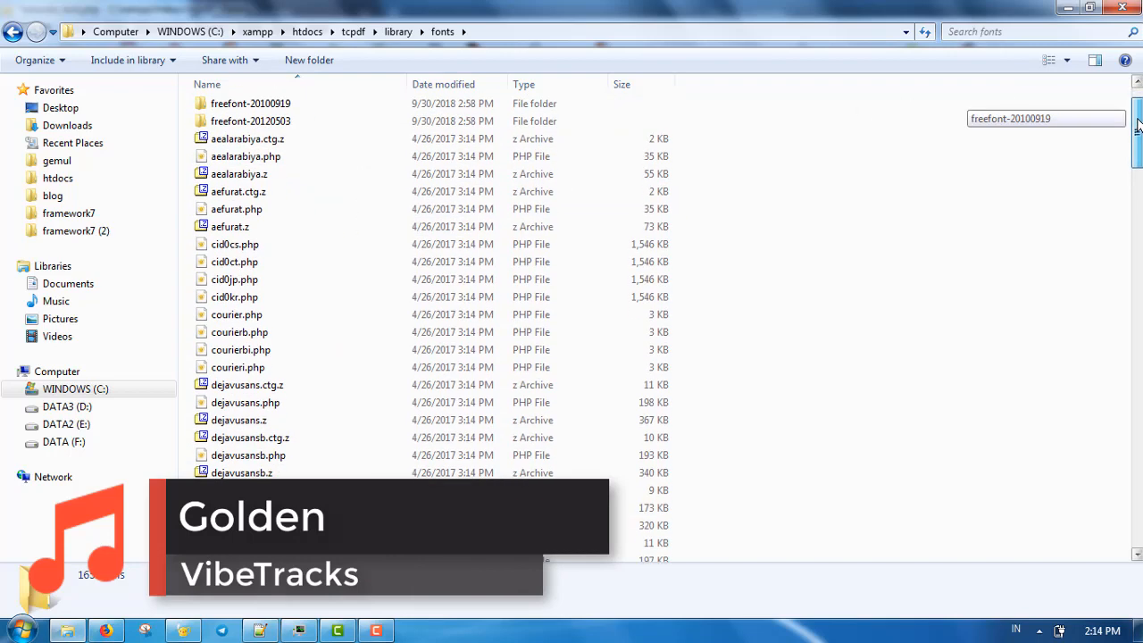
{"action": "left_click", "coordinate": [236, 200]}
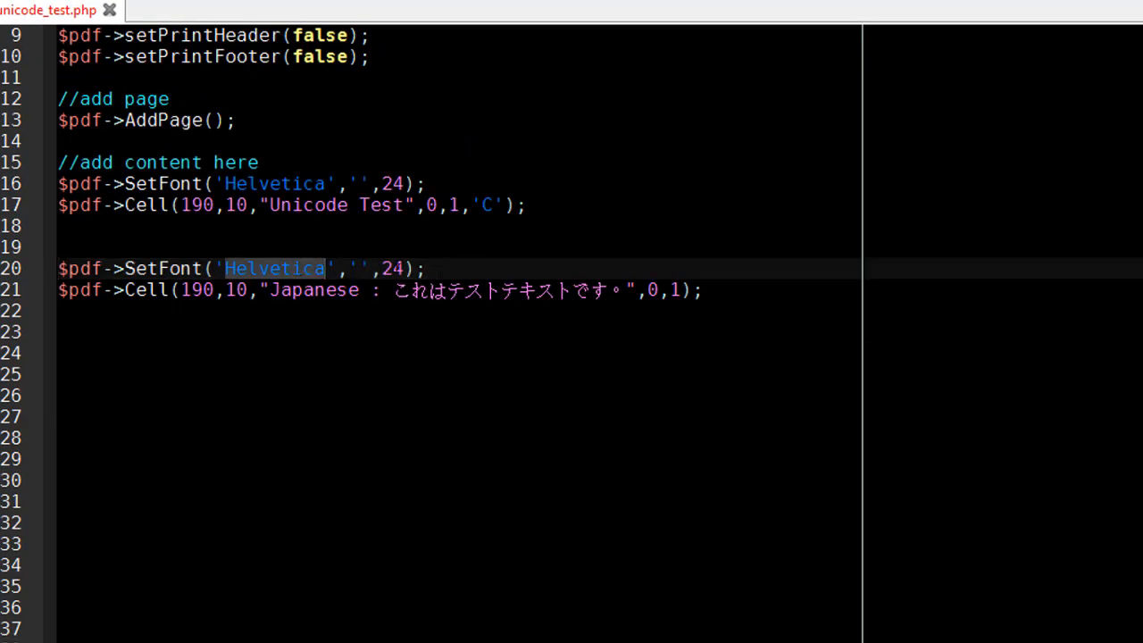
- Comment the Japanese section and set its font to cid0jp
{"action": "type", "text": "18"}
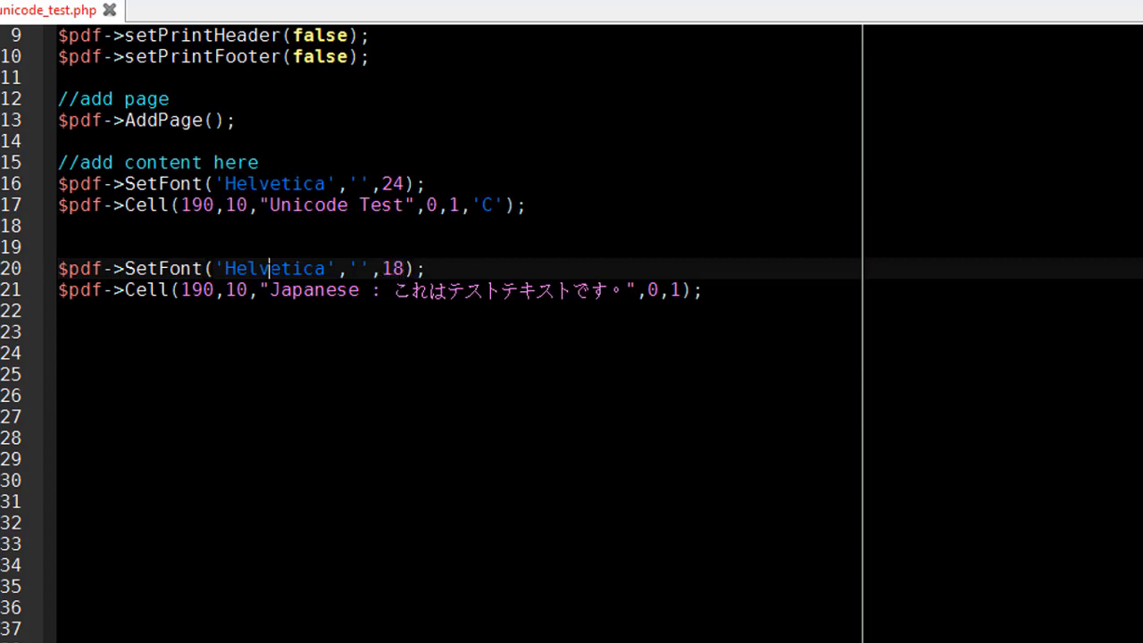
{"action": "type", "text": "/"}
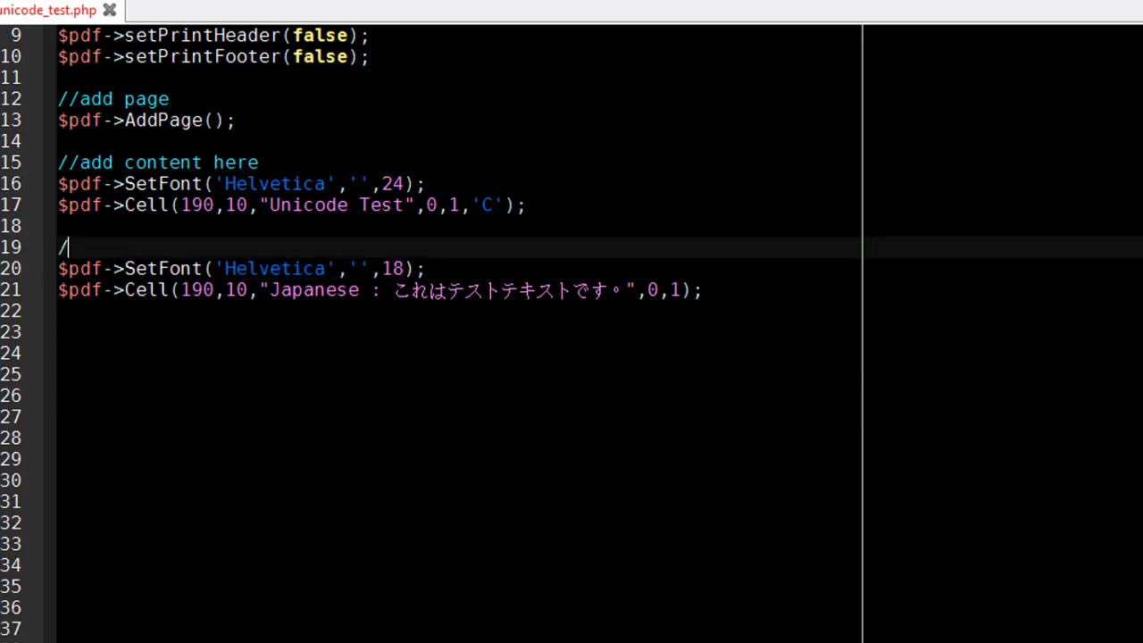
{"action": "type", "text": "/japanese uses cid"}
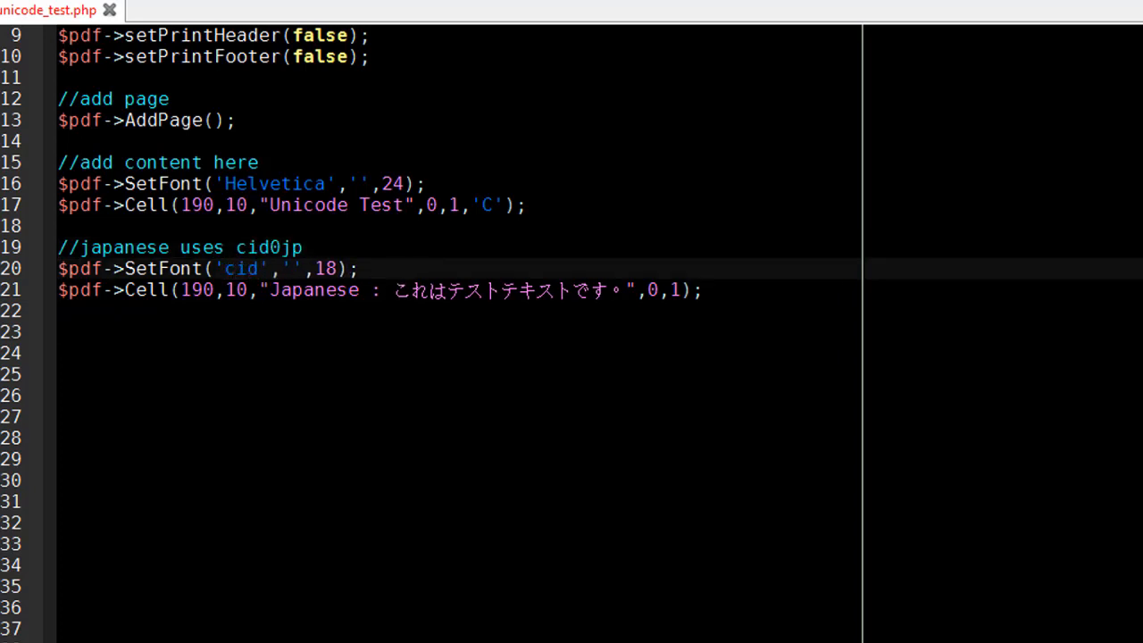
{"action": "type", "text": "0jp"}
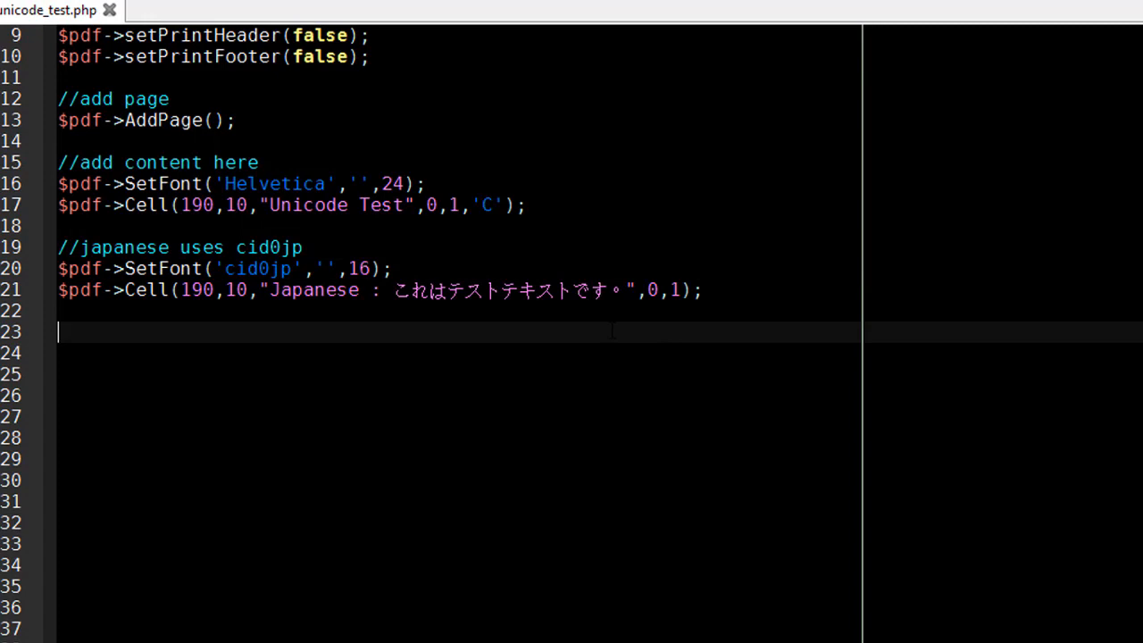
- Add a Korean cid0kr section printing "Korean : 이것은 테스트 텍스트입니다."
{"action": "type", "text": "//korean use"}
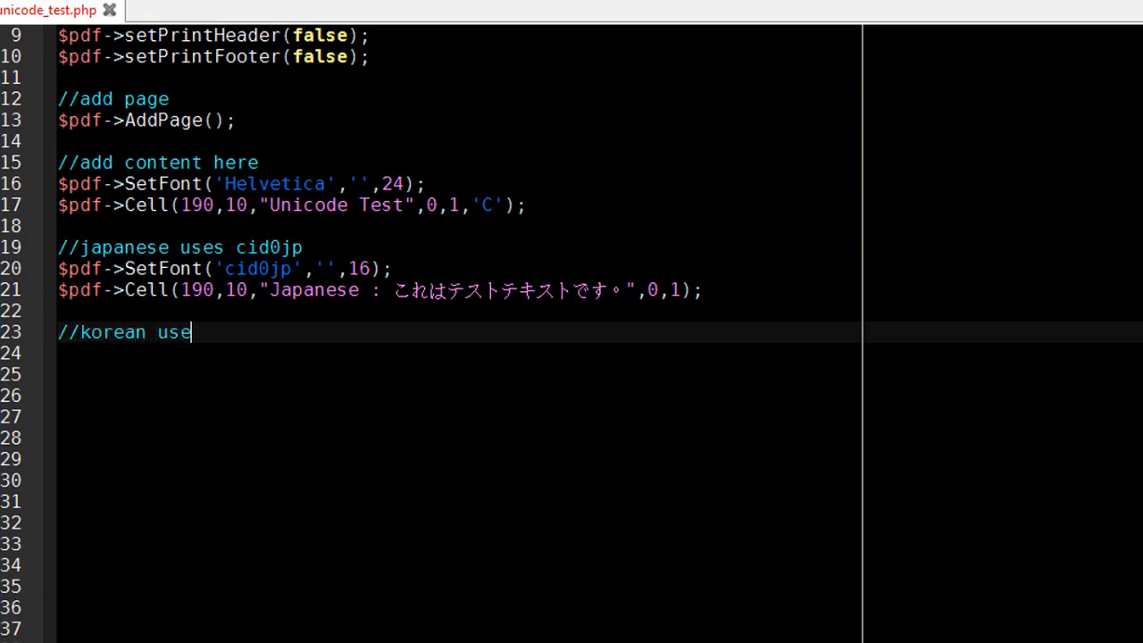
{"action": "type", "text": "s cid0kr"}
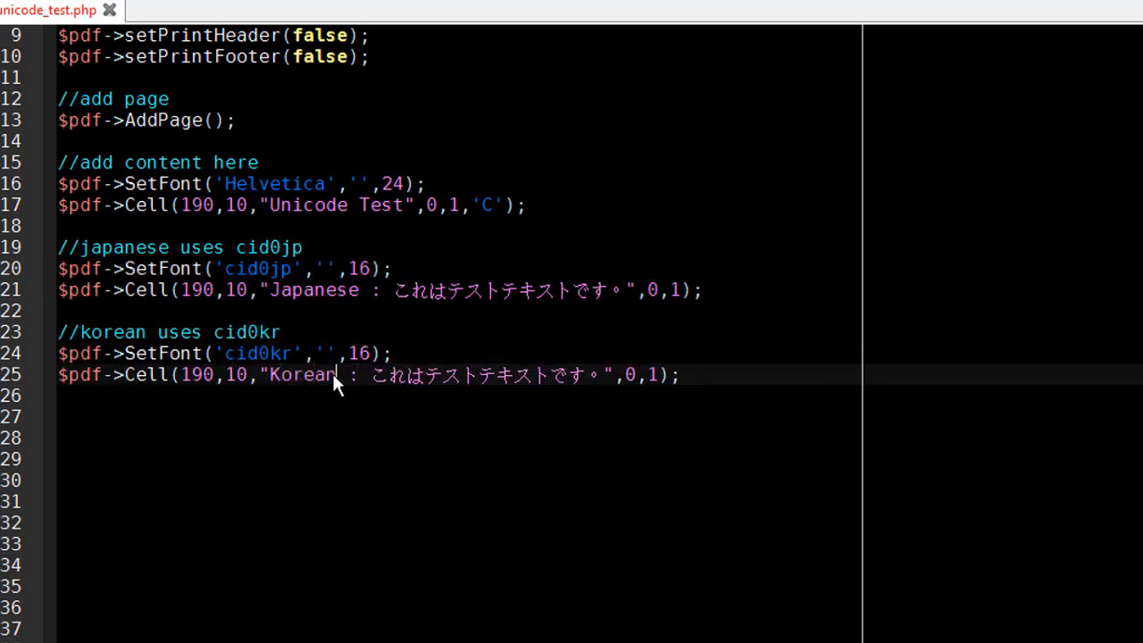
{"action": "key", "text": "Delete"}
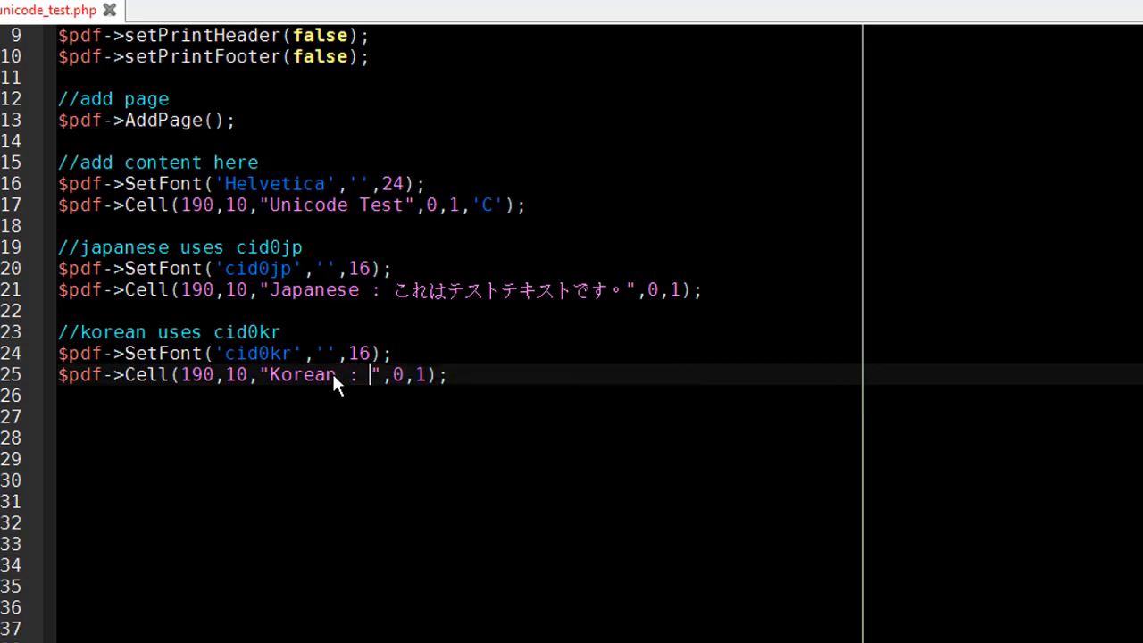
{"action": "left_click", "coordinate": [277, 15]}
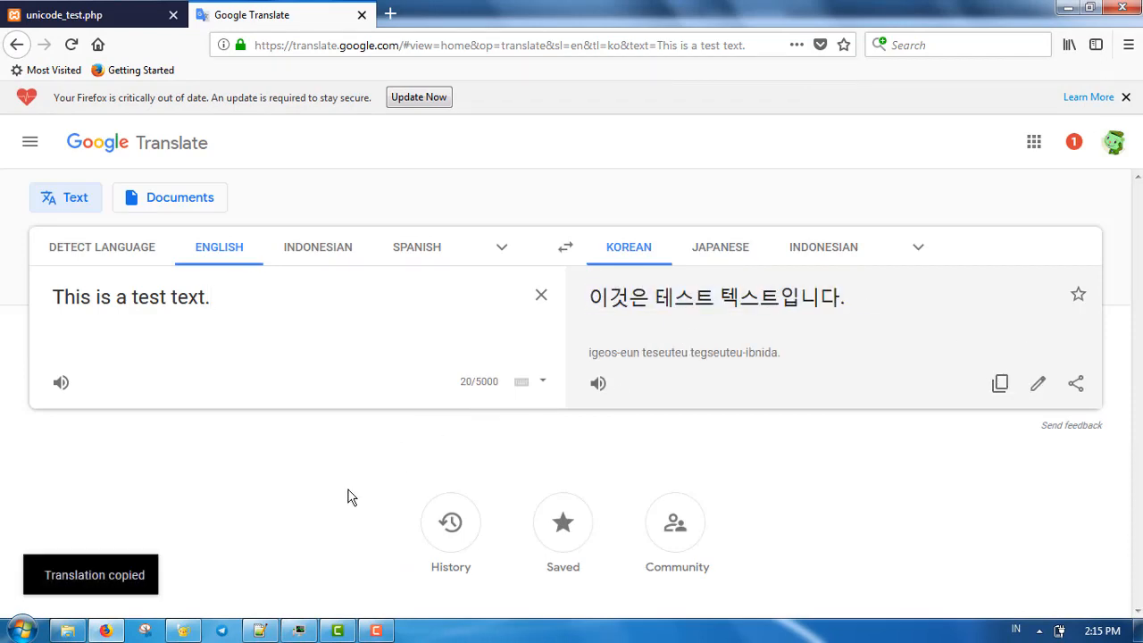
{"action": "left_click", "coordinate": [63, 14]}
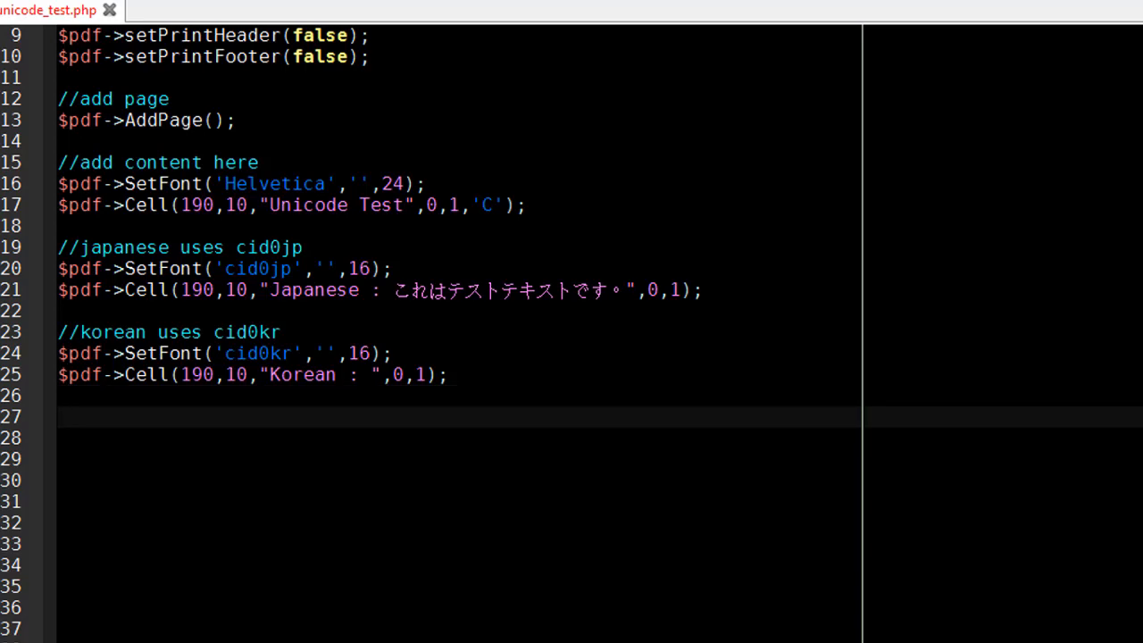
{"action": "type", "text": "이것은 테스트 텍스트입니다."}
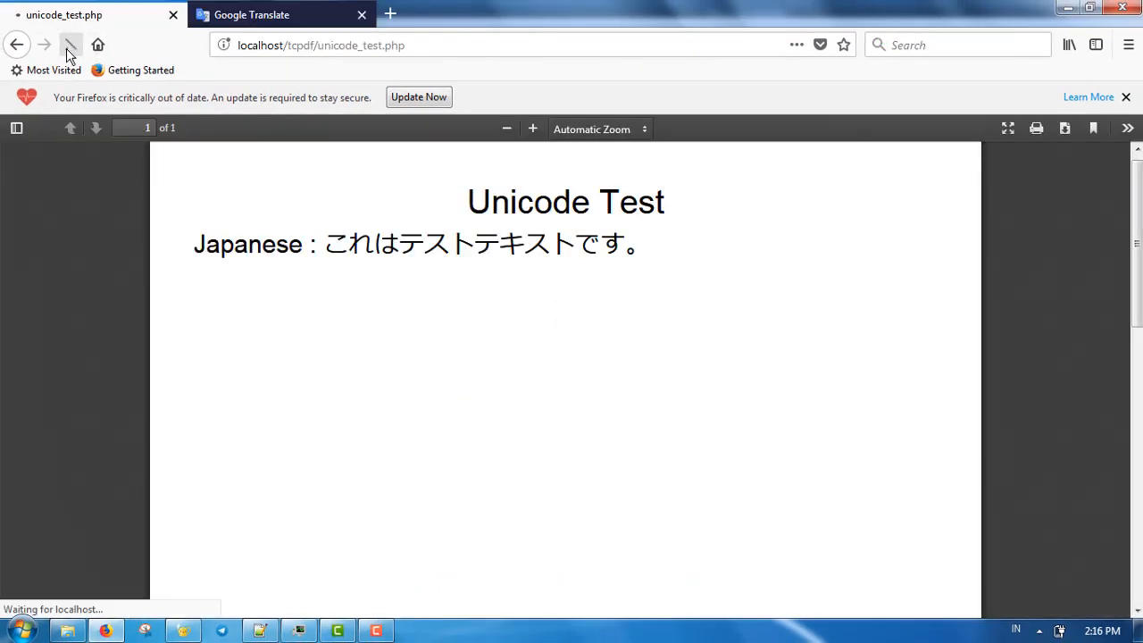
- Reload the rendered PDF in the localhost unicode_test.php tab
{"action": "left_click", "coordinate": [72, 45]}
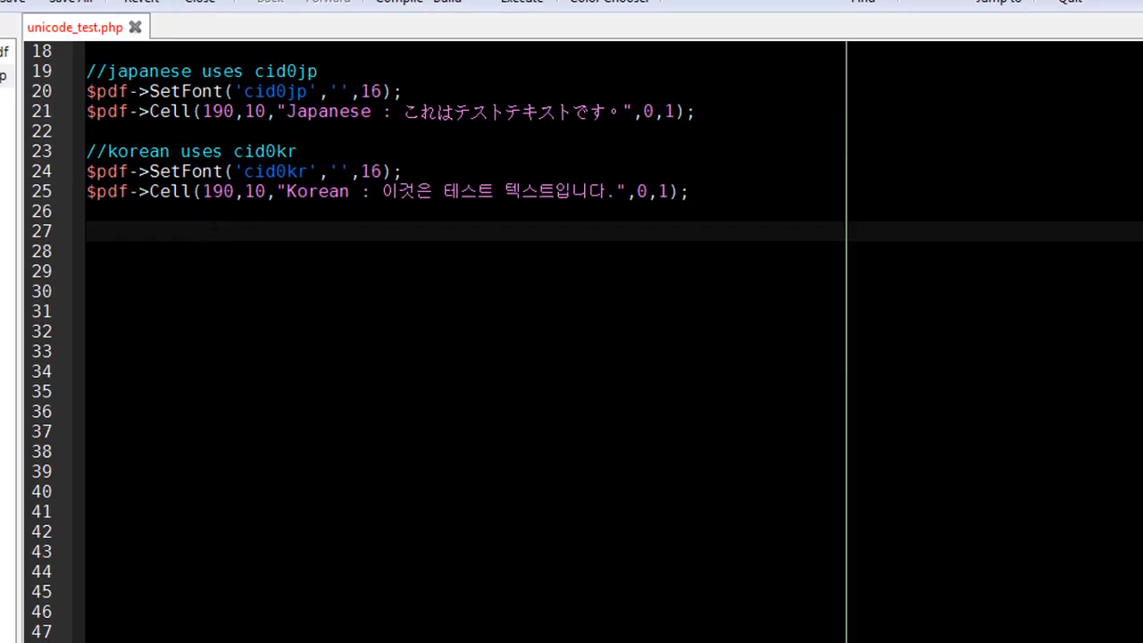
- Add the comment //traditional chinese cid0ct below the Korean block
{"action": "type", "text": "//traditional chinese"}
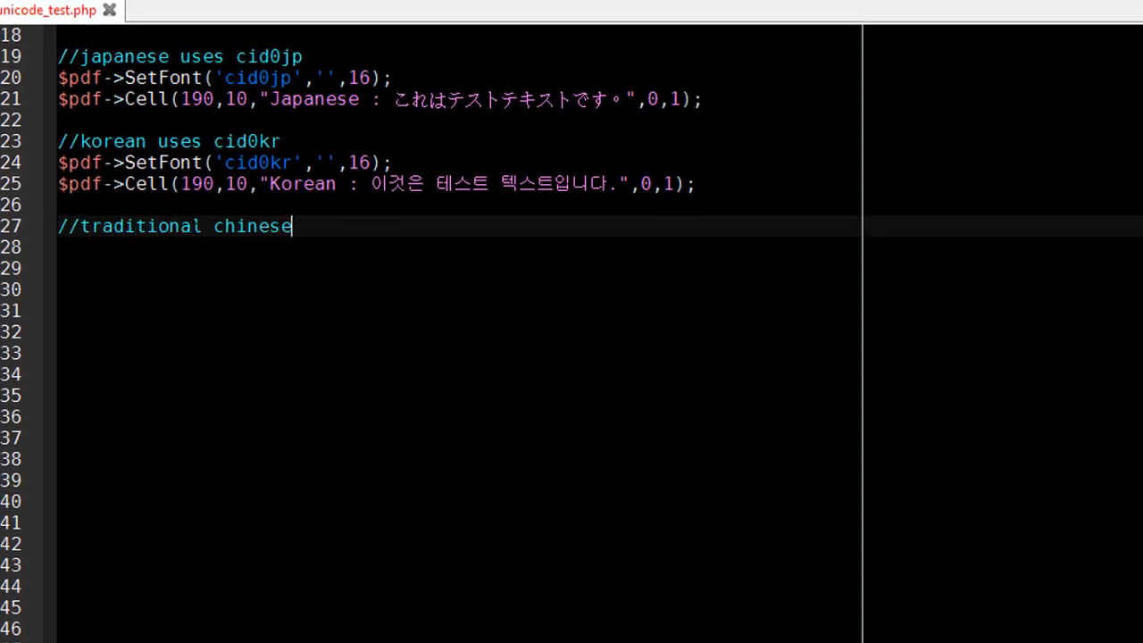
{"action": "type", "text": "cid0"}
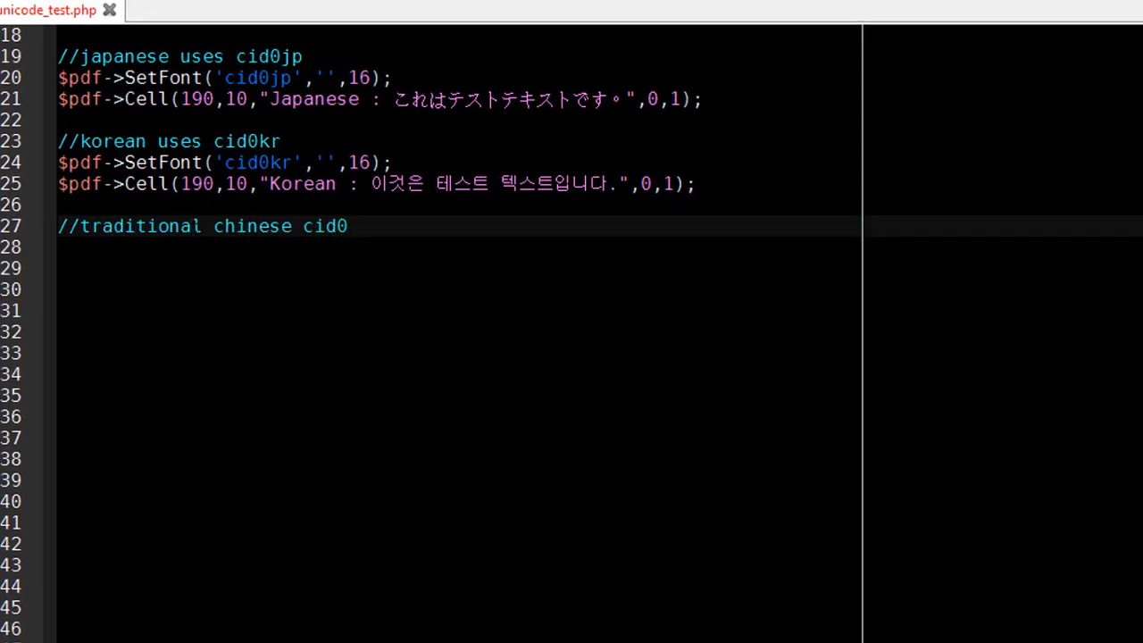
{"action": "type", "text": "ct"}
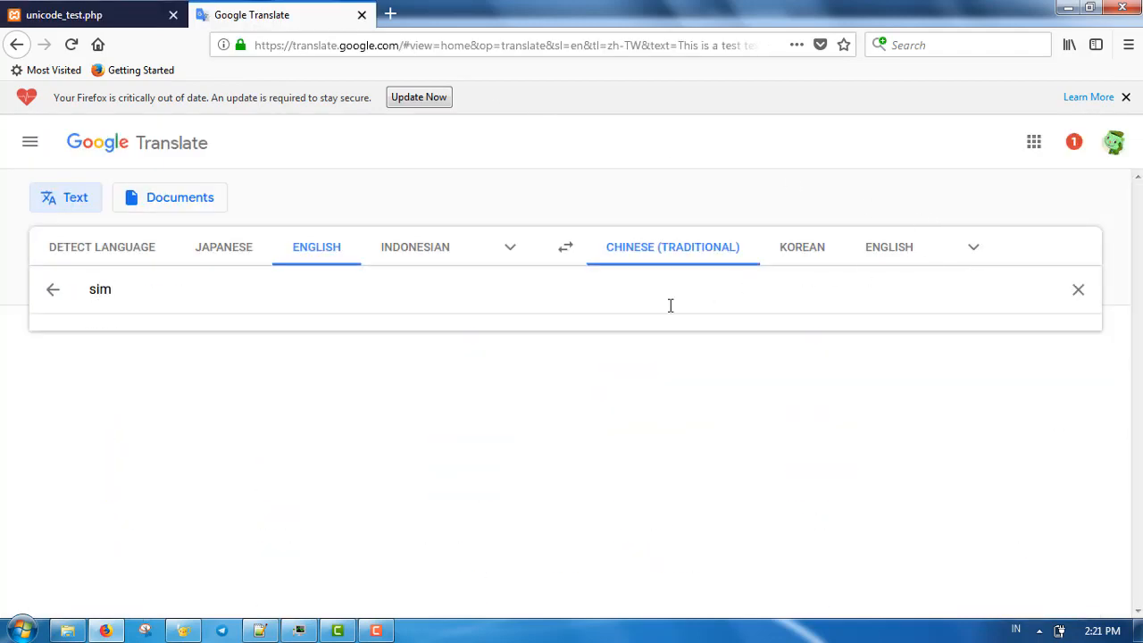
- Pick Hindi as the Google Translate target for "This is a test text." and return to the PHP script
{"action": "type", "text": "chi"}
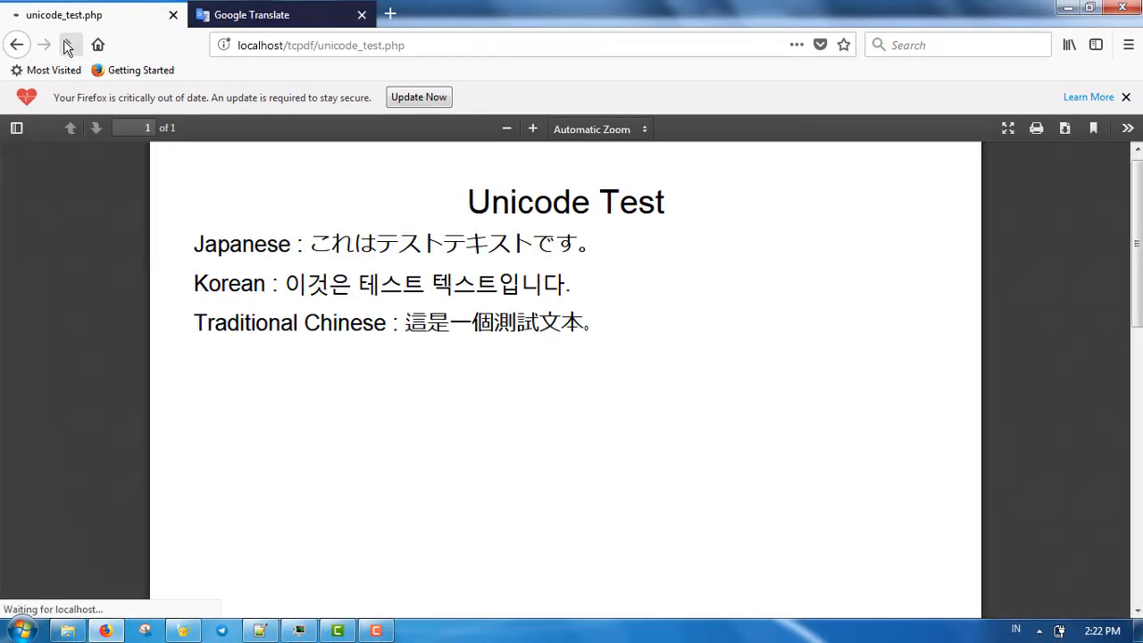
{"action": "left_click", "coordinate": [71, 44]}
{"action": "type", "text": "hin"}
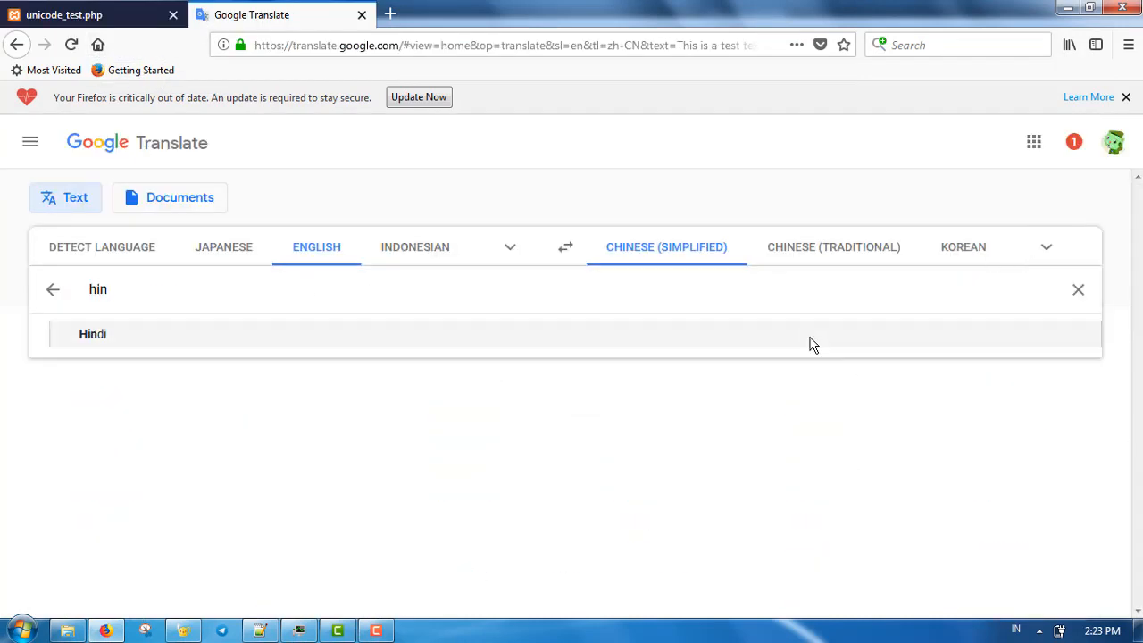
{"action": "left_click", "coordinate": [92, 334]}
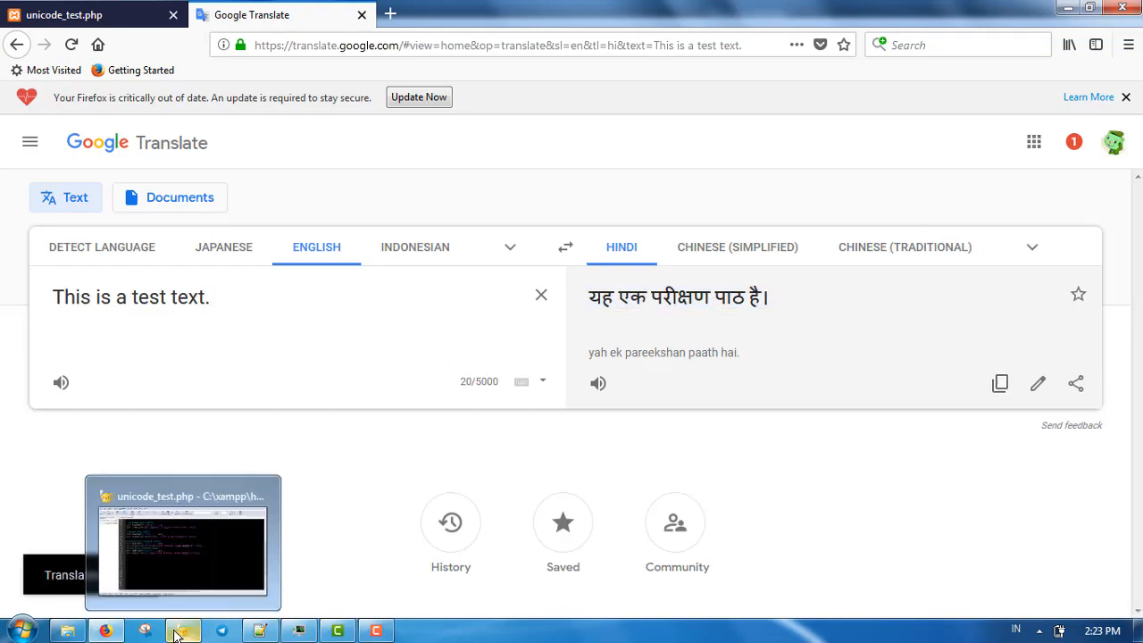
{"action": "left_click", "coordinate": [182, 543]}
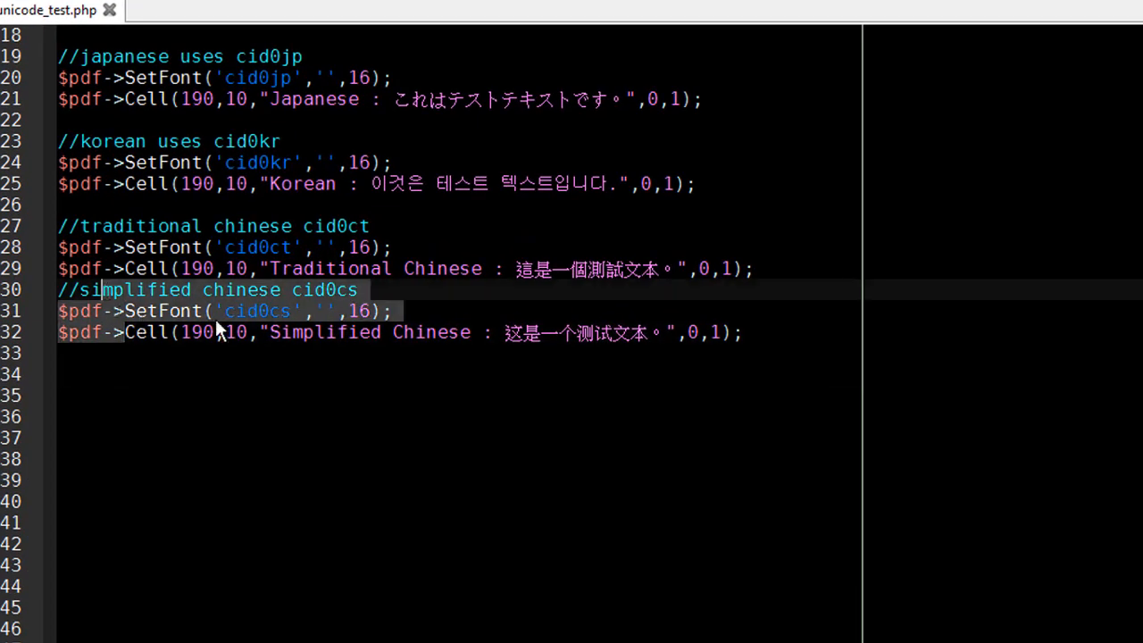
- Duplicate the Simplified Chinese block and add a $pdf->Ln(); line break after it
{"action": "key", "text": "ctrl+v"}
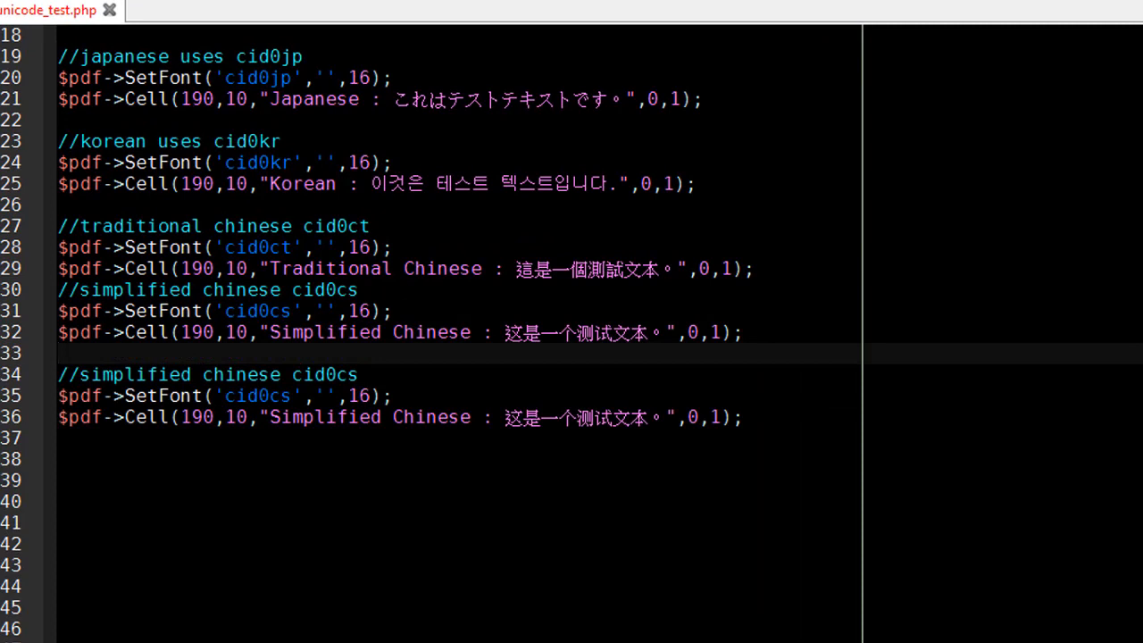
{"action": "left_click", "coordinate": [60, 353]}
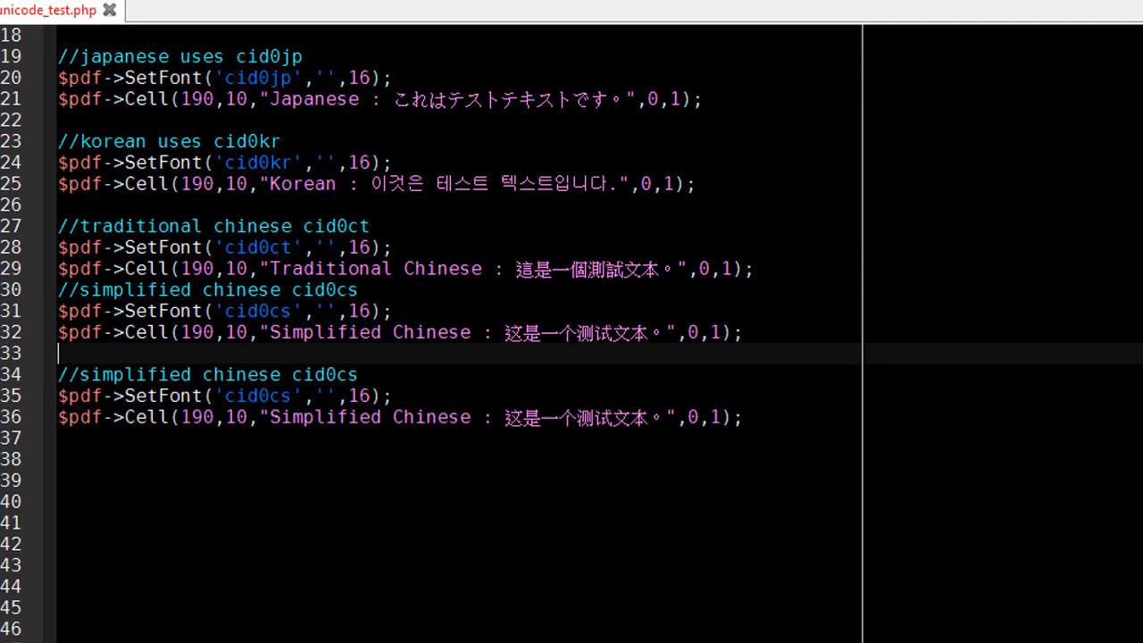
{"action": "type", "text": "$pdf-"}
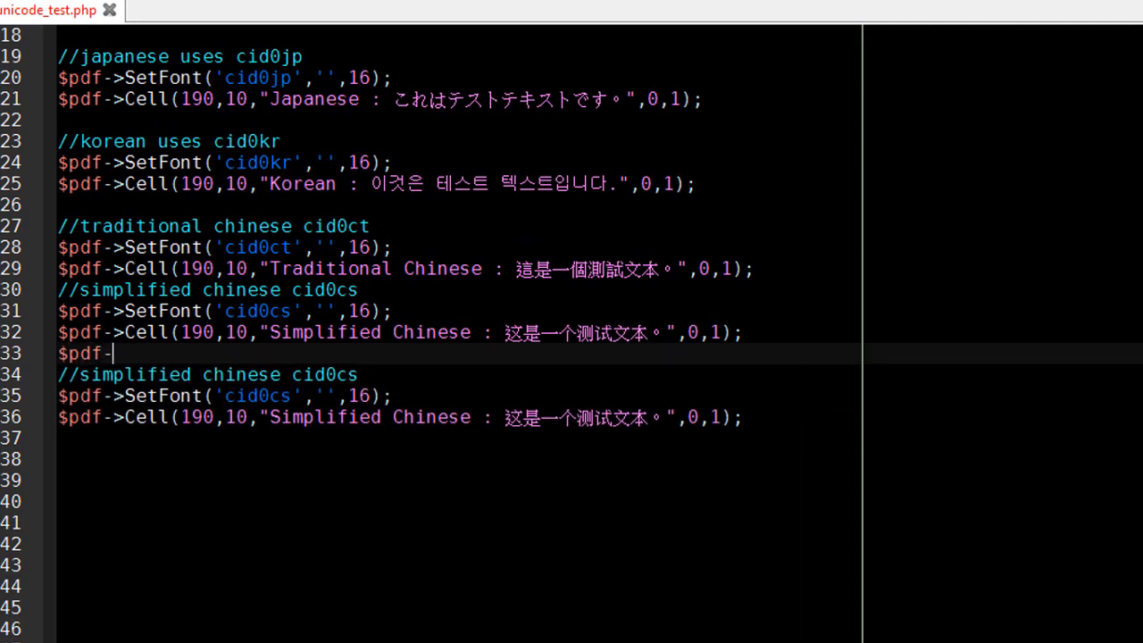
{"action": "type", "text": ">Ln();"}
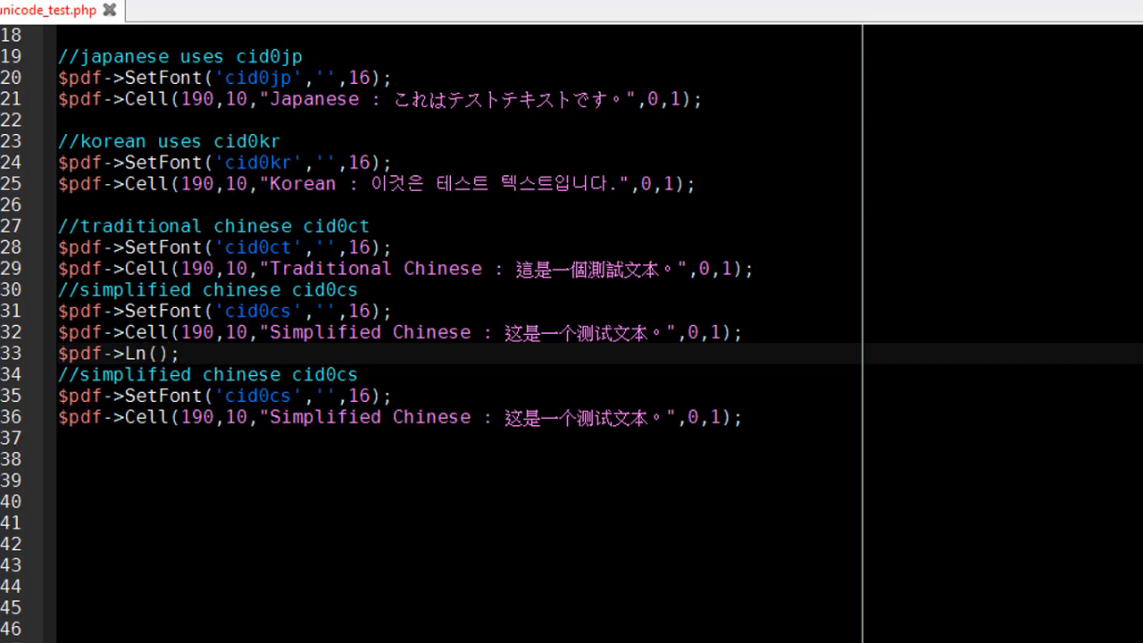
{"action": "scroll", "scroll_direction": "down", "scroll_amount": 3}
{"action": "type", "text": "//hindi can use e"}
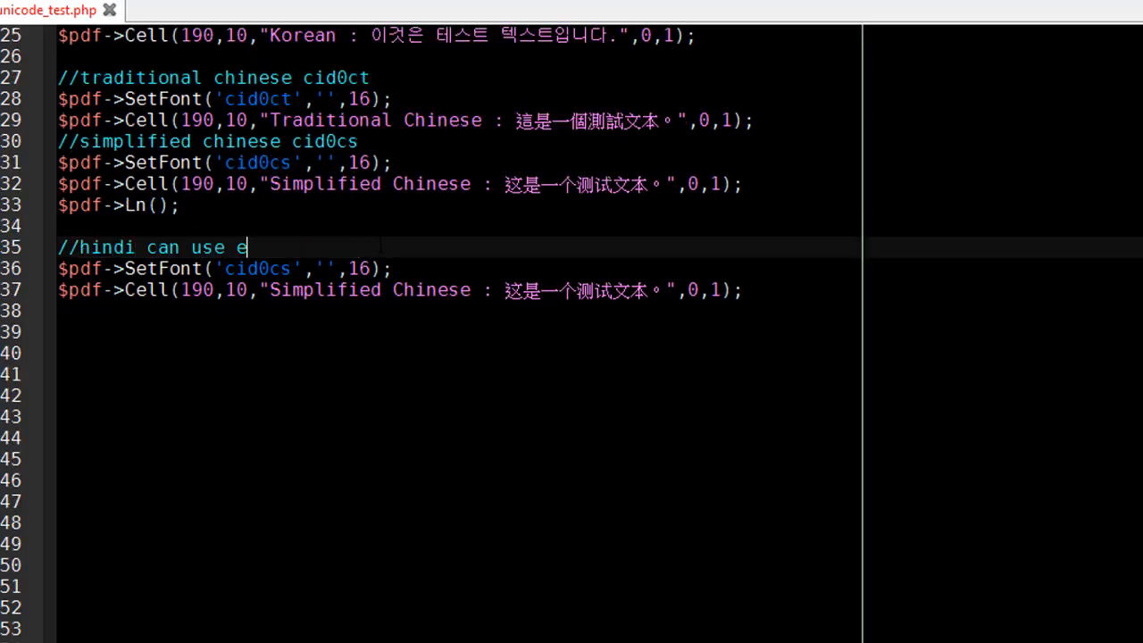
- Write the Hindi section: comment on freesans/freeserif and cells printing यह एक परीक्षण पाठ है in sans and serif
{"action": "type", "text": "ither freesans for sans"}
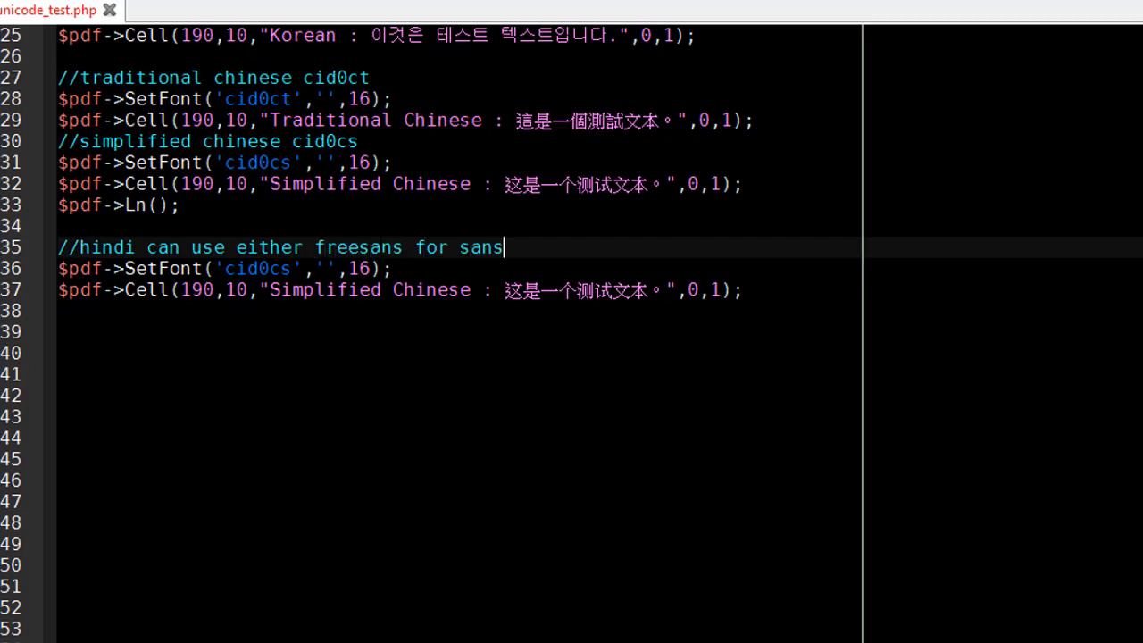
{"action": "type", "text": ", or freeserif for"}
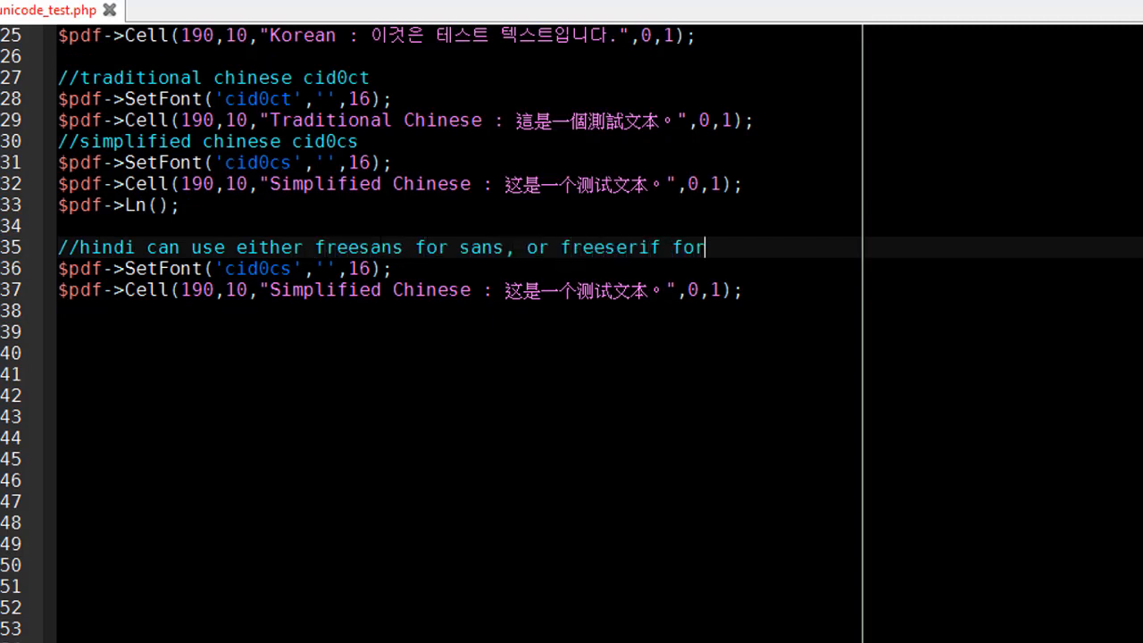
{"action": "type", "text": "serif font"}
{"action": "left_click", "coordinate": [225, 268]}
{"action": "type", "text": "freesan"}
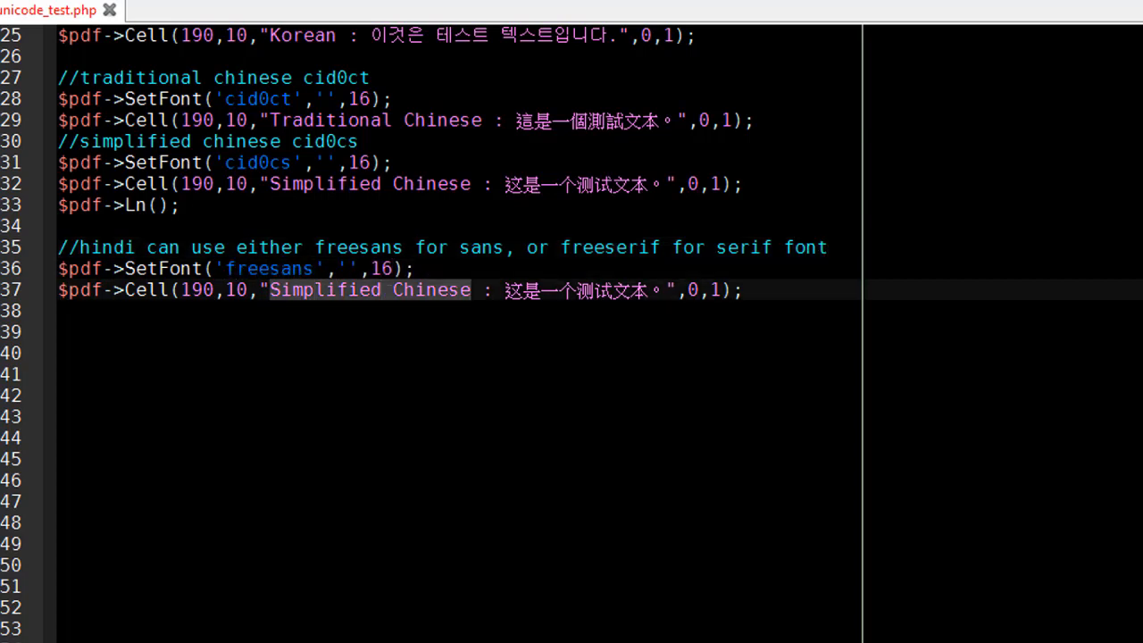
{"action": "type", "text": "Hindi"}
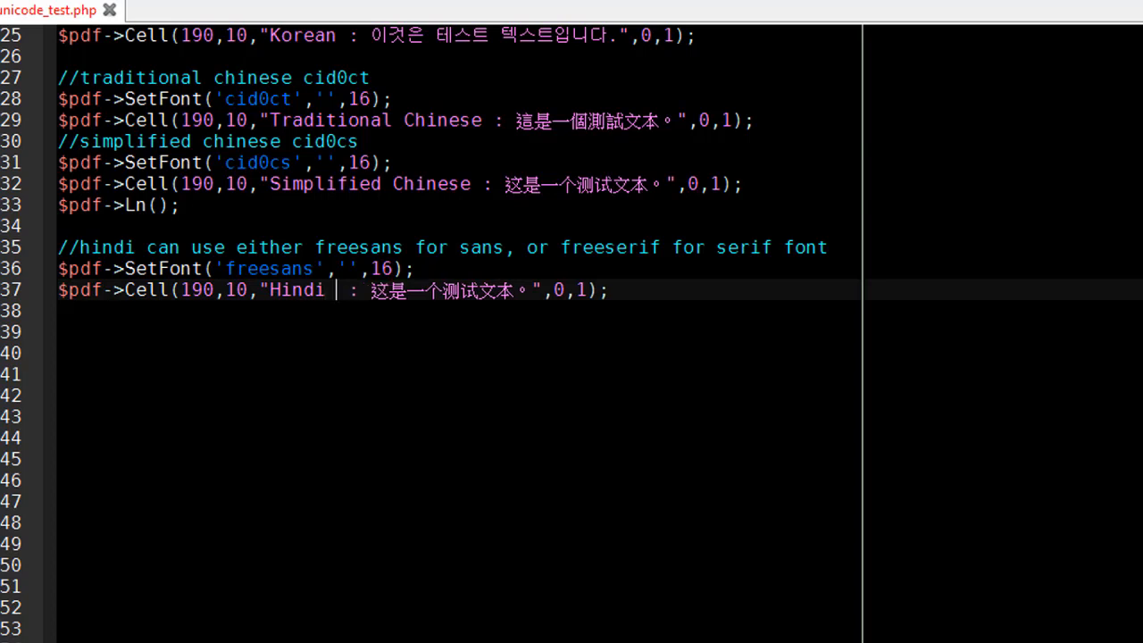
{"action": "type", "text": "sans : यह एक परीक्षण पाठ है।"}
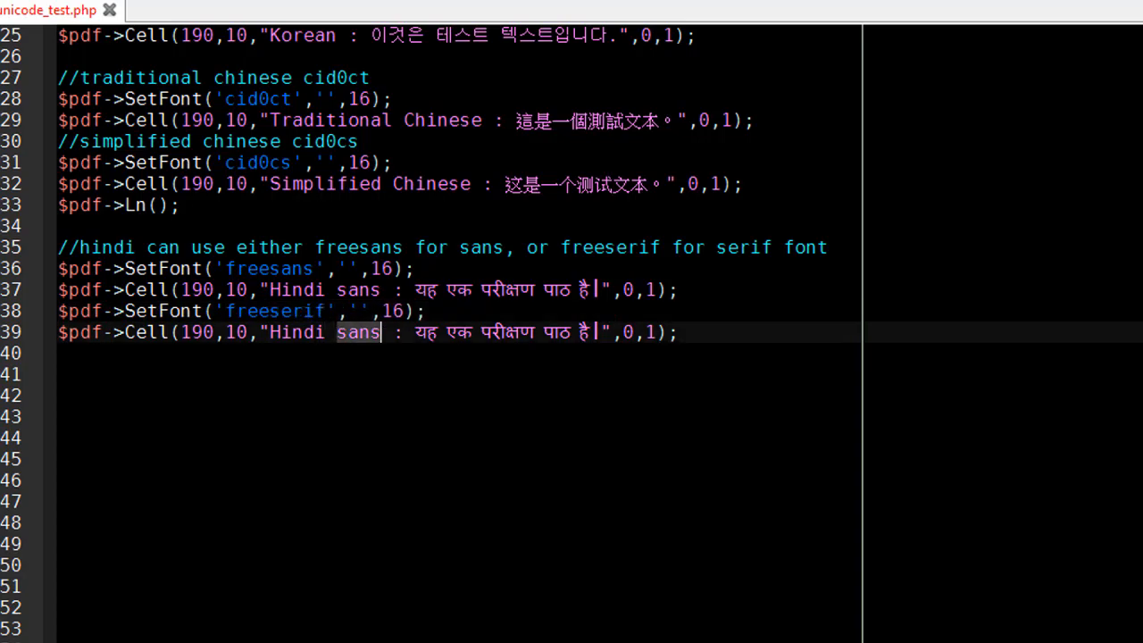
{"action": "type", "text": "serif"}
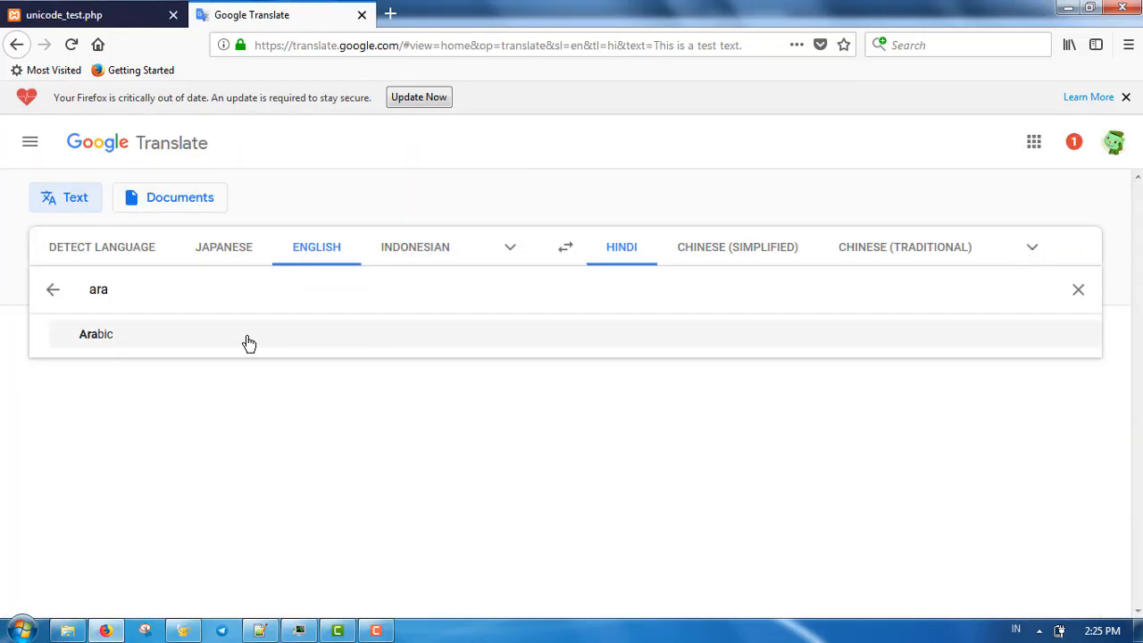
- Add the comment "//arabic can use freeserif, aefurat, and aealarabiya" below the Hindi block
{"action": "left_click", "coordinate": [97, 334]}
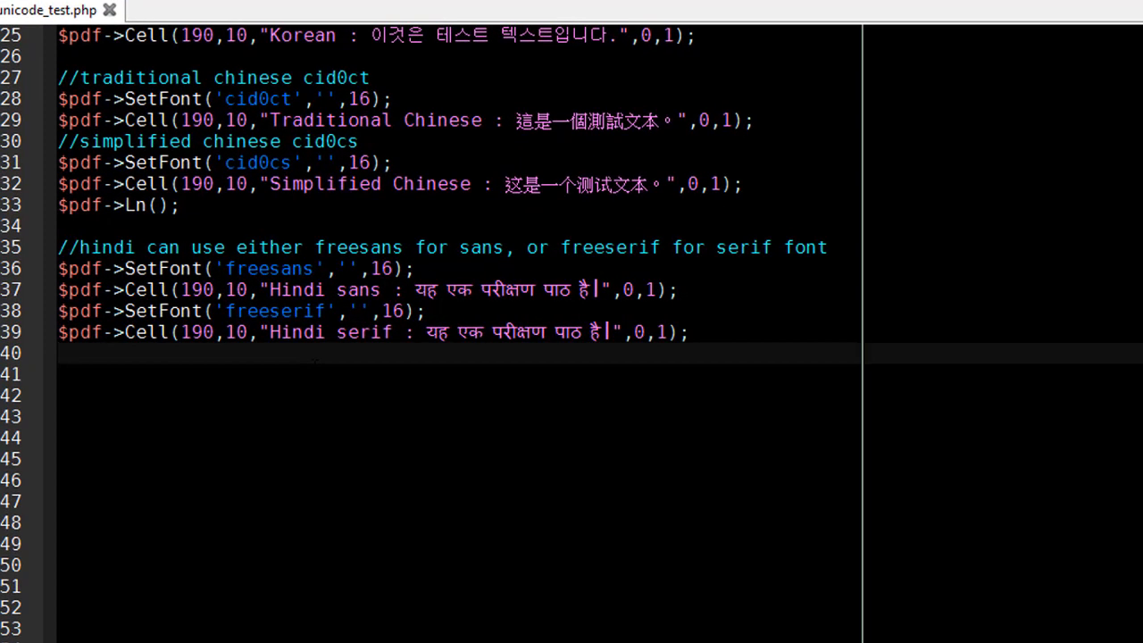
{"action": "type", "text": "//arabic can use f"}
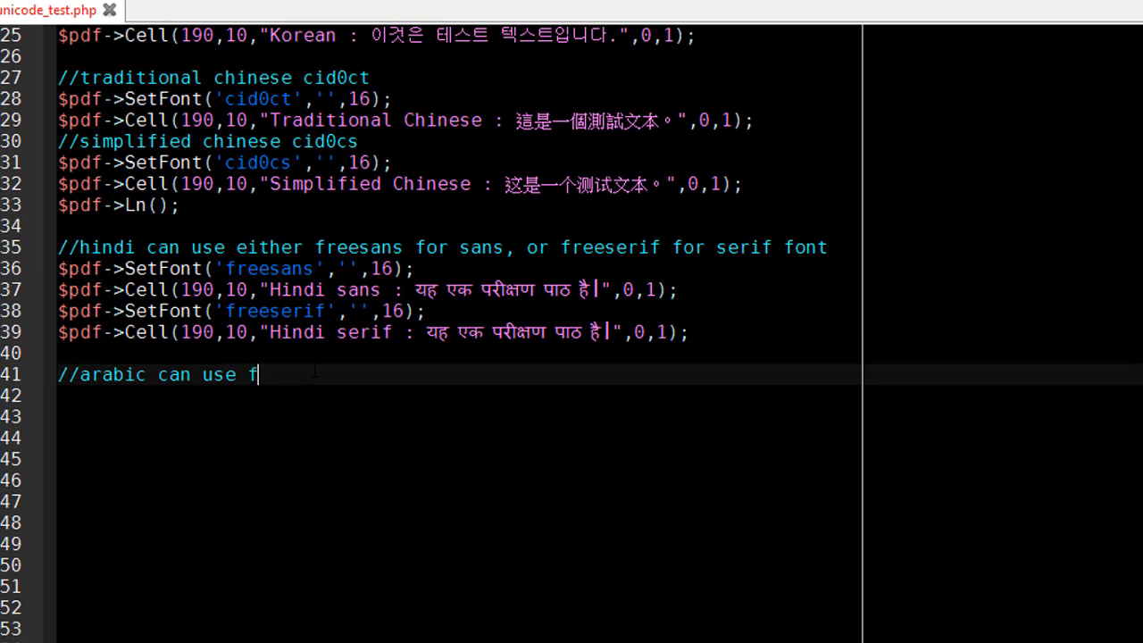
{"action": "type", "text": "reeserif, aefurat"}
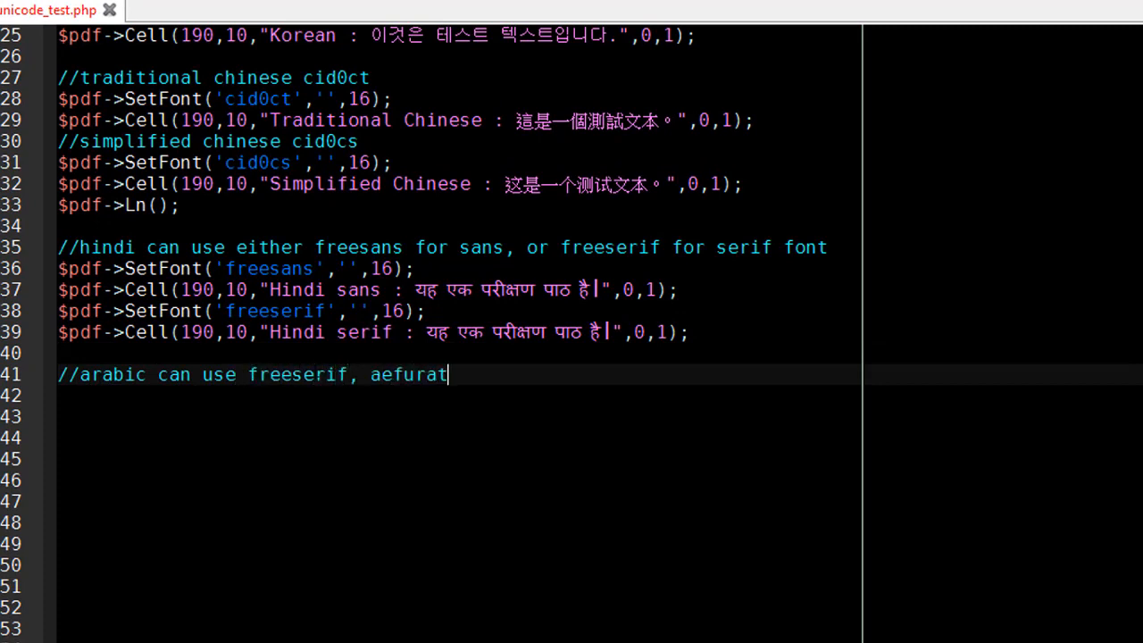
{"action": "type", "text": ", and al"}
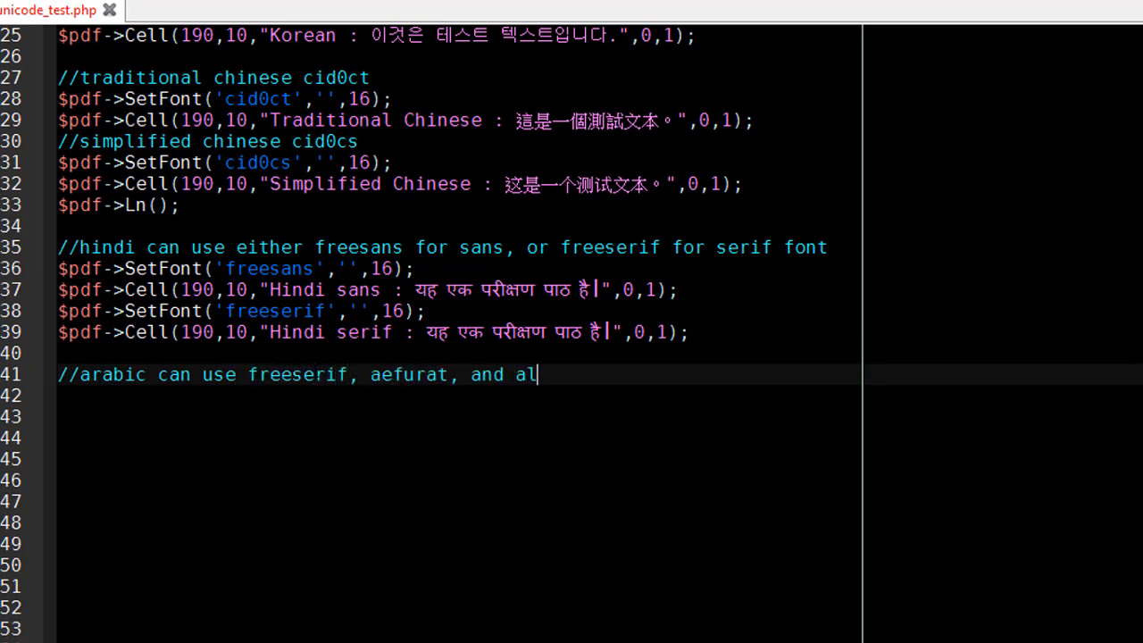
{"action": "type", "text": "ea"}
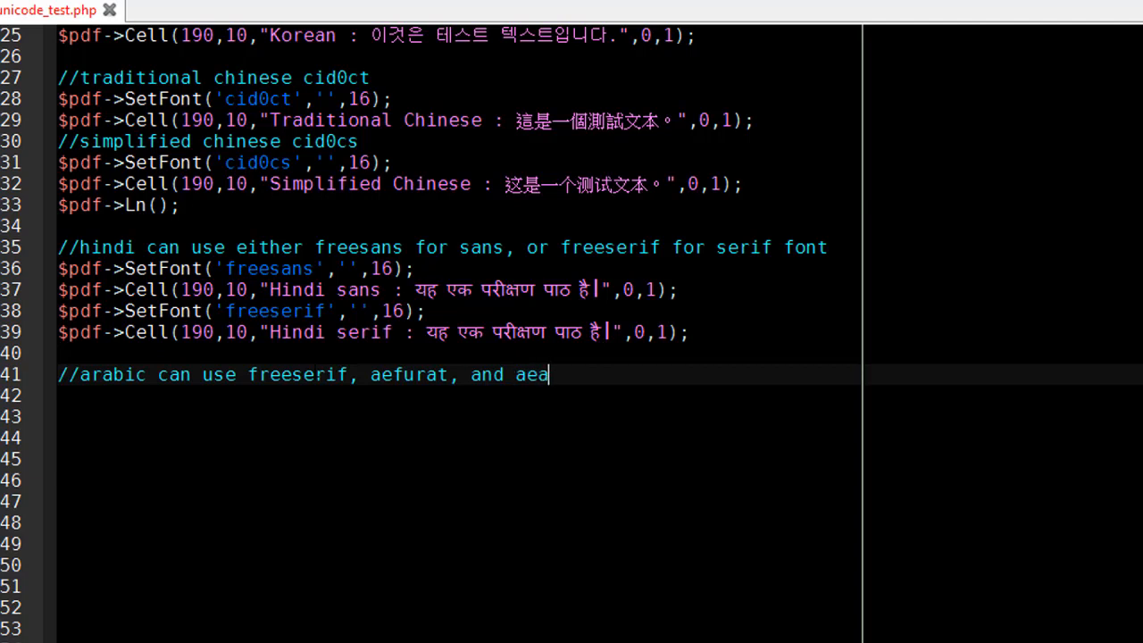
{"action": "type", "text": "larabiya"}
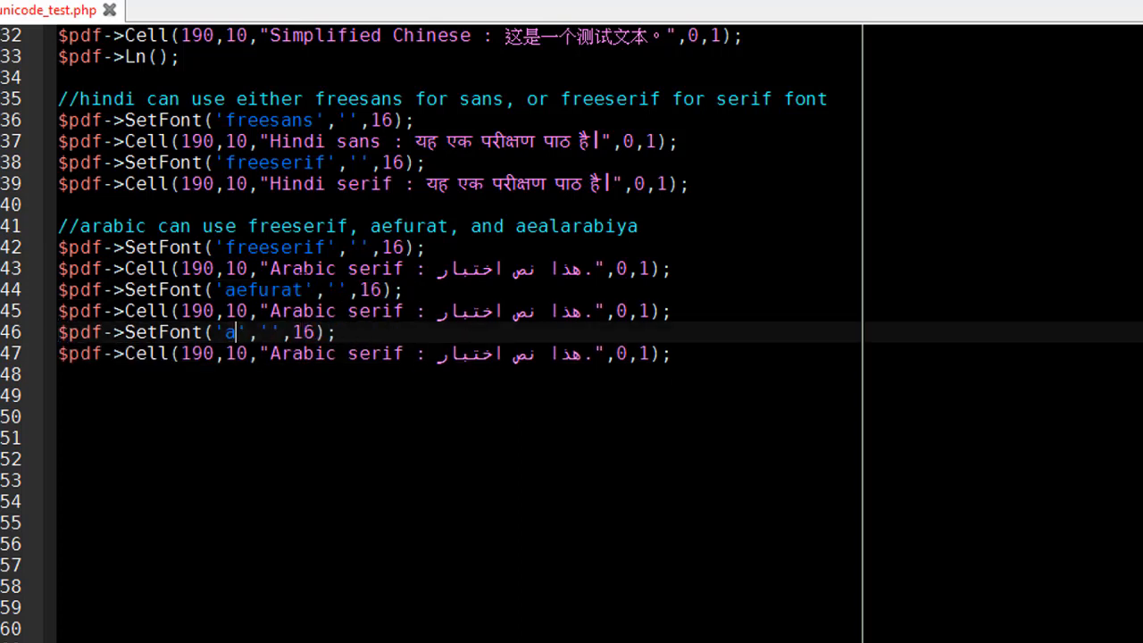
- Add SetFont/Cell pairs printing the Arabic sentence in freeserif, aefurat and aealarabiya
{"action": "type", "text": "ealarabiya"}
{"action": "left_click", "coordinate": [366, 353]}
{"action": "type", "text": "aealara"}
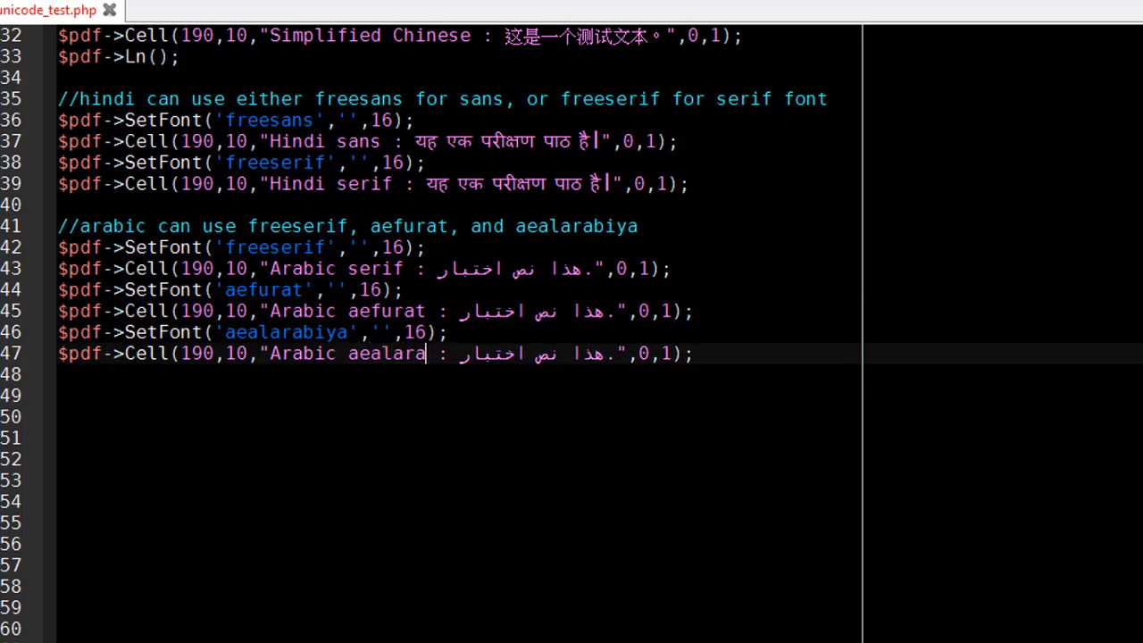
{"action": "type", "text": "biya"}
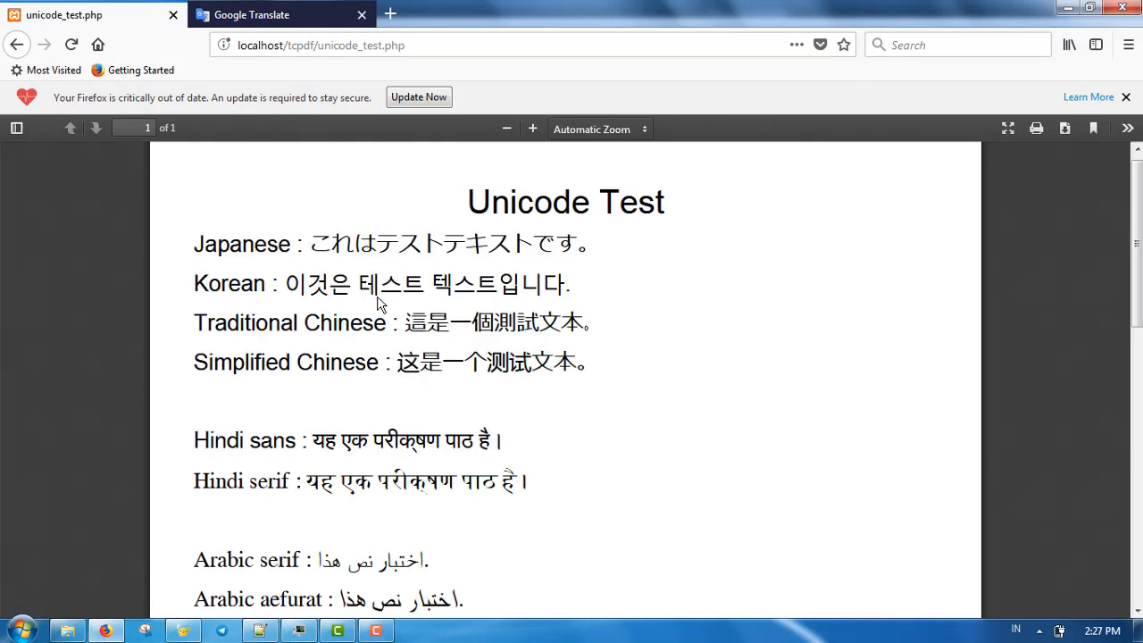
- Scroll the reloaded PDF to check the three Arabic lines, then look for Thai in Google Translate
{"action": "scroll", "scroll_direction": "down", "scroll_amount": 3}
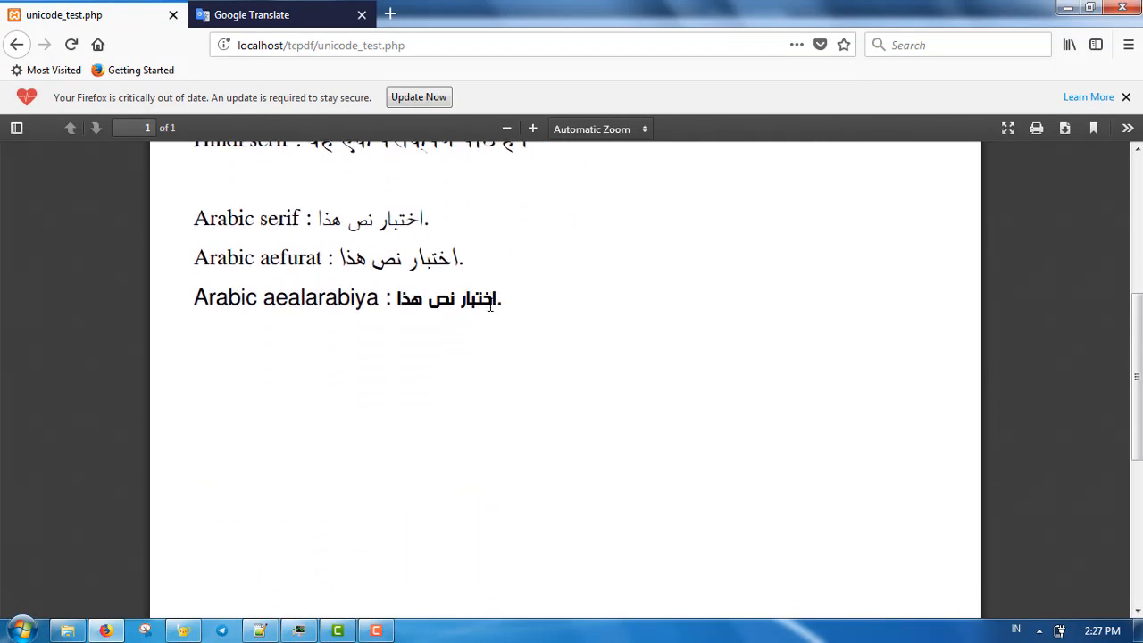
{"action": "mouse_move", "coordinate": [304, 414]}
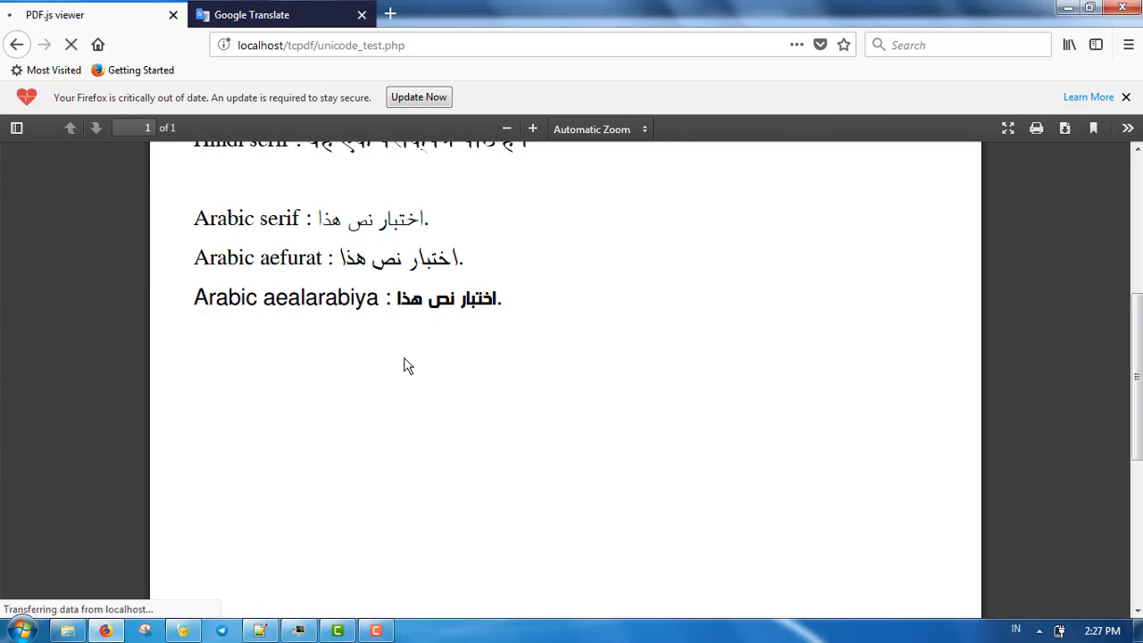
{"action": "scroll", "scroll_direction": "up", "scroll_amount": 3}
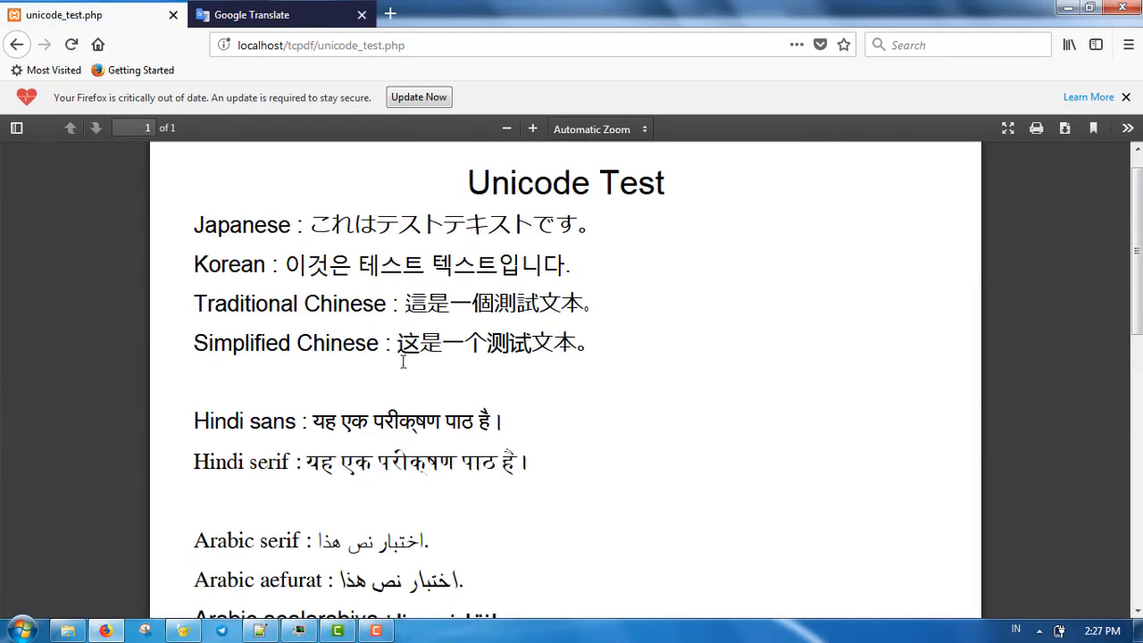
{"action": "scroll", "scroll_direction": "down", "scroll_amount": 3}
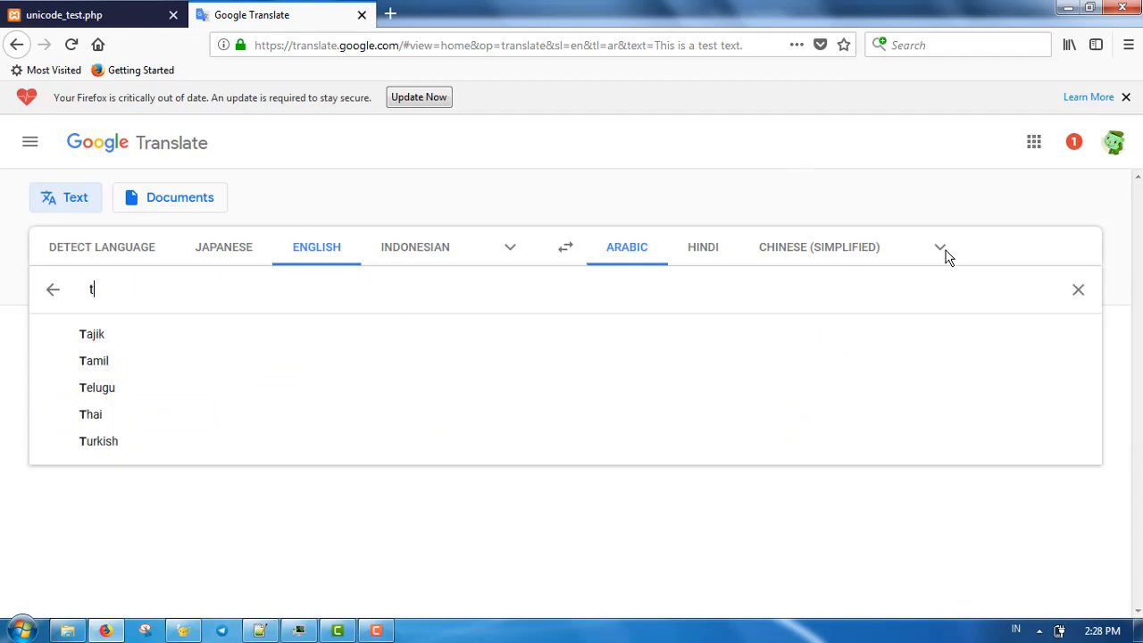
- Add $pdf->Ln(); after the Arabic lines, a thai comment and a freeserif cell with the Thai sentence
{"action": "left_click", "coordinate": [89, 415]}
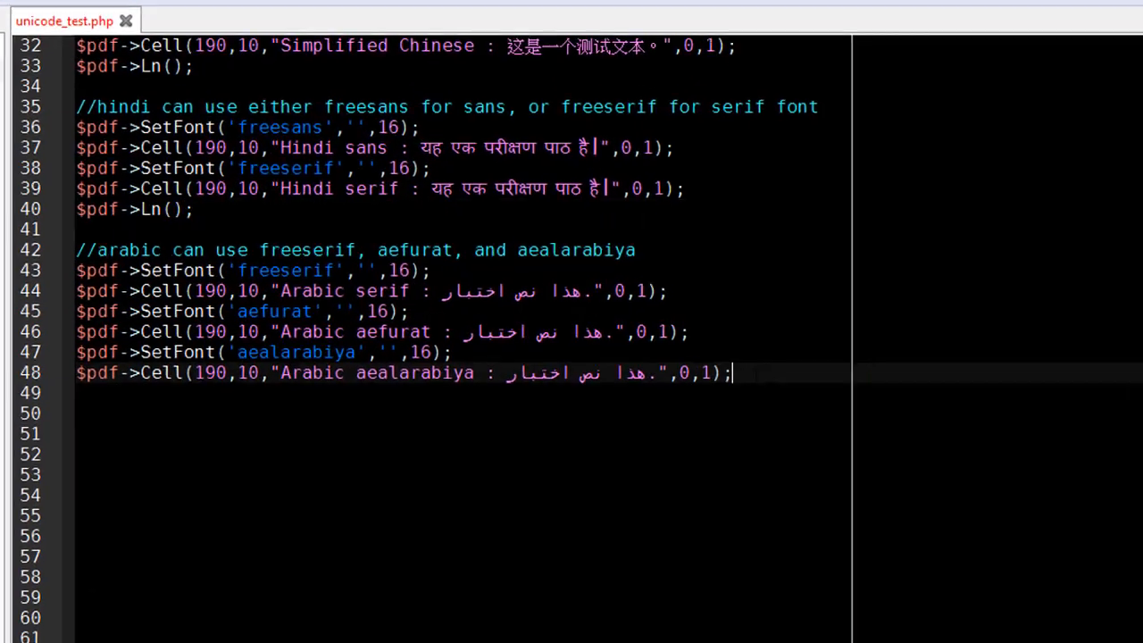
{"action": "type", "text": "$pdf->Ln();"}
{"action": "left_click", "coordinate": [462, 434]}
{"action": "type", "text": "//thai can use freeserif"}
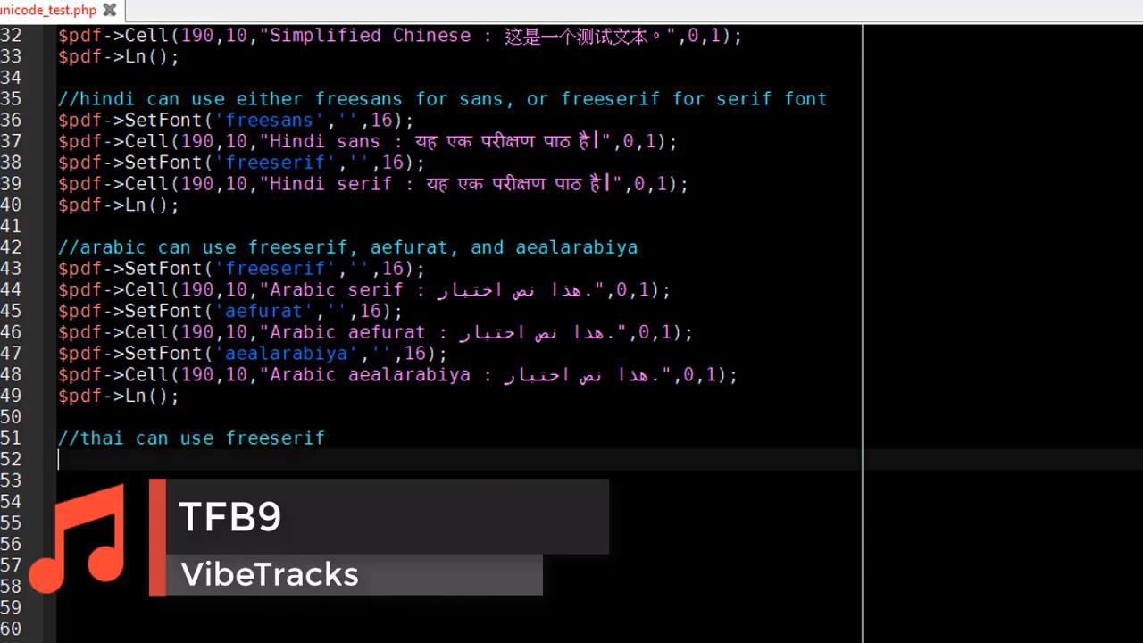
{"action": "scroll", "scroll_direction": "down", "scroll_amount": 3}
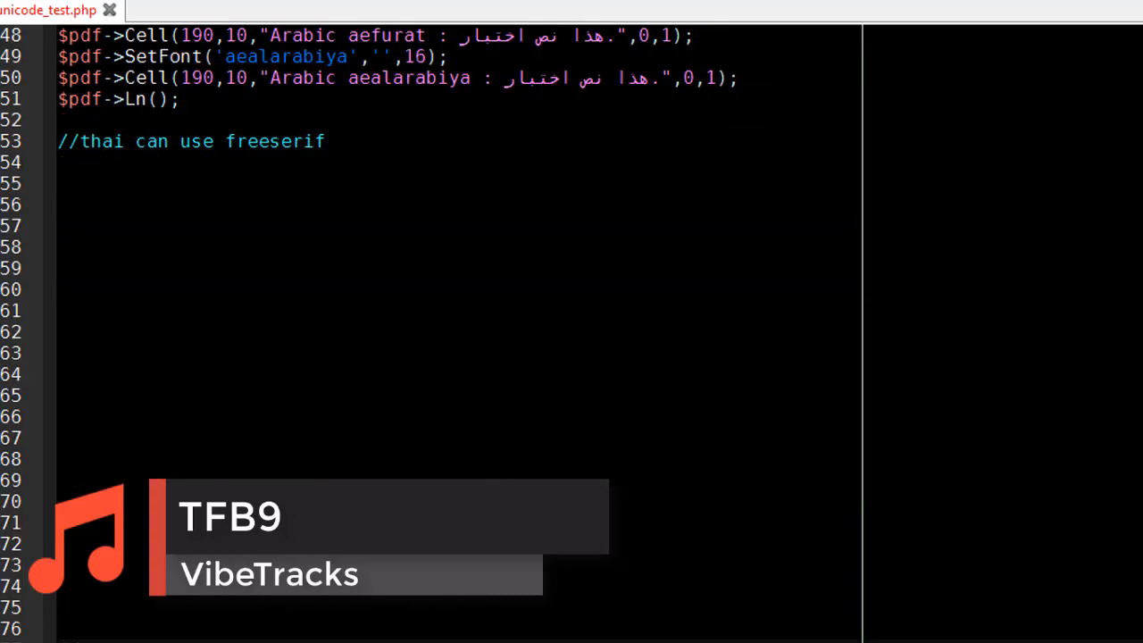
{"action": "scroll", "scroll_direction": "up", "scroll_amount": 3}
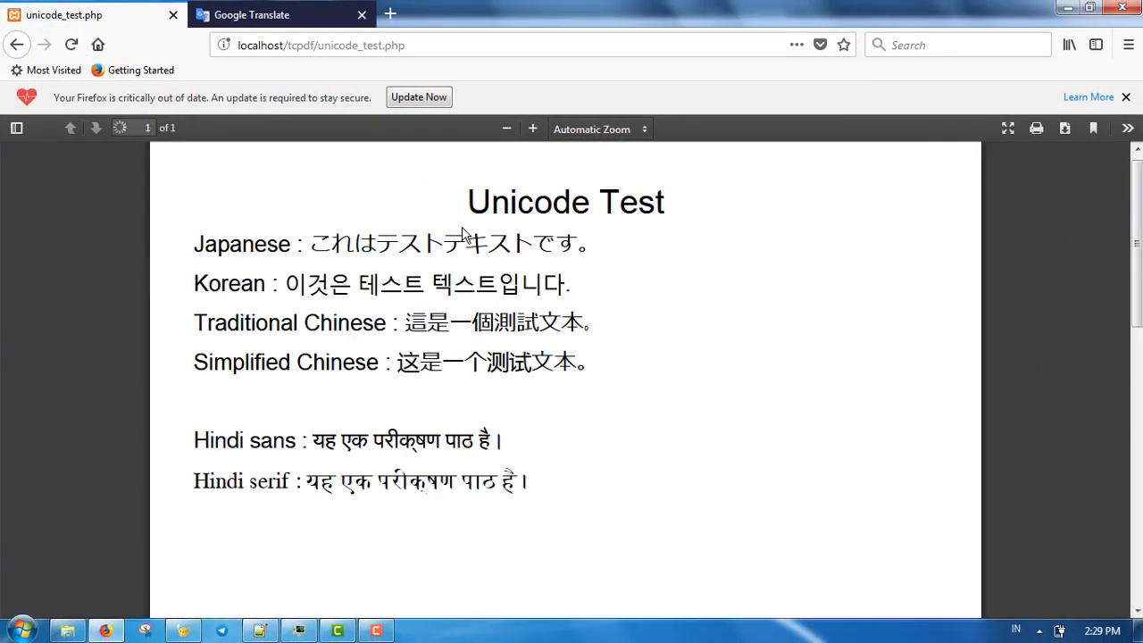
{"action": "scroll", "scroll_direction": "down", "scroll_amount": 3}
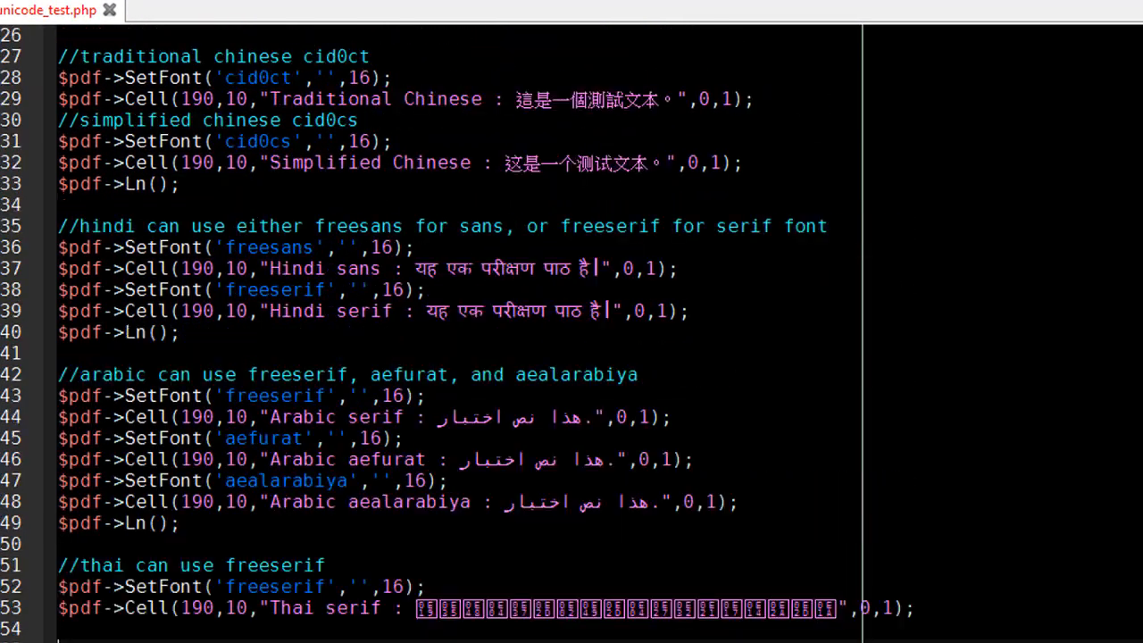
{"action": "scroll", "scroll_direction": "up", "scroll_amount": 3}
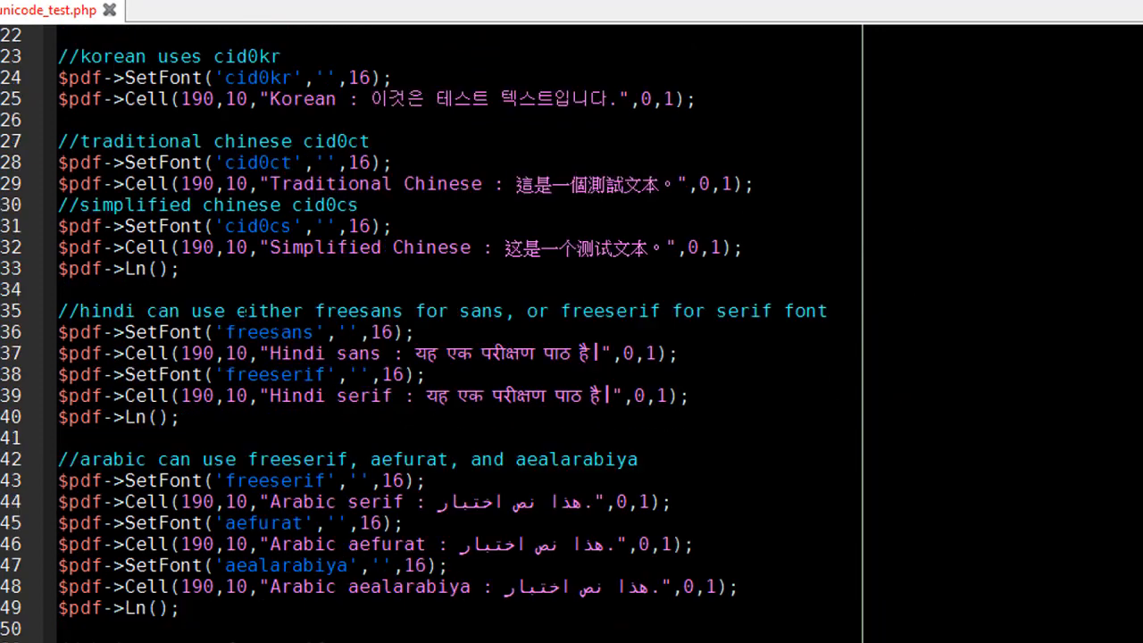
{"action": "scroll", "scroll_direction": "down", "scroll_amount": 3}
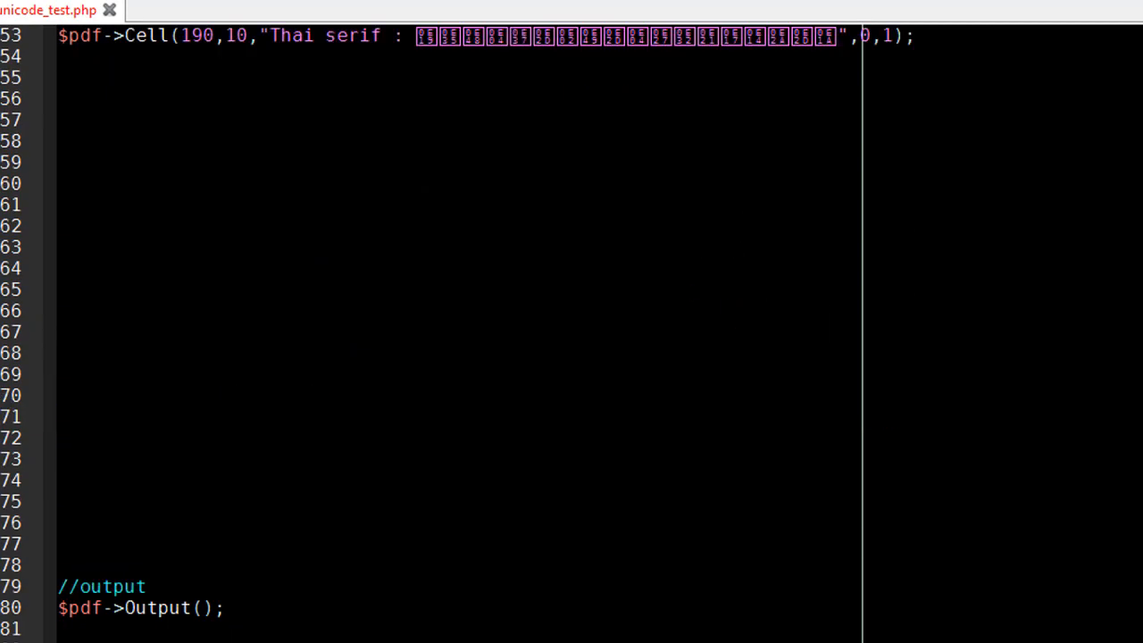
- Add the comment that cyrillic, hebrew and greek can use freesans or freeserif, and start the Cyrillic section
{"action": "type", "text": "//cyri"}
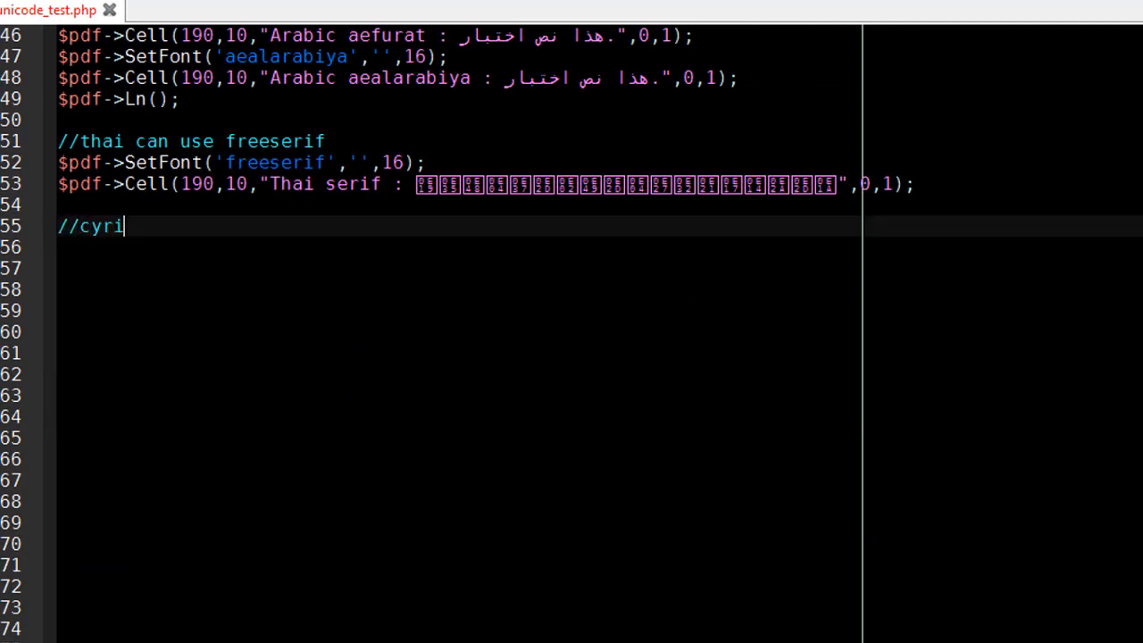
{"action": "type", "text": "llic, hebrew, and g"}
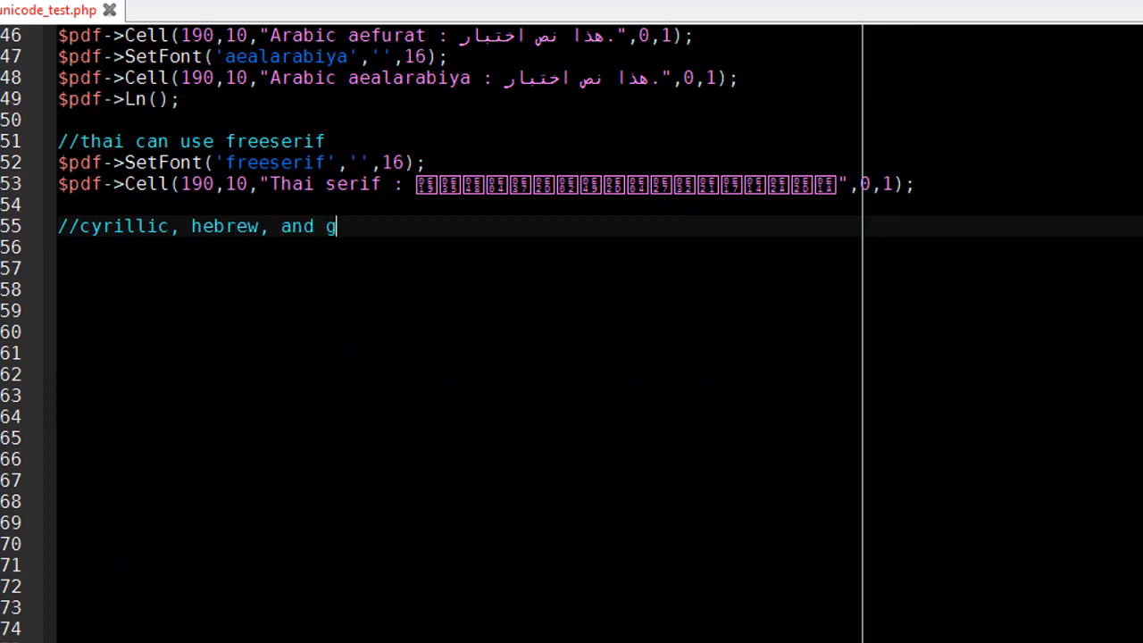
{"action": "type", "text": "reek can use ei"}
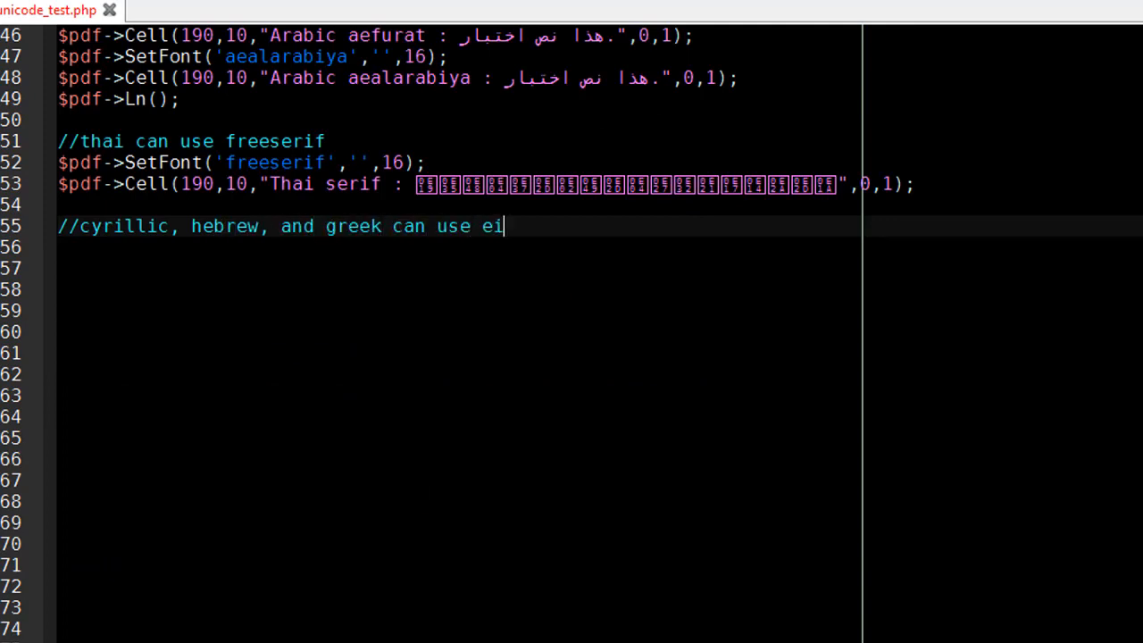
{"action": "type", "text": "ther freesans or freeserif"}
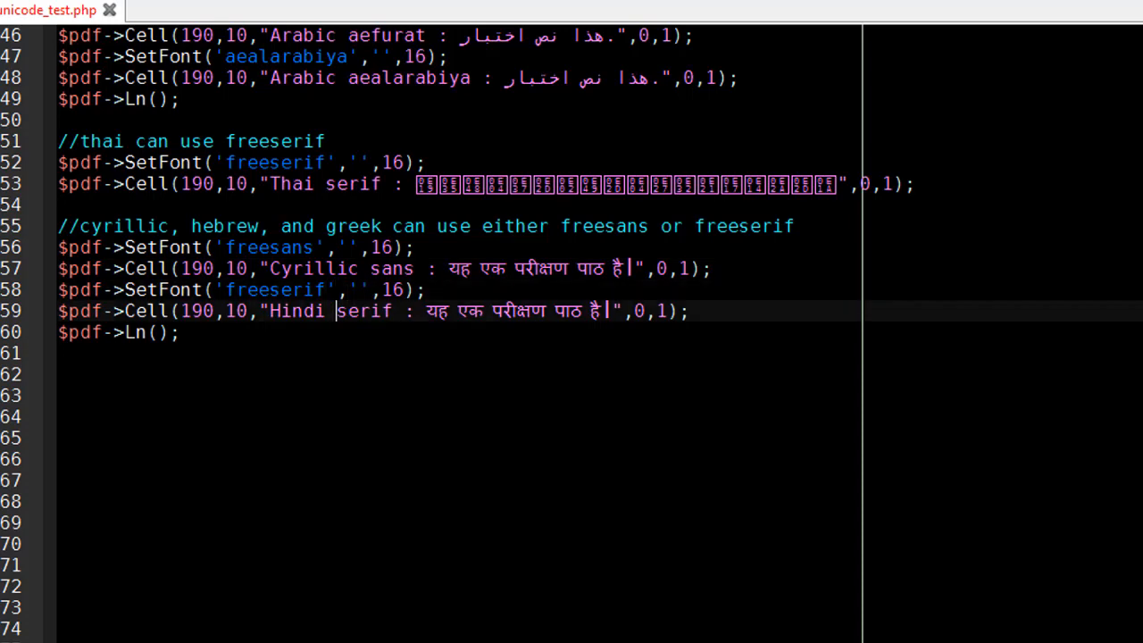
{"action": "type", "text": "Cyrillic"}
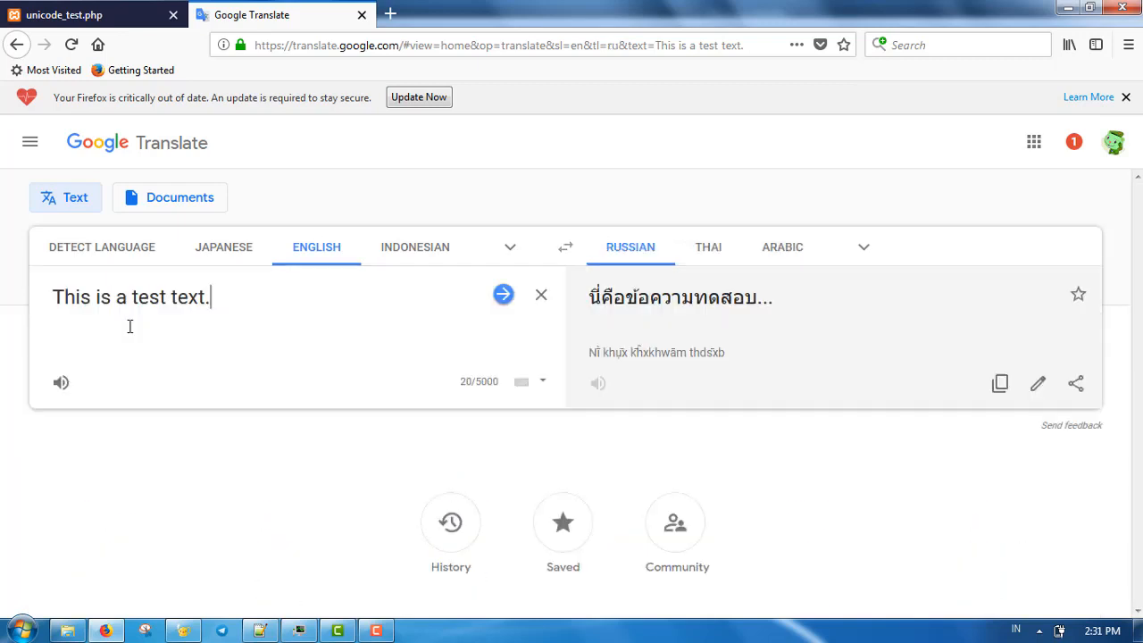
- Fill the Cyrillic cell with "Это тестовый текст.", add Hebrew with its translation, and clear the Greek line's sample
{"action": "left_click", "coordinate": [1008, 384]}
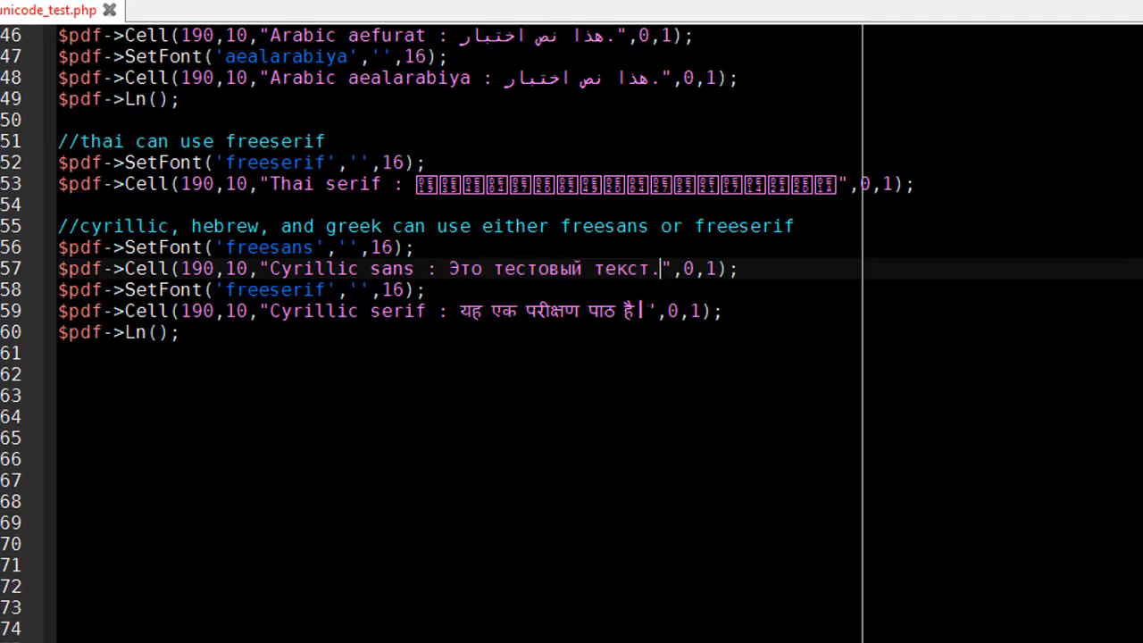
{"action": "type", "text": "Это тестовый текст."}
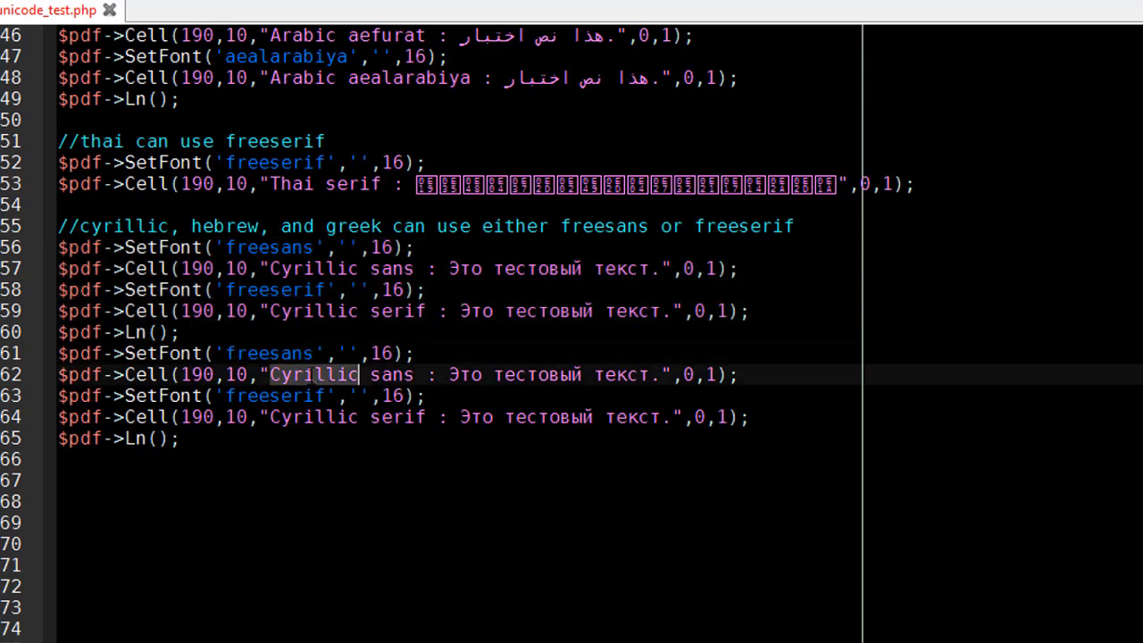
{"action": "type", "text": "Hebrew"}
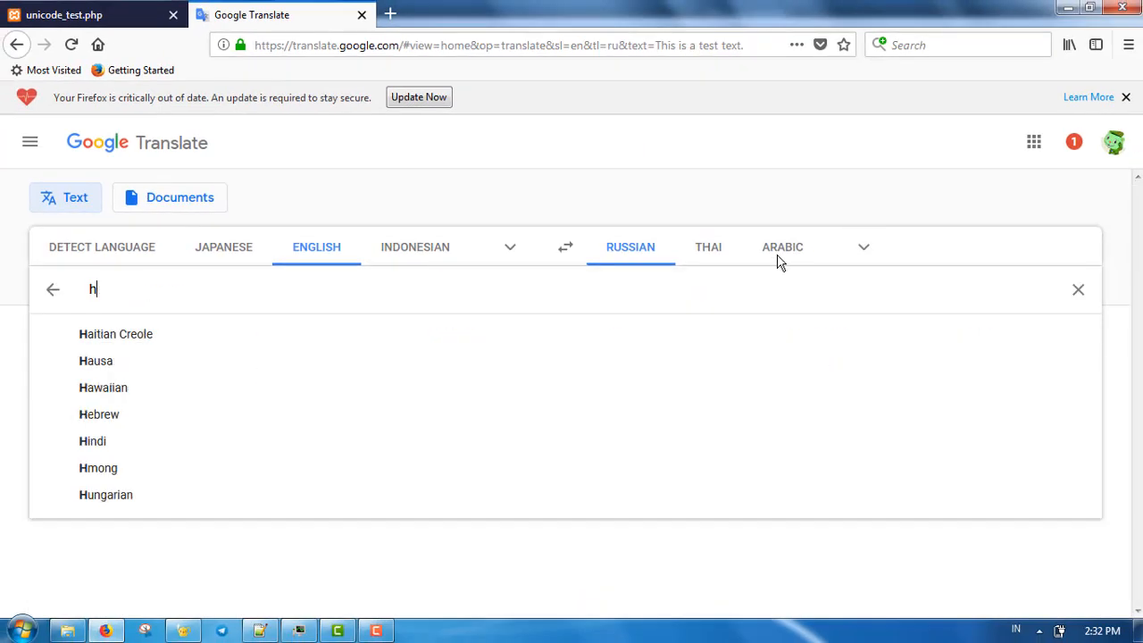
{"action": "left_click", "coordinate": [100, 415]}
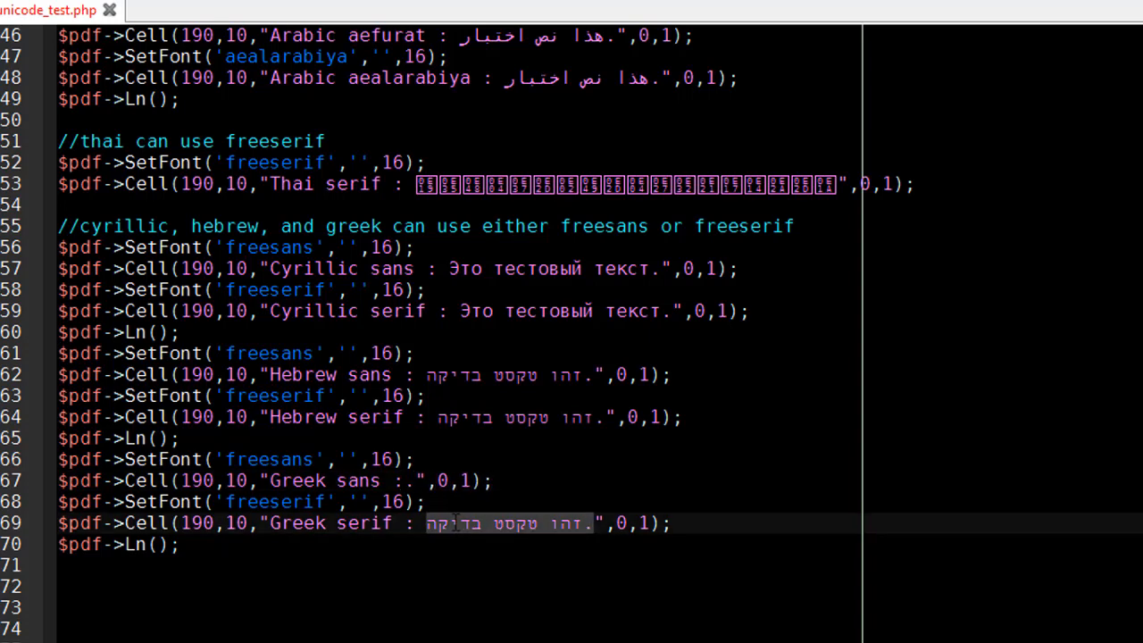
{"action": "key", "text": "Delete"}
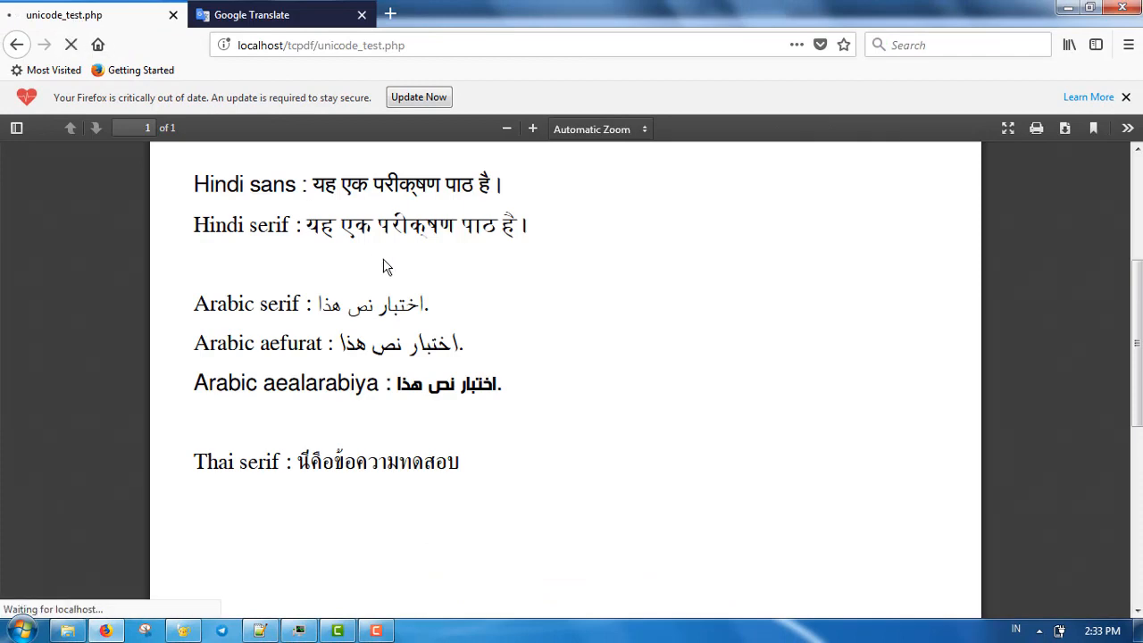
- Scroll through the reloaded PDF to check the Thai, Cyrillic, Hebrew and Greek lines
{"action": "scroll", "scroll_direction": "up", "scroll_amount": 3}
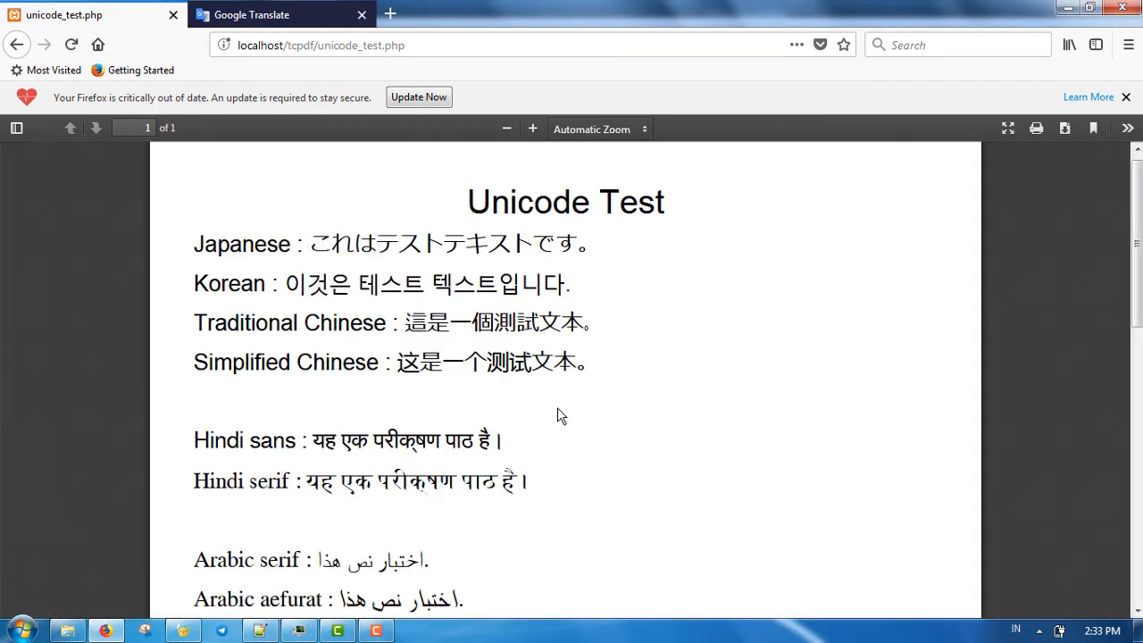
{"action": "scroll", "scroll_direction": "down", "scroll_amount": 3}
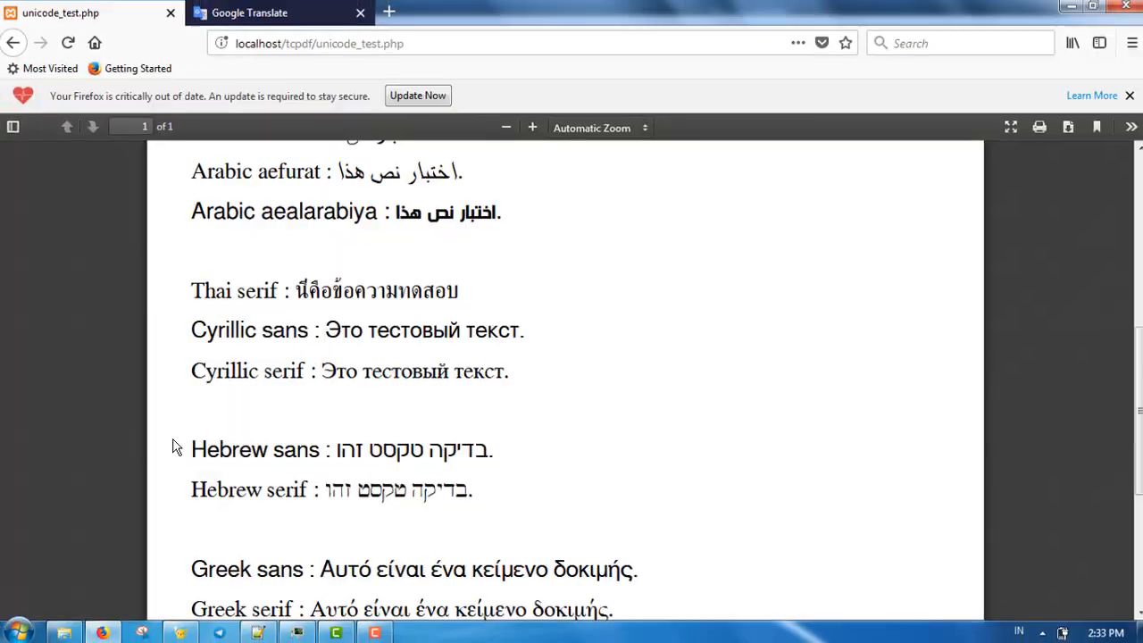
{"action": "scroll", "scroll_direction": "up", "scroll_amount": 3}
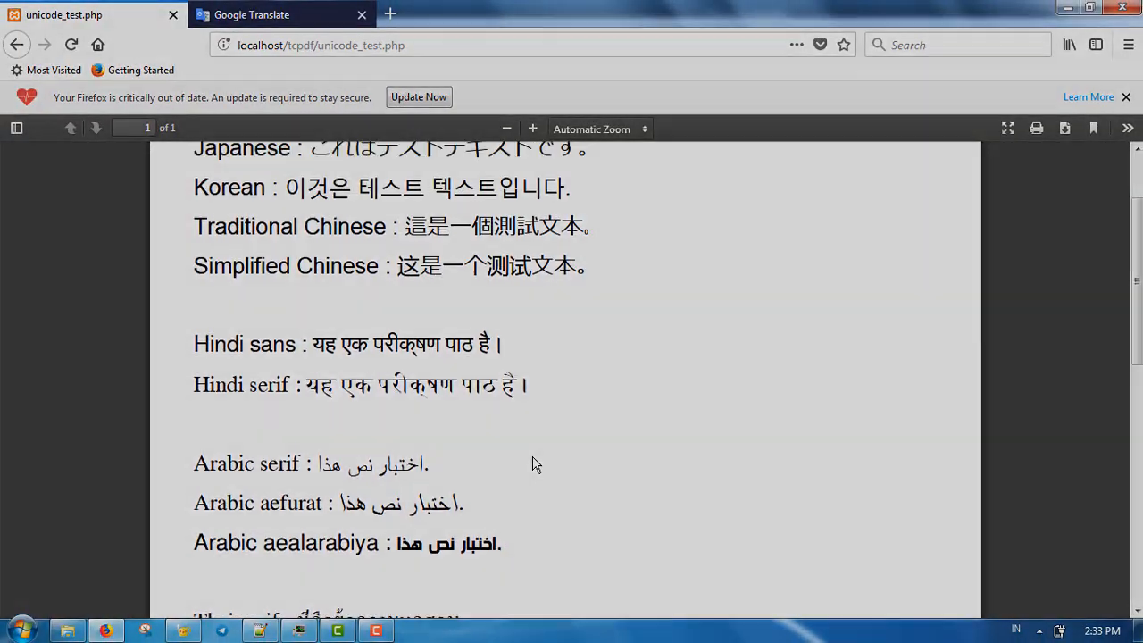